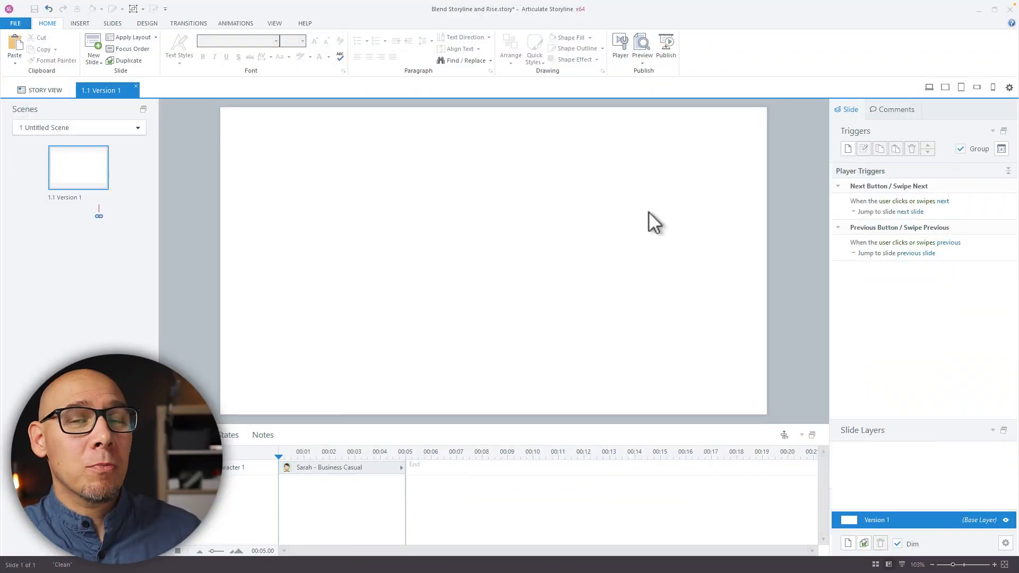
mouse_move(649, 221)
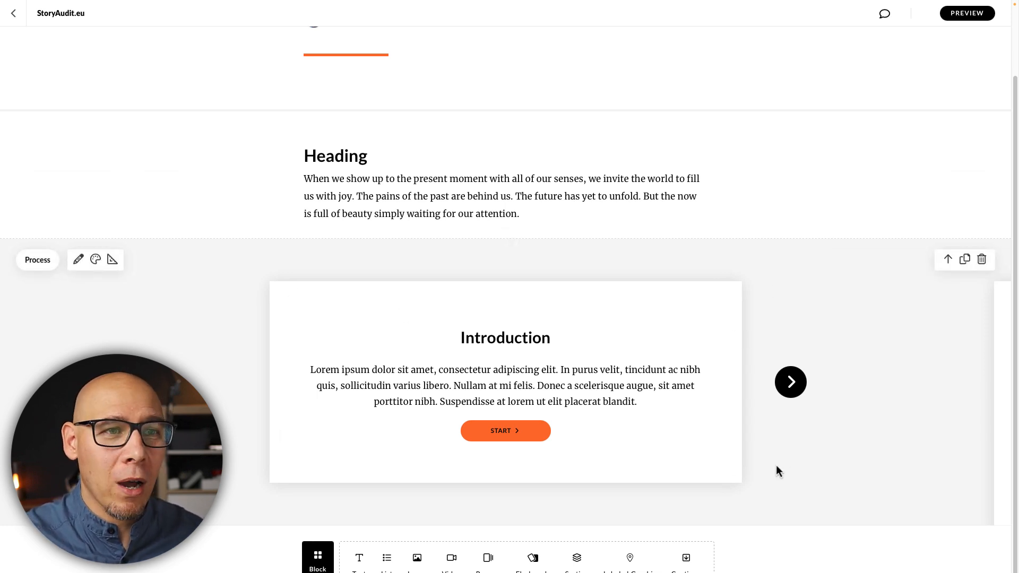
mouse_move(324, 248)
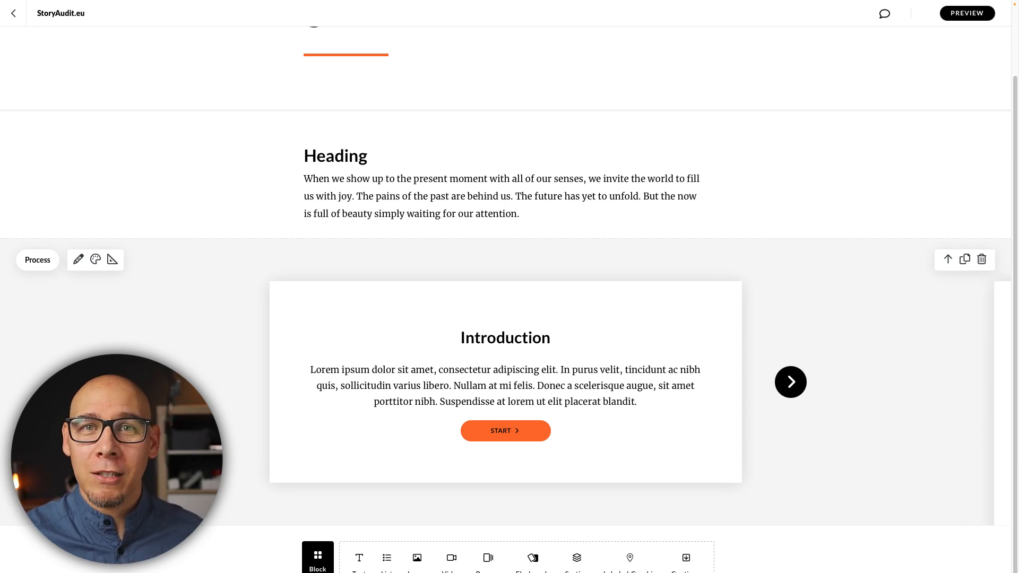
mouse_move(195, 359)
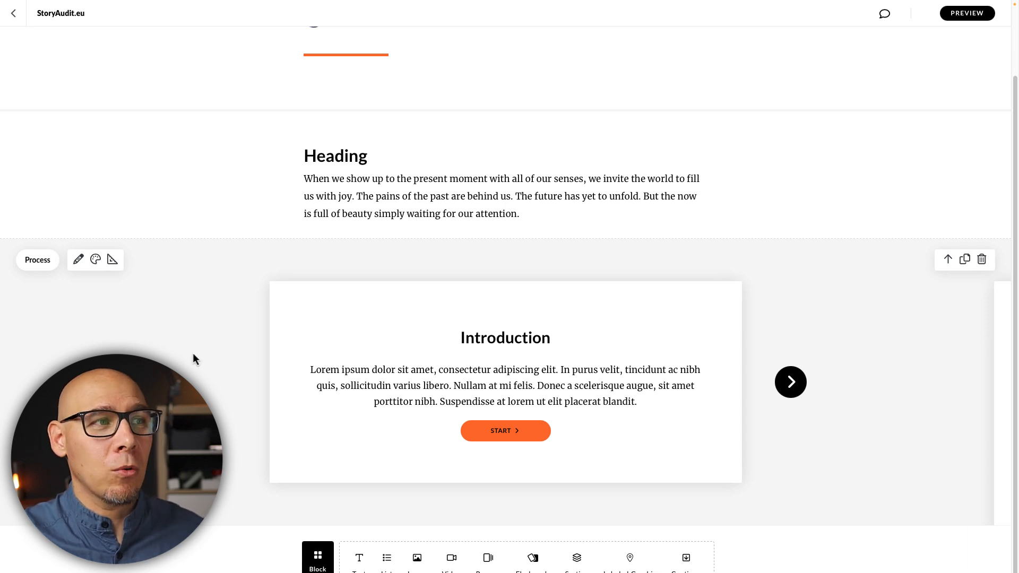
mouse_move(470, 360)
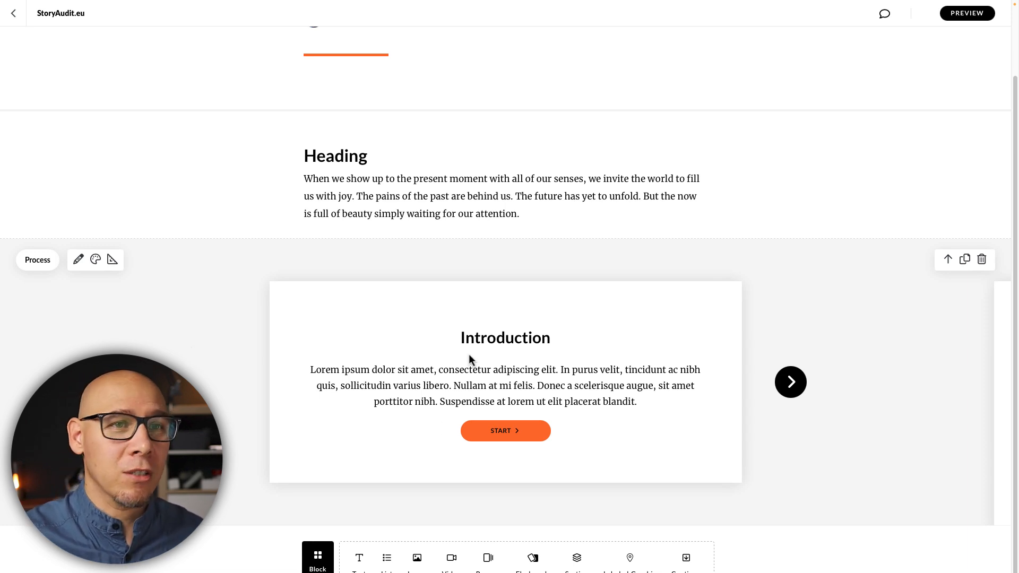
mouse_move(708, 302)
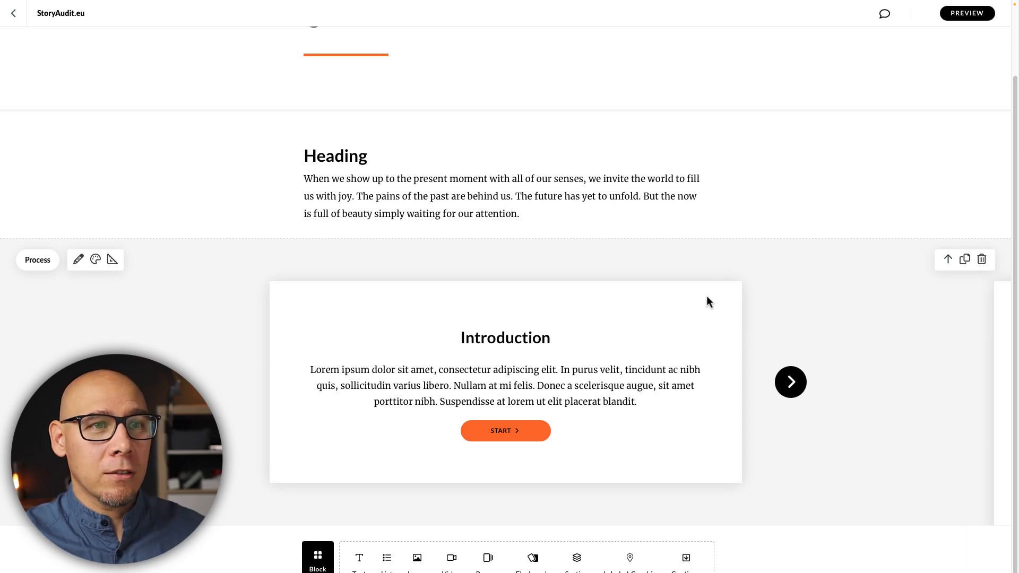
mouse_move(609, 422)
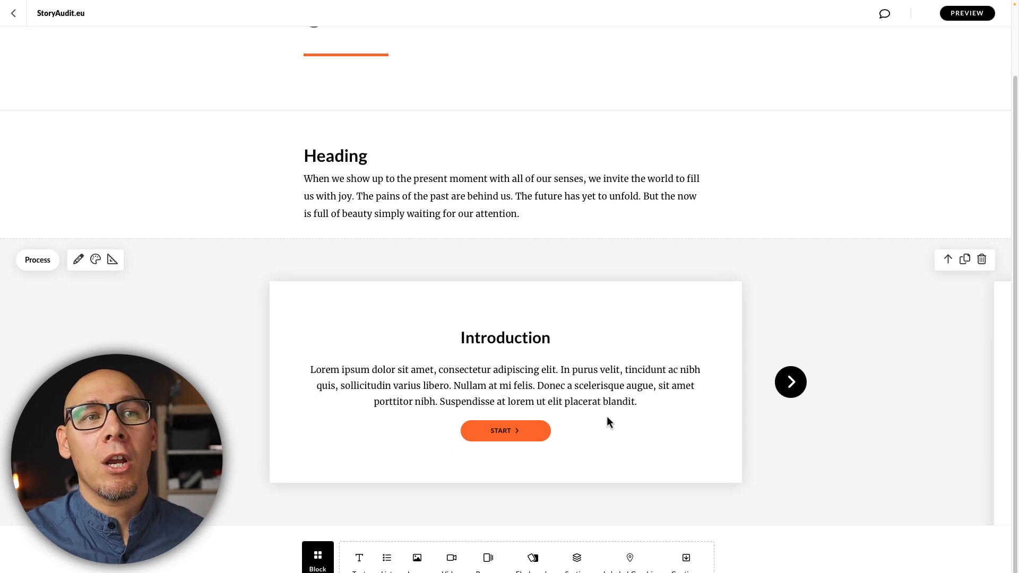
mouse_move(747, 290)
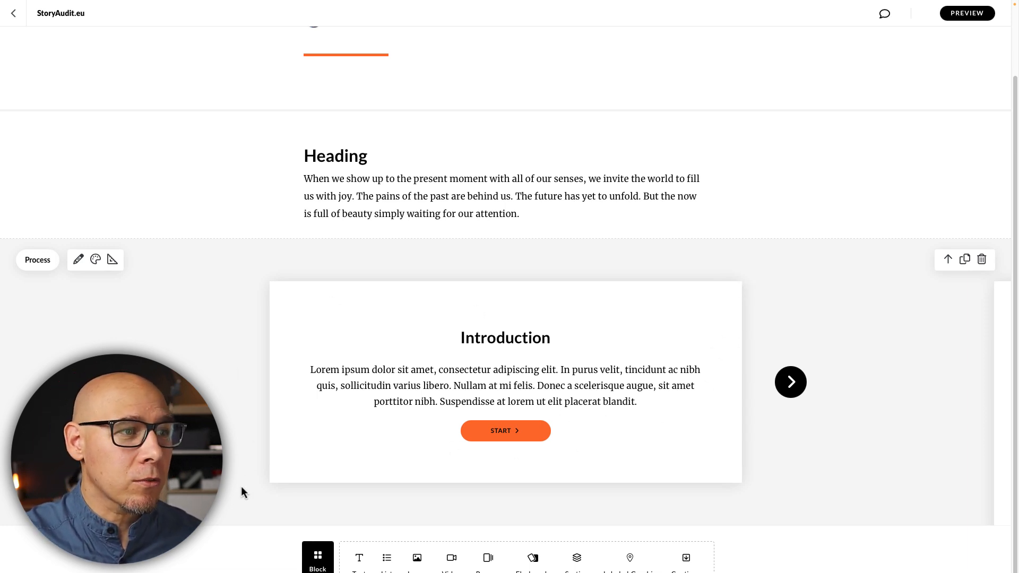
mouse_move(263, 346)
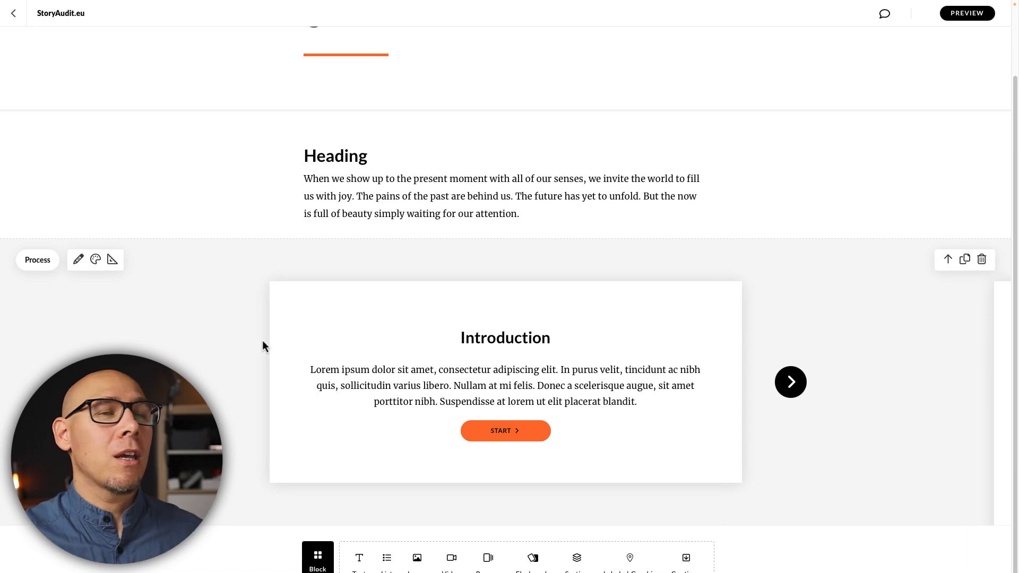
mouse_move(305, 370)
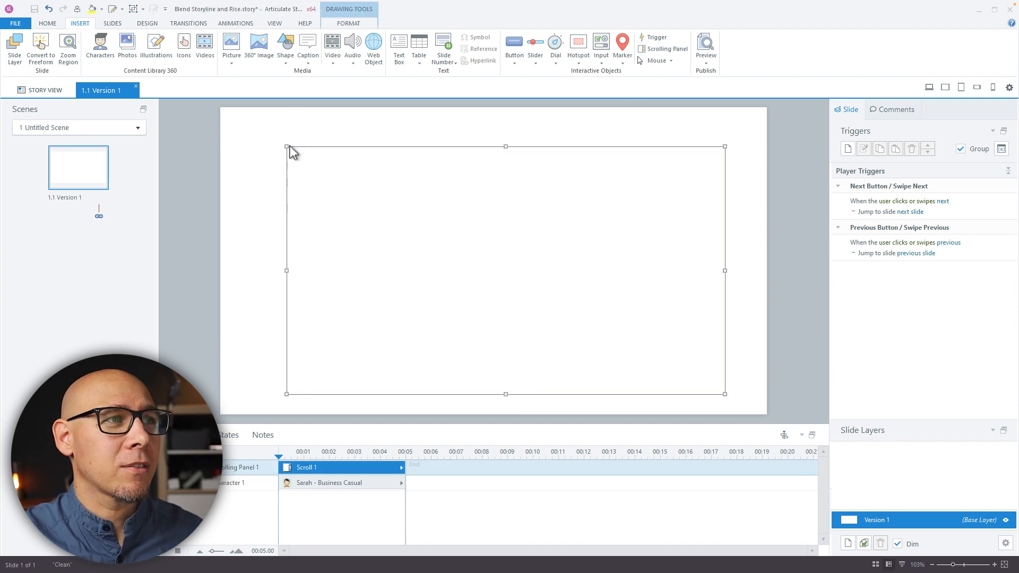
- Draw the scrolling panel and give it a shadow with 90% transparency, 103% size and 13px blur
left_click_drag(286, 146, 241, 124)
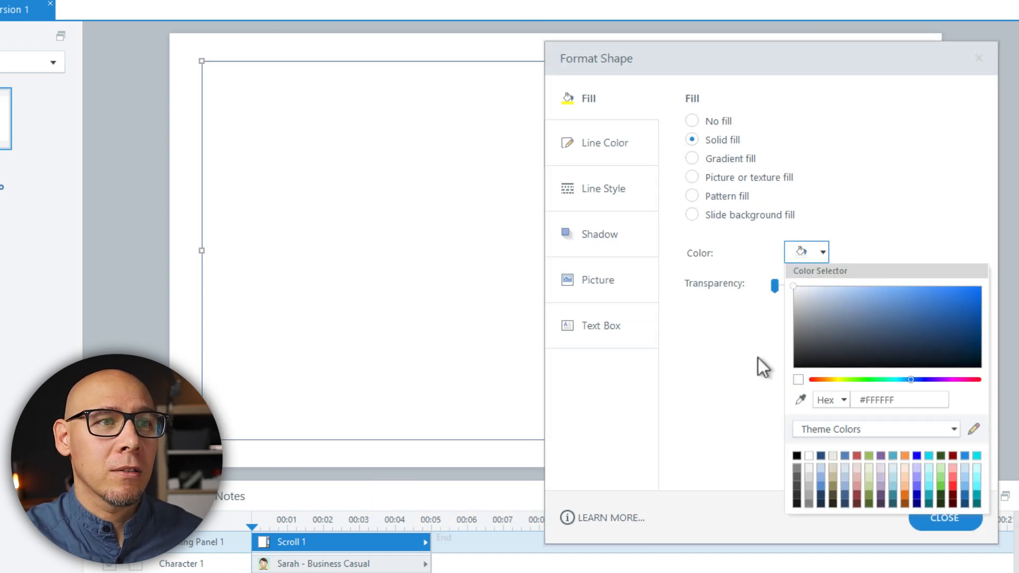
left_click(598, 233)
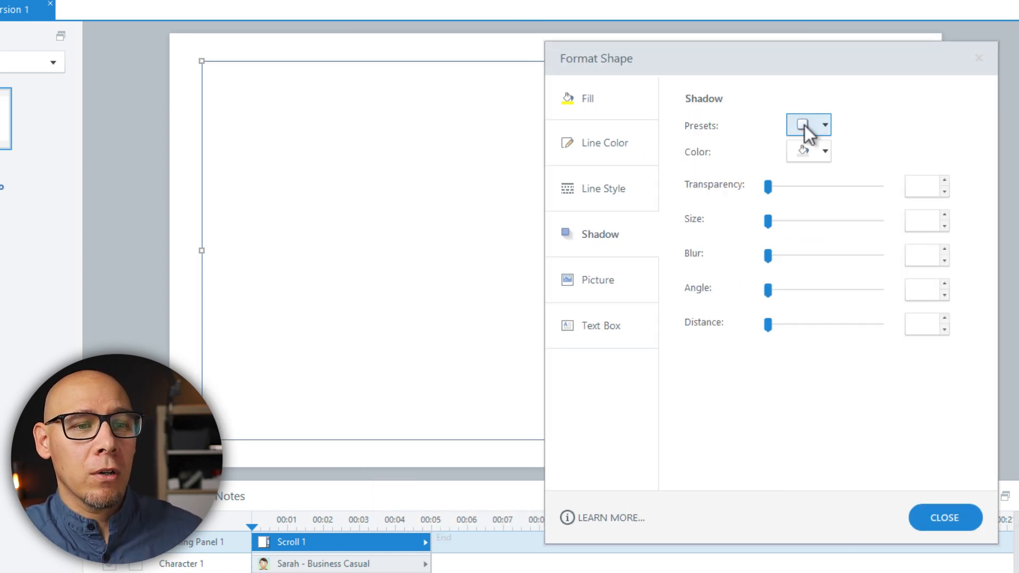
left_click(808, 125)
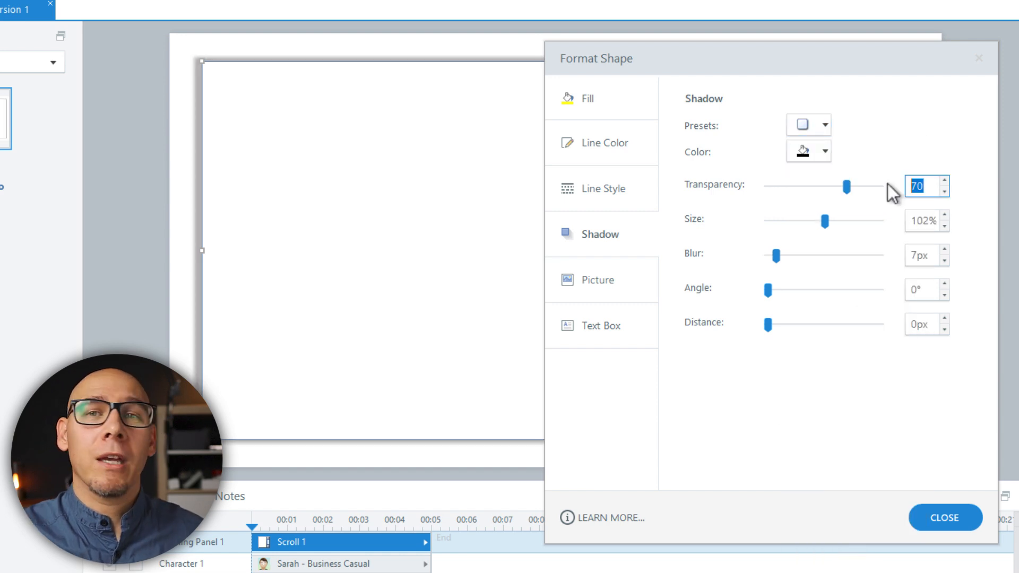
left_click(942, 182)
type("90")
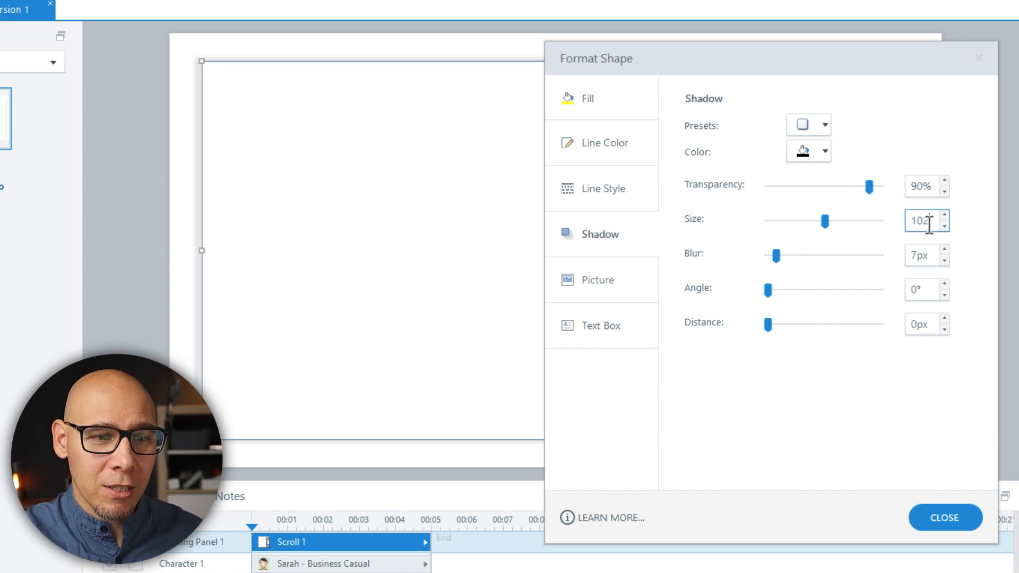
left_click(941, 215)
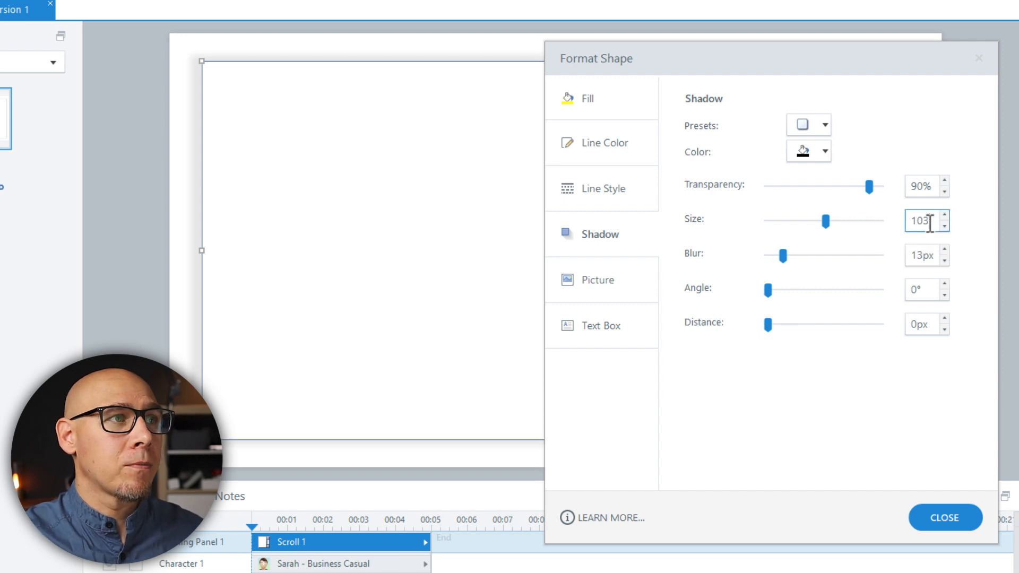
left_click(945, 518)
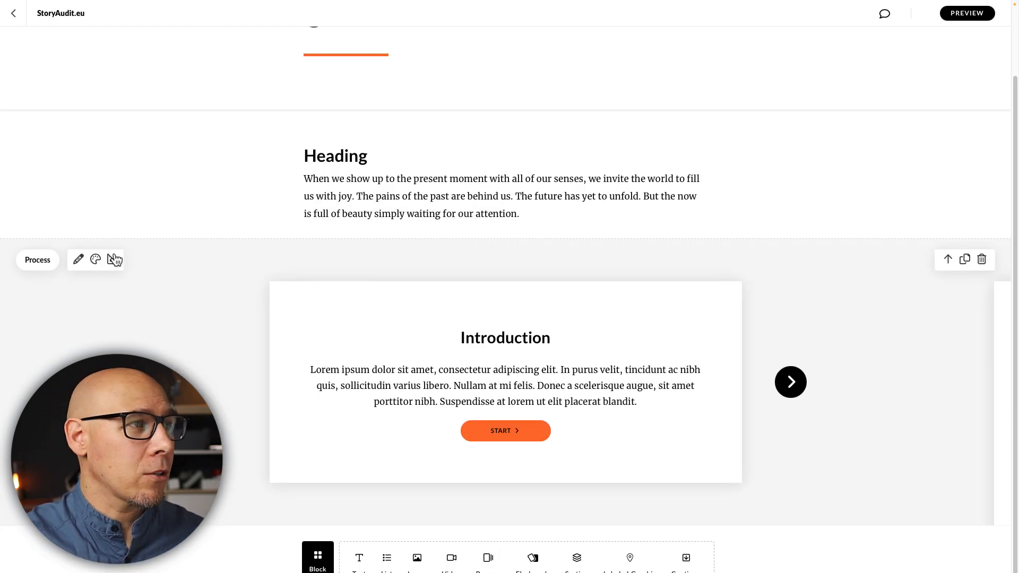
- Inspect the Rise process block's style and note its custom background colour #F5F5F5
left_click(95, 259)
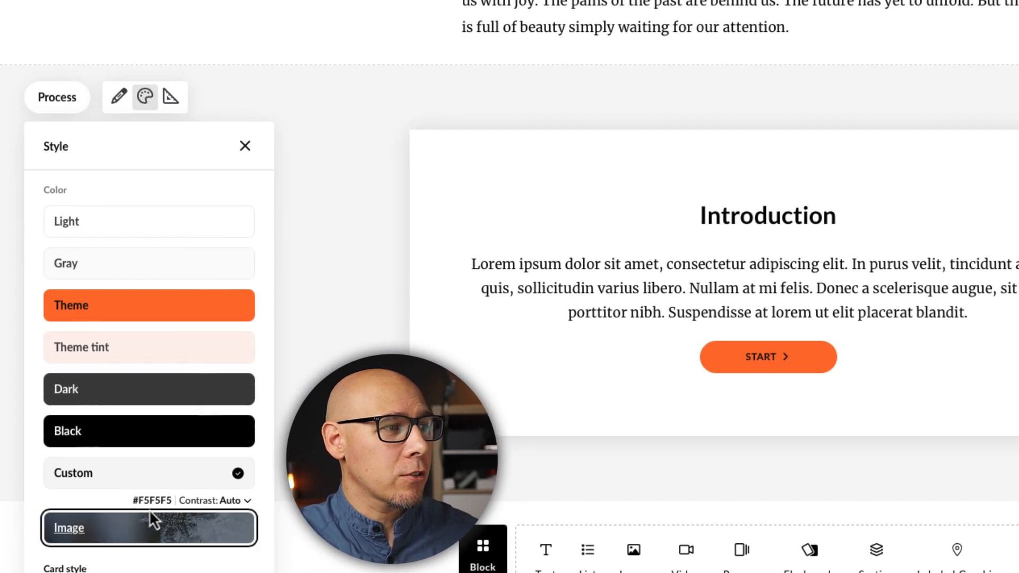
left_click(152, 499)
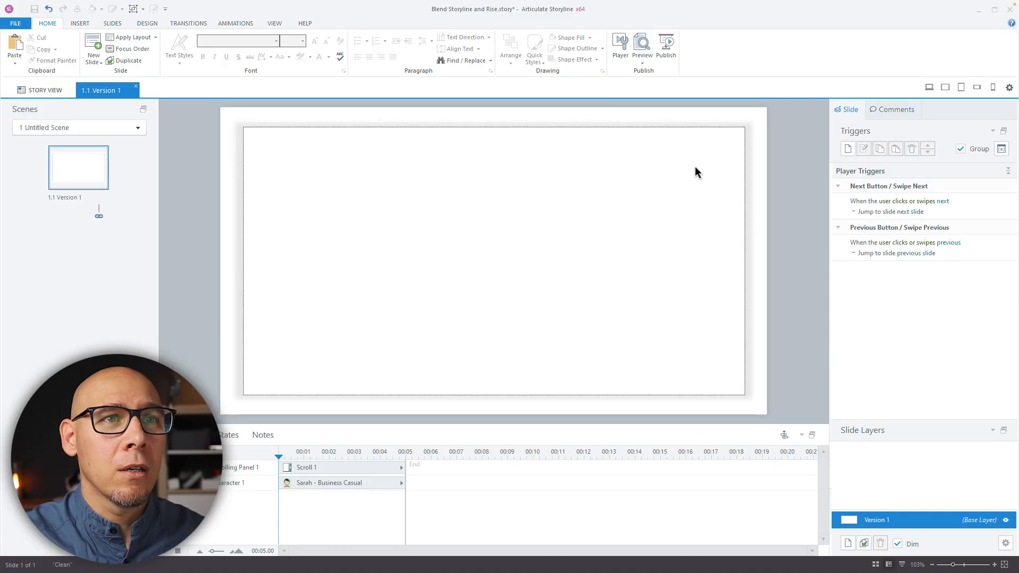
mouse_move(820, 285)
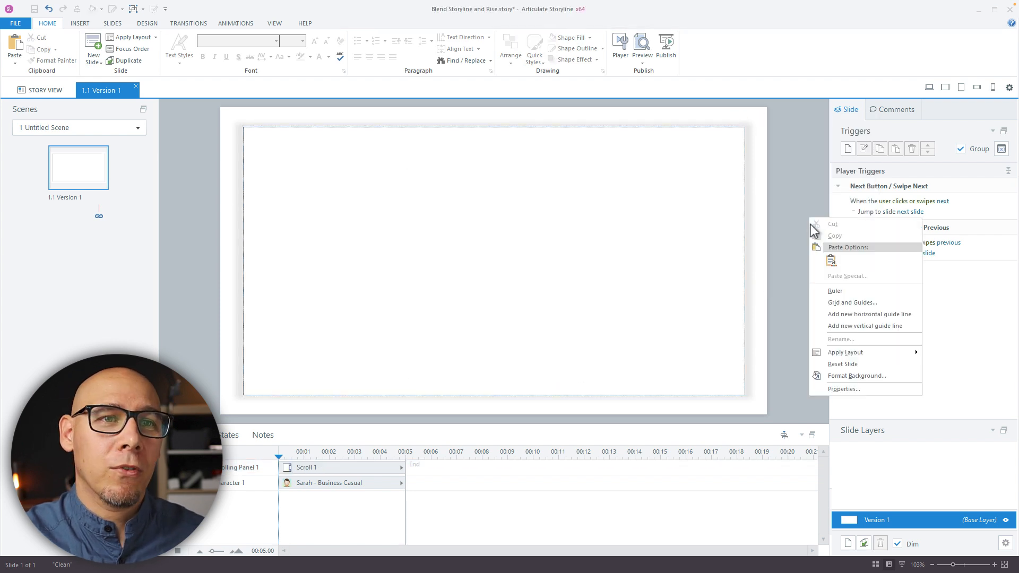
- Set the slide background fill colour via Format Background to match Rise
left_click(857, 375)
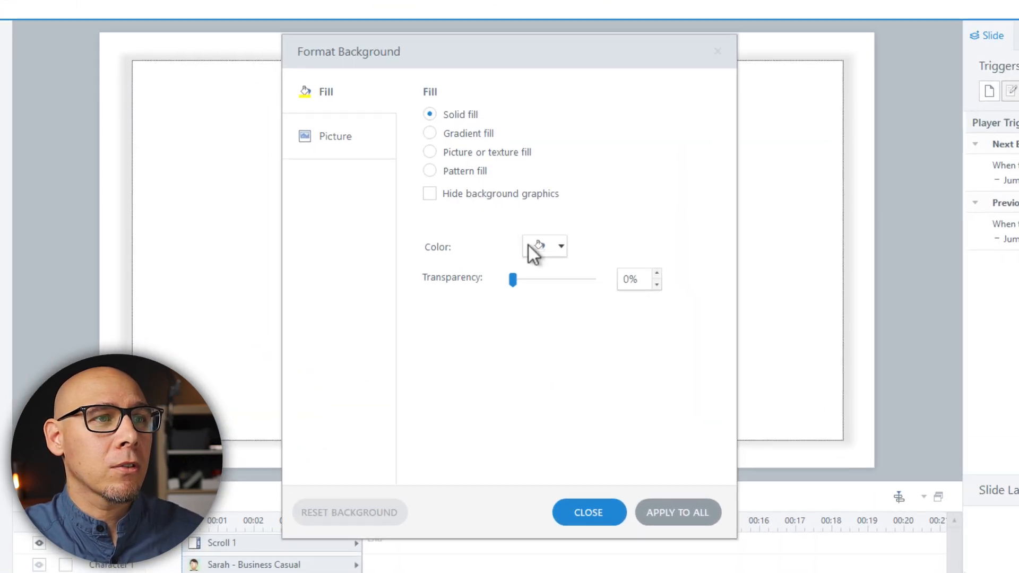
left_click(539, 246)
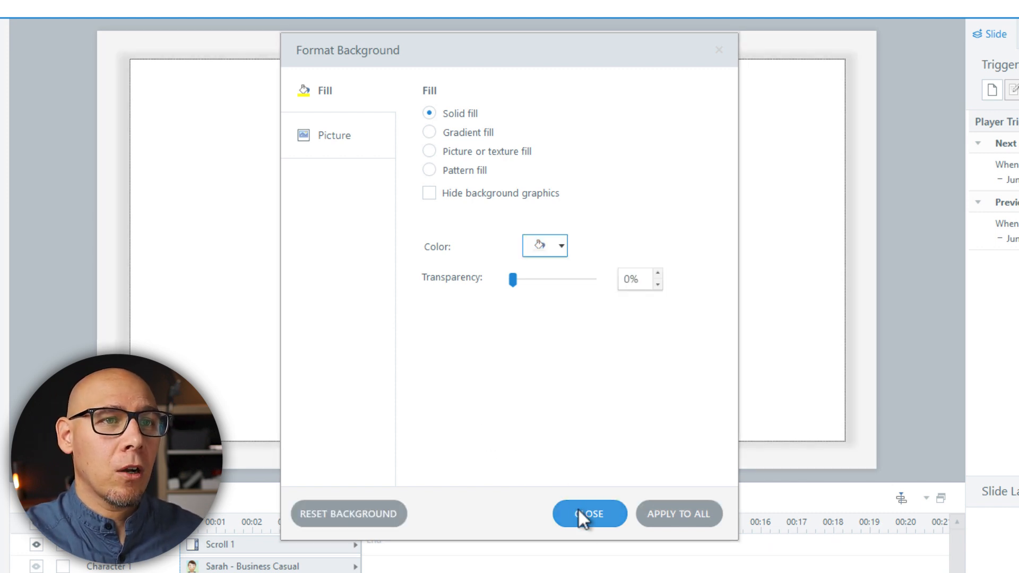
left_click(589, 513)
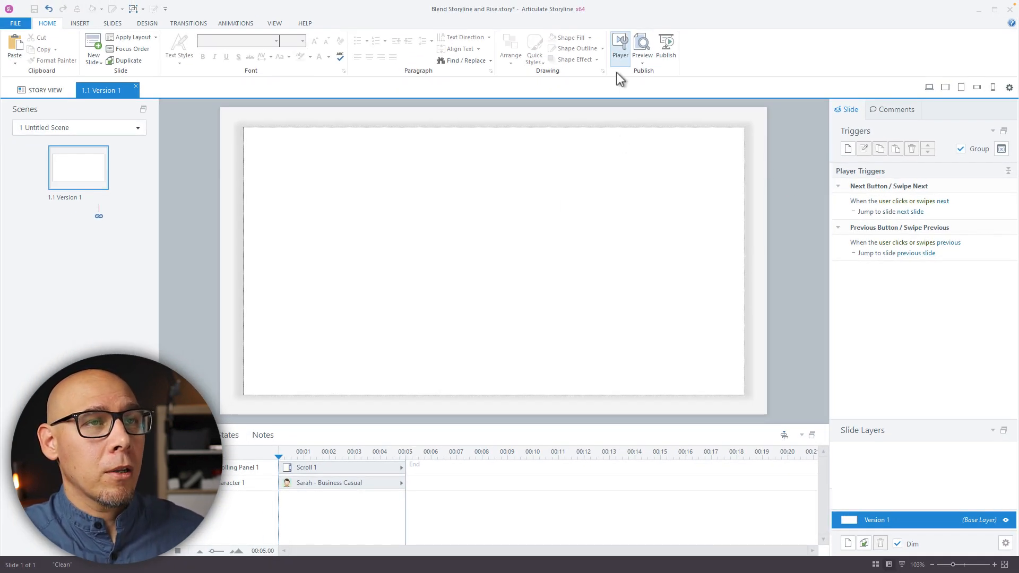
- Turn the player's Menus & Controls off in the player settings
left_click(619, 46)
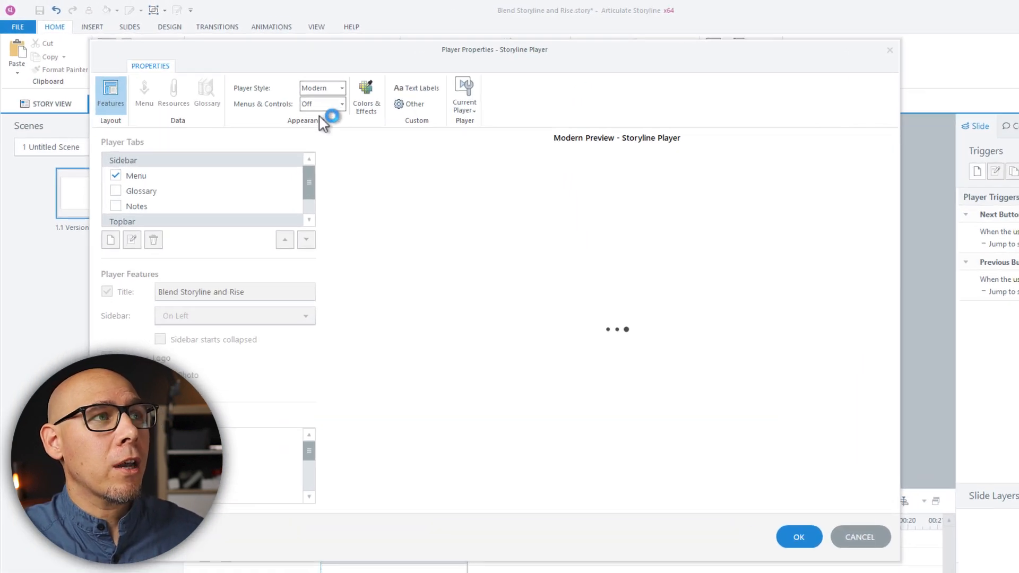
left_click(798, 537)
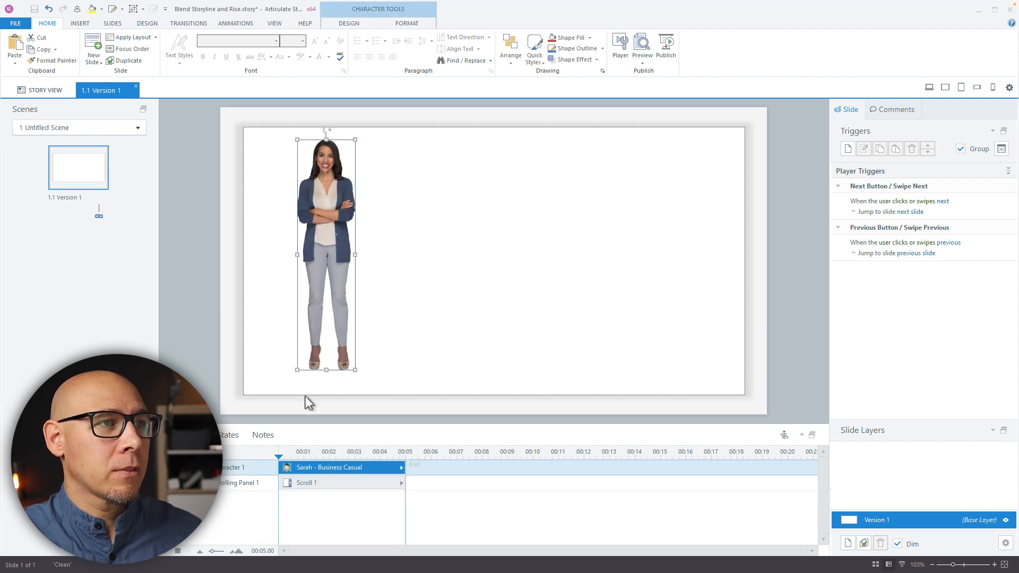
mouse_move(323, 230)
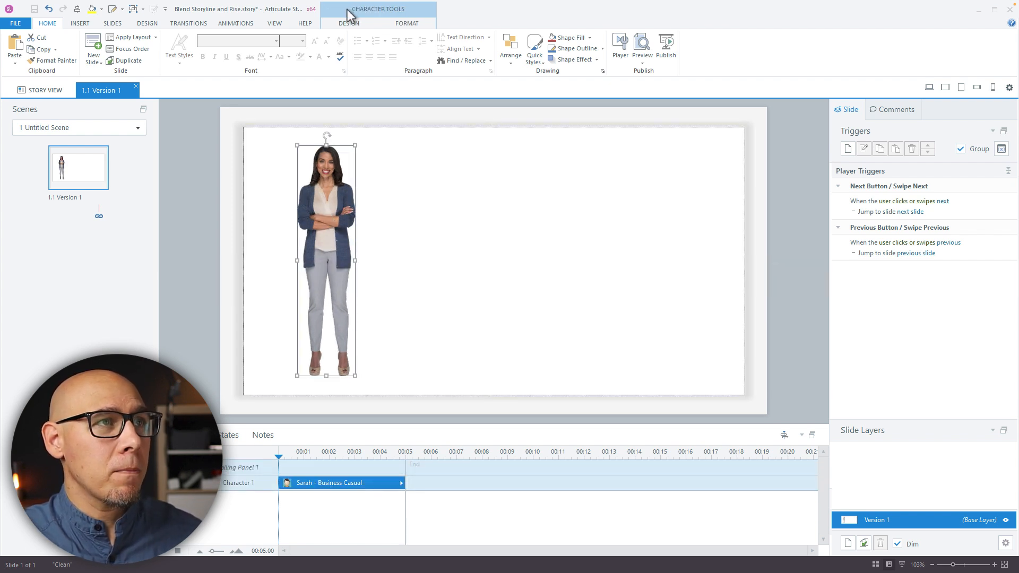
left_click(236, 22)
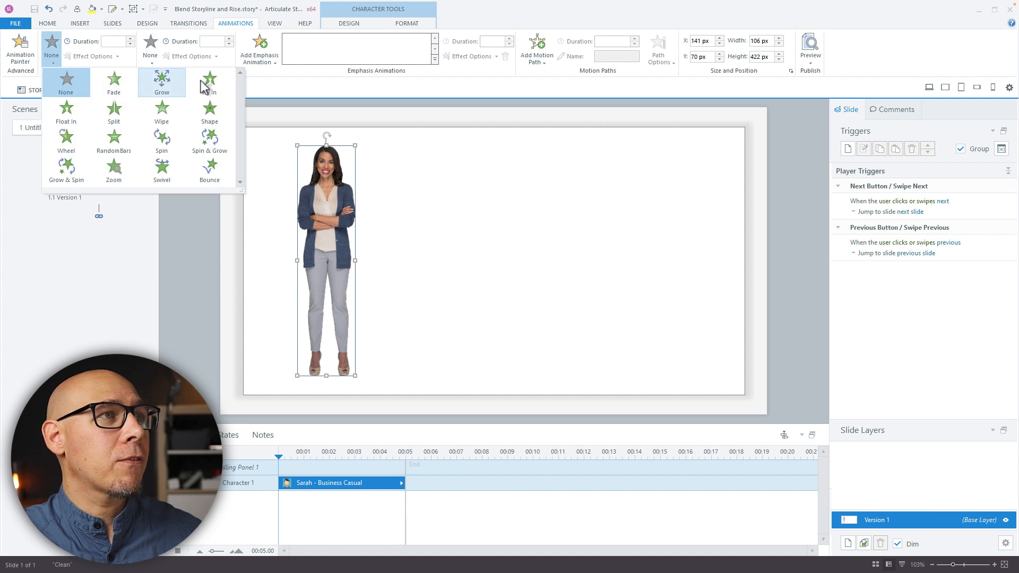
left_click(209, 83)
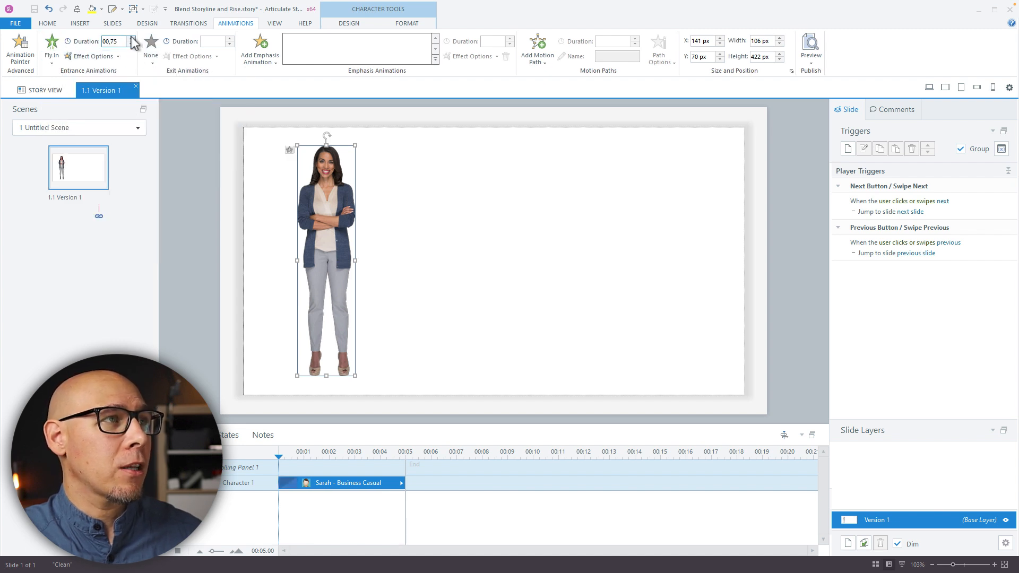
left_click(199, 209)
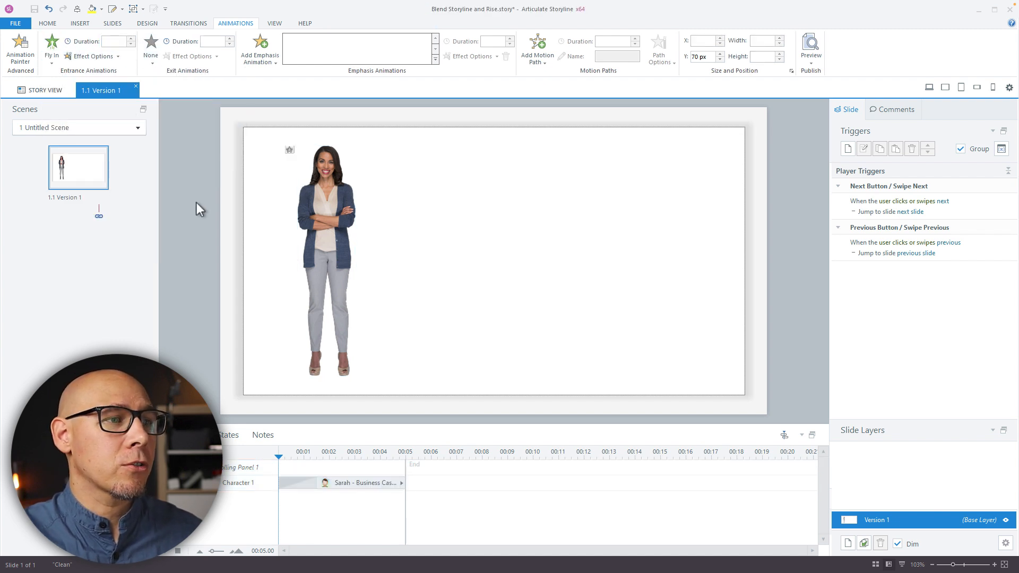
left_click(810, 49)
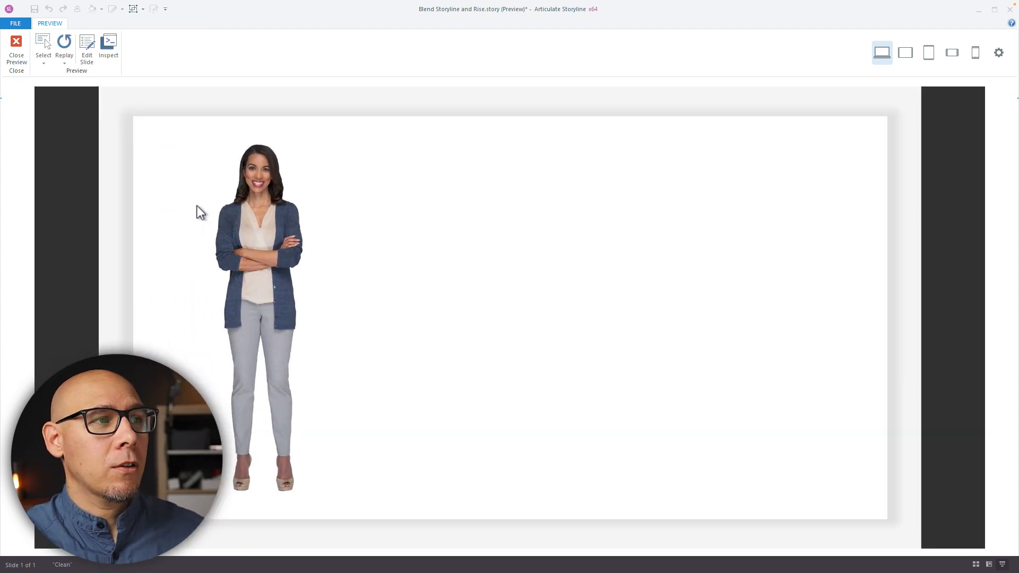
mouse_move(135, 332)
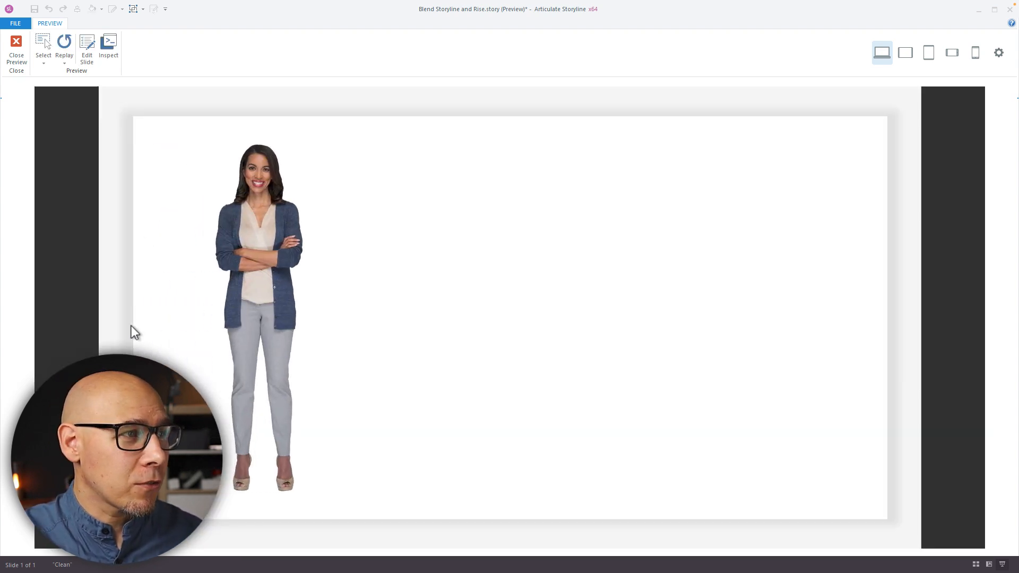
mouse_move(103, 275)
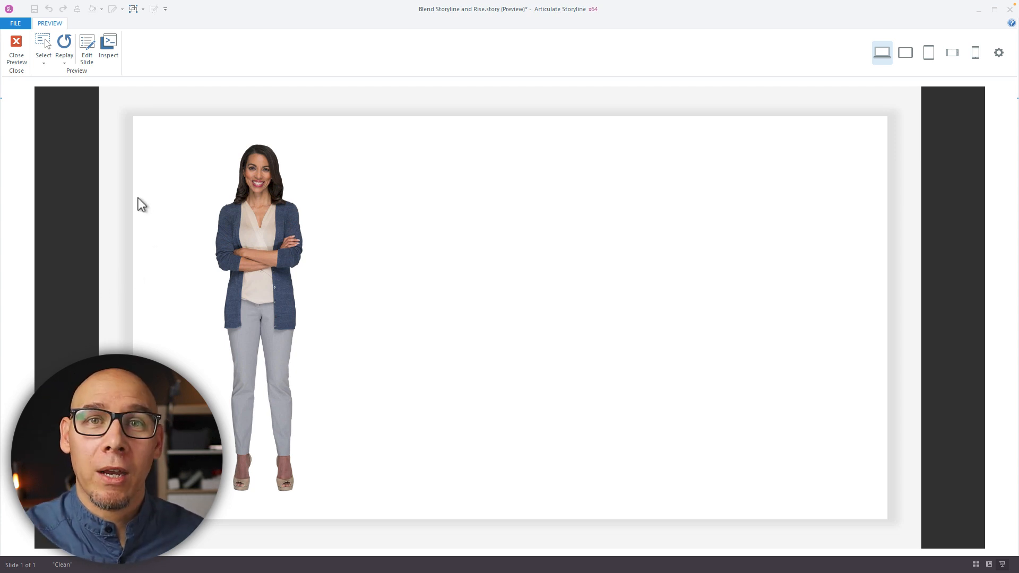
left_click(63, 45)
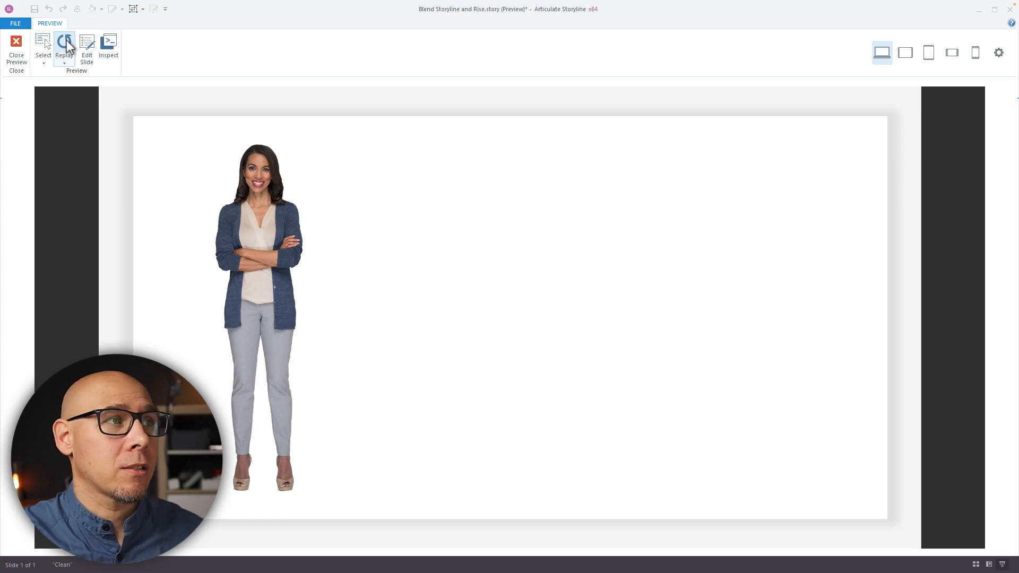
left_click(16, 49)
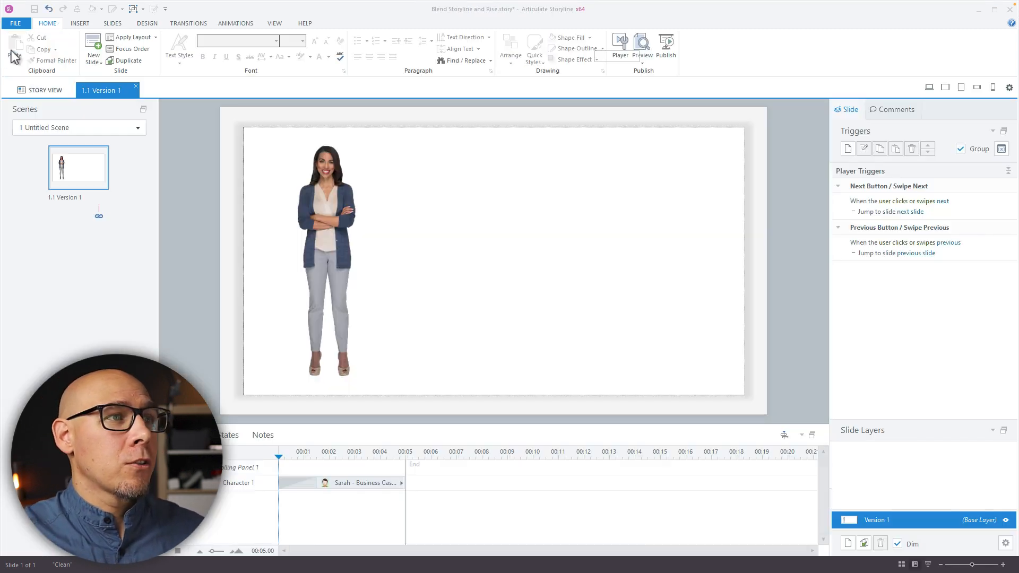
- Select the character to enlarge her to about 705 px tall past the slide bottom
left_click(328, 254)
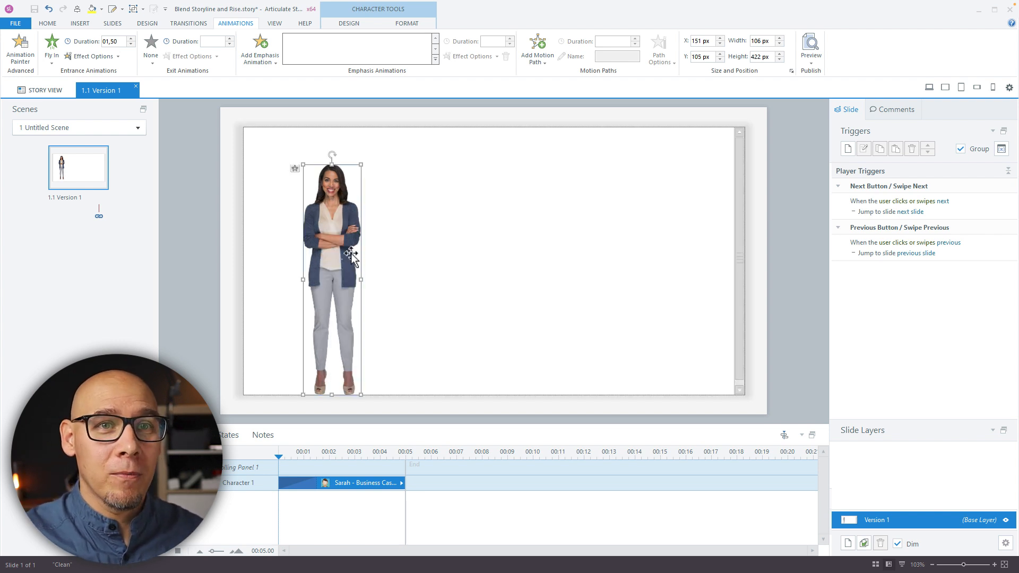
mouse_move(741, 207)
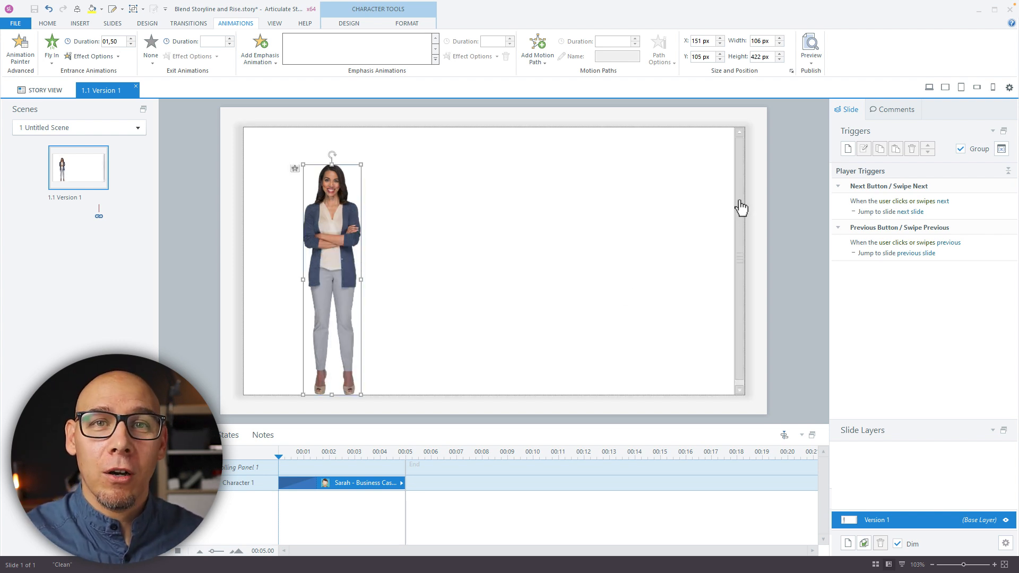
mouse_move(739, 273)
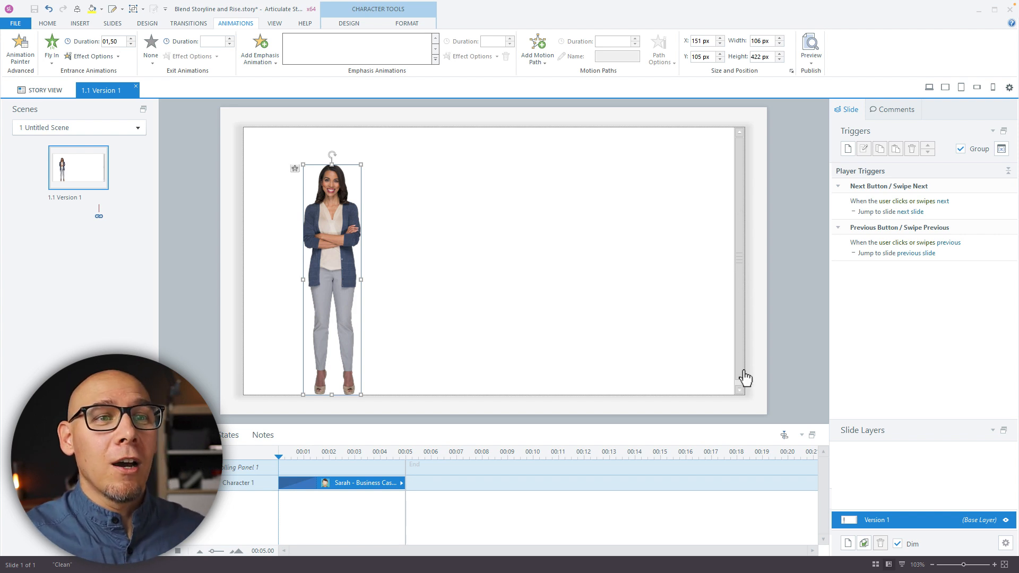
mouse_move(738, 385)
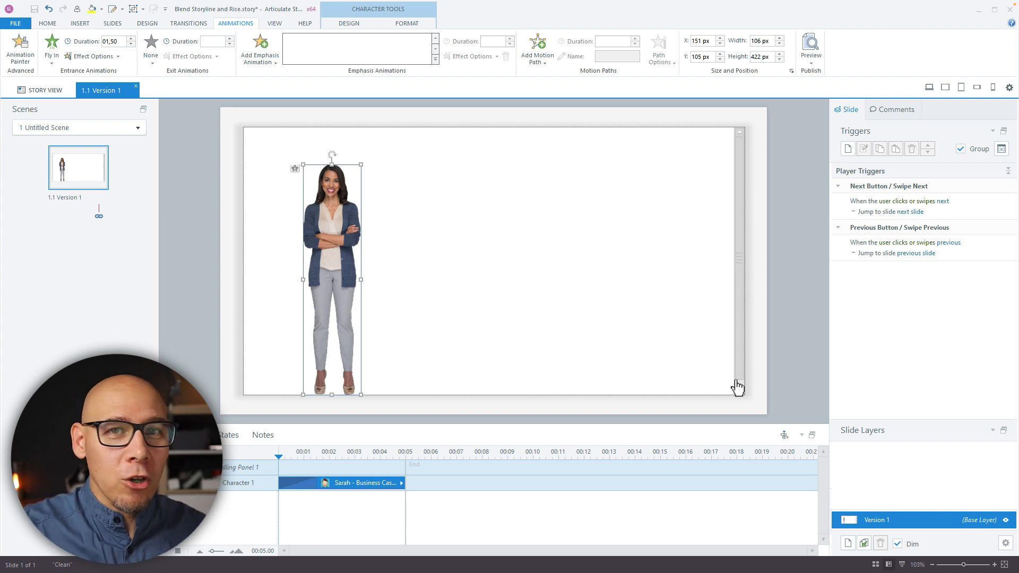
mouse_move(348, 263)
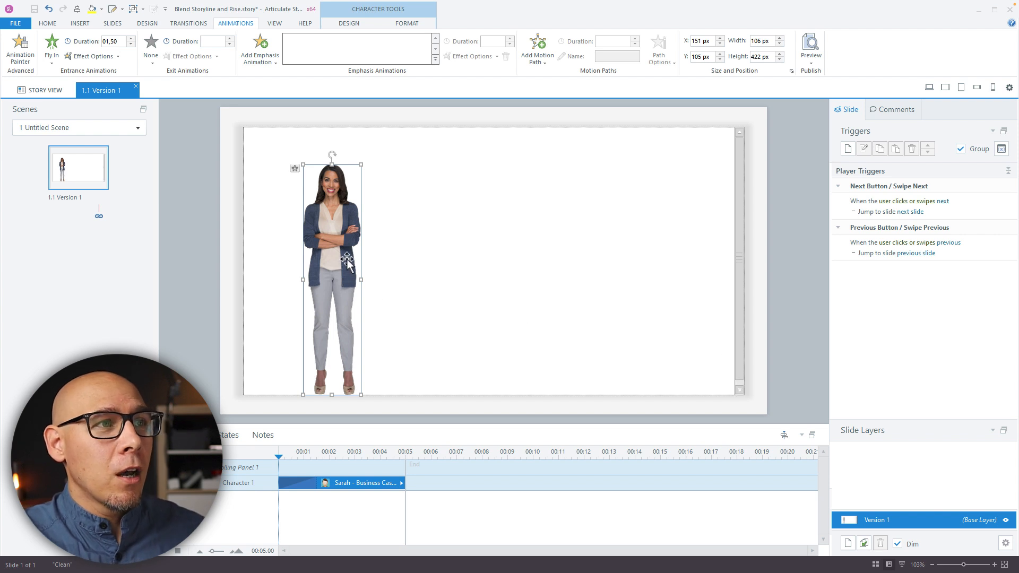
mouse_move(349, 264)
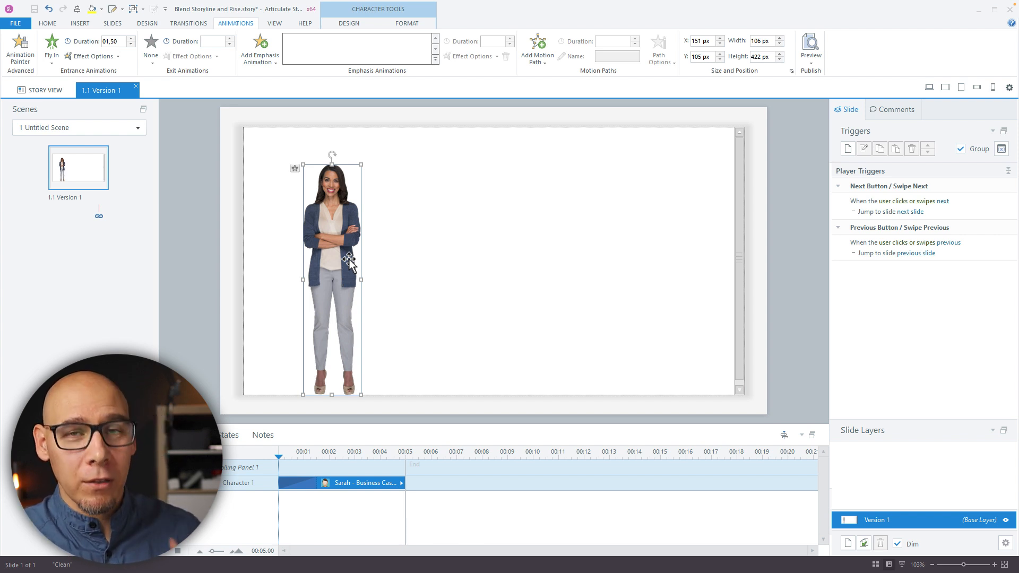
mouse_move(363, 398)
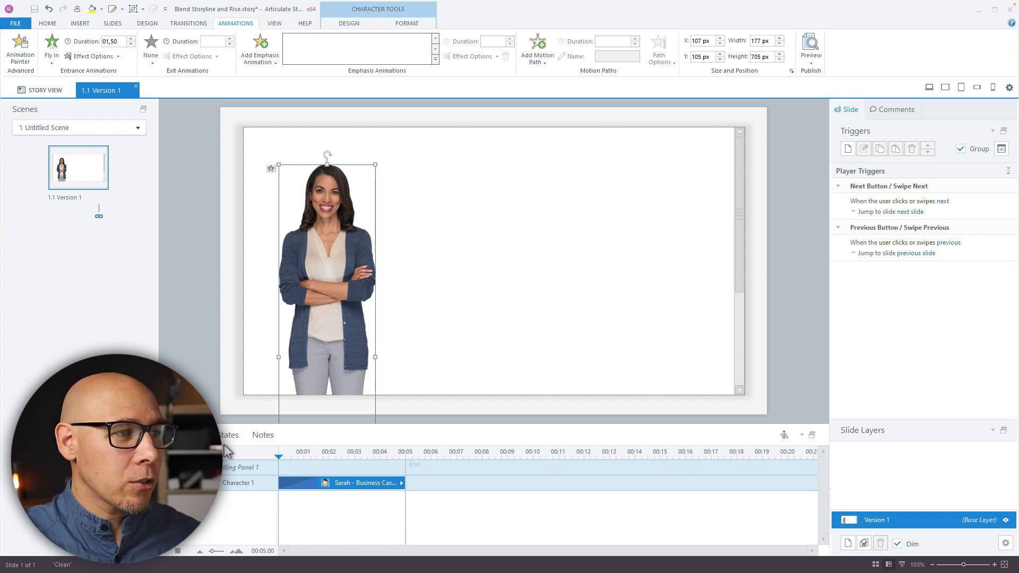
- Crop the character so her figure ends at the slide's bottom edge
left_click(406, 24)
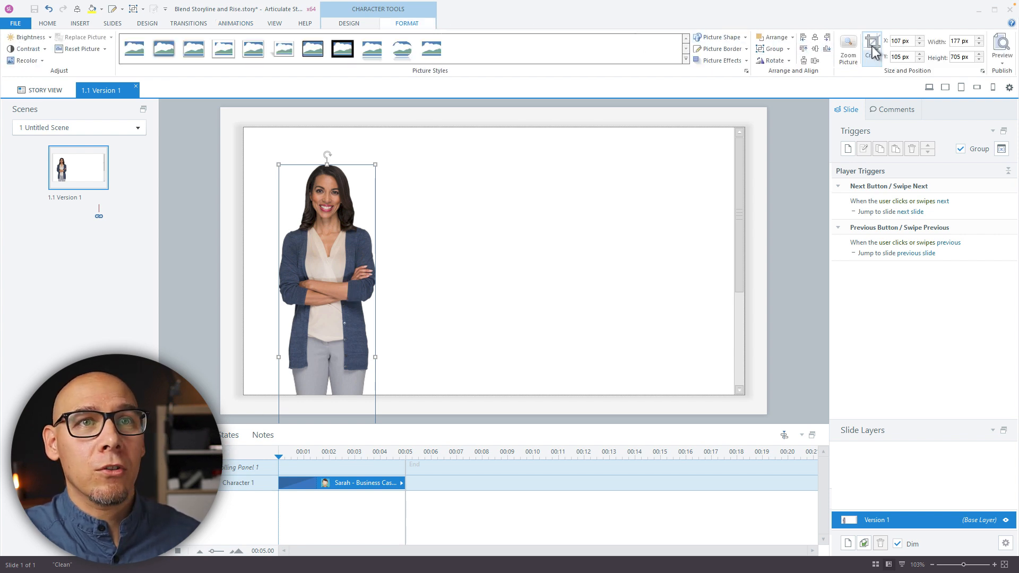
left_click(872, 45)
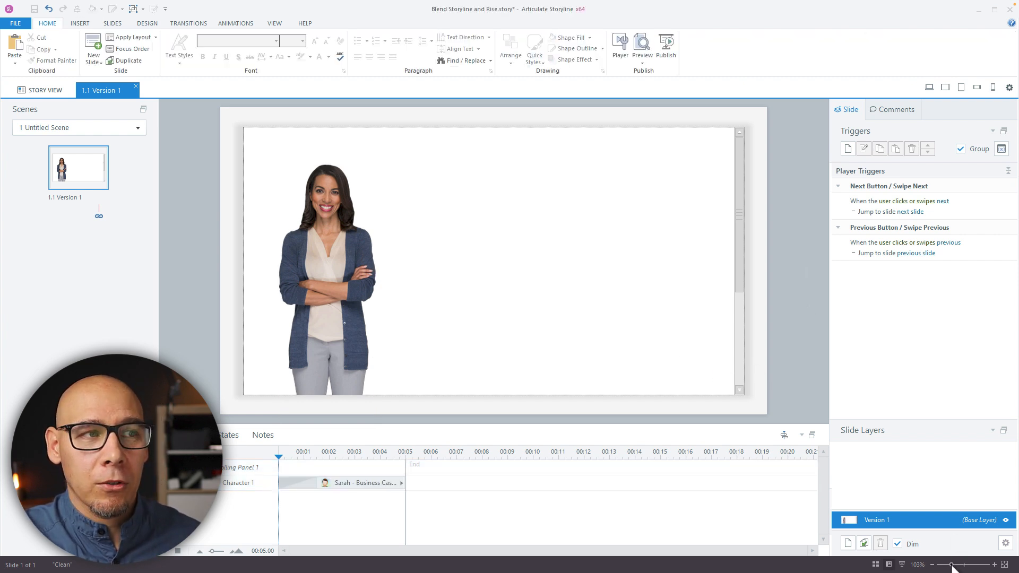
left_click(325, 260)
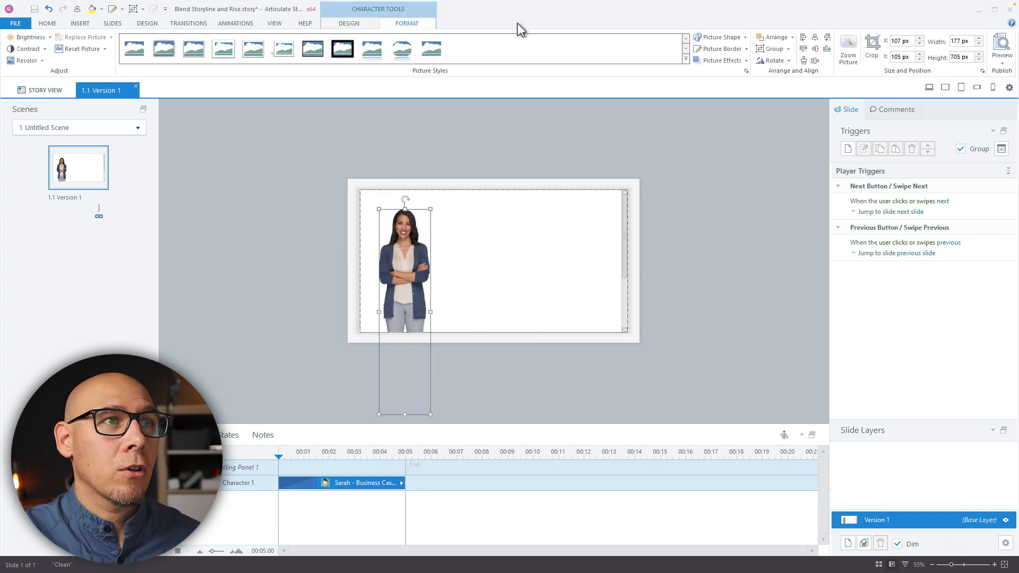
left_click(871, 46)
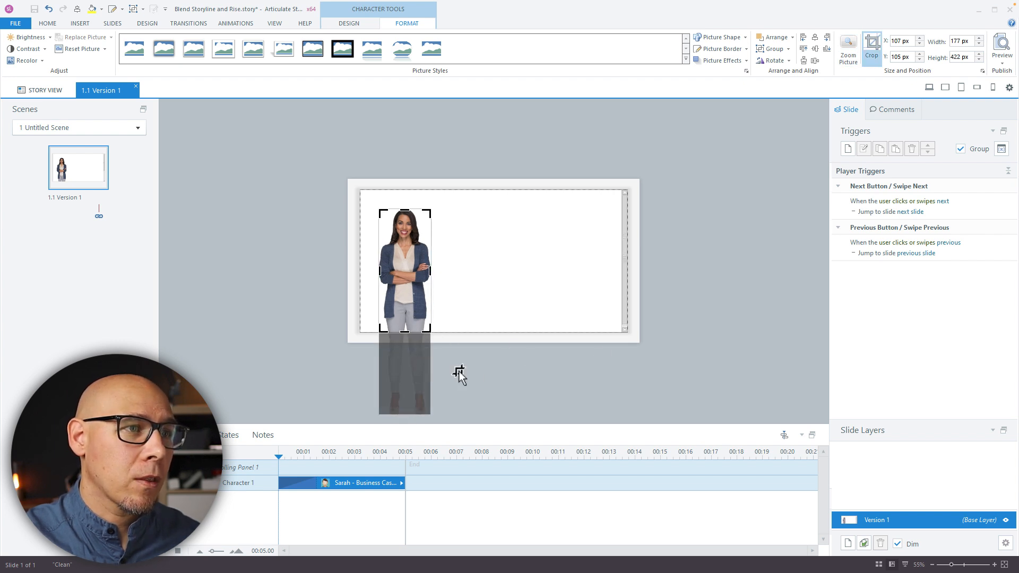
left_click(520, 319)
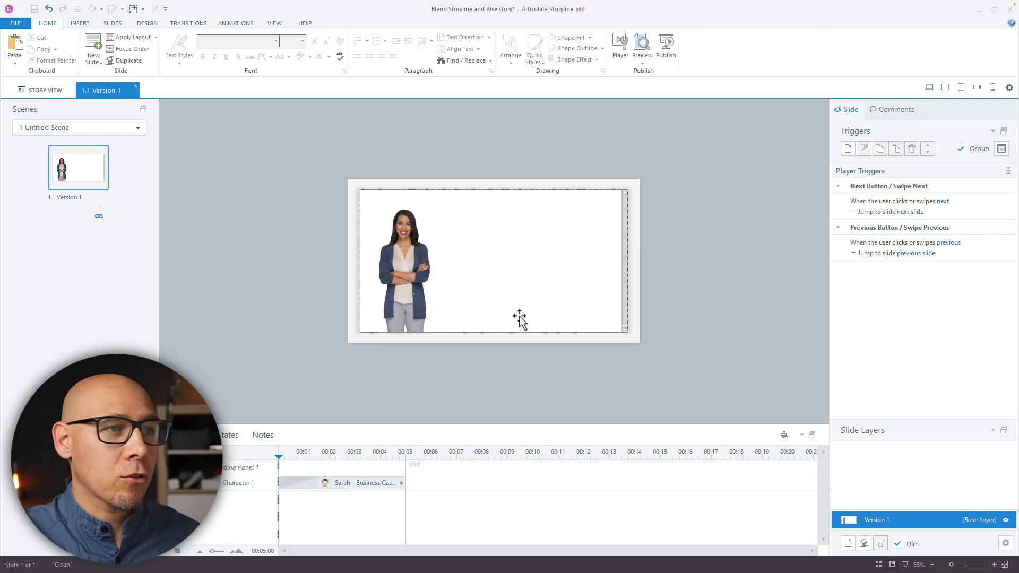
- Copy the cropped character and check her size (422 px tall) and position values
left_click(403, 264)
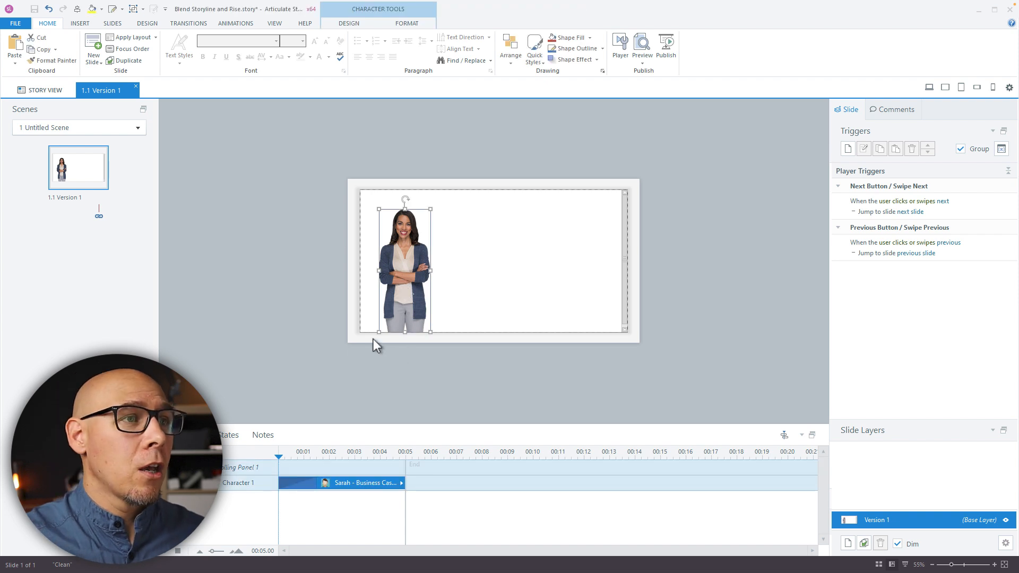
left_click(226, 435)
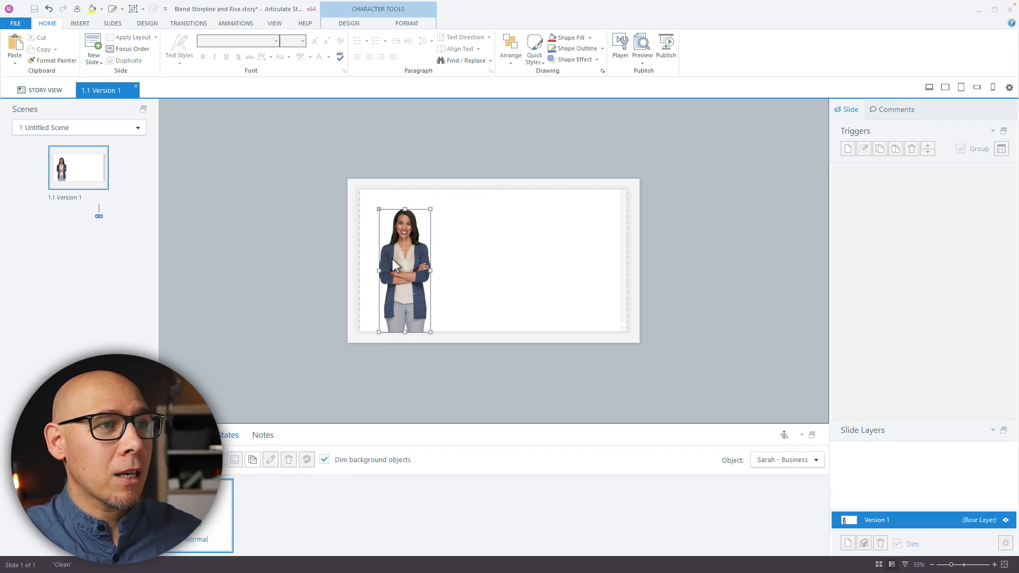
key("ctrl+c")
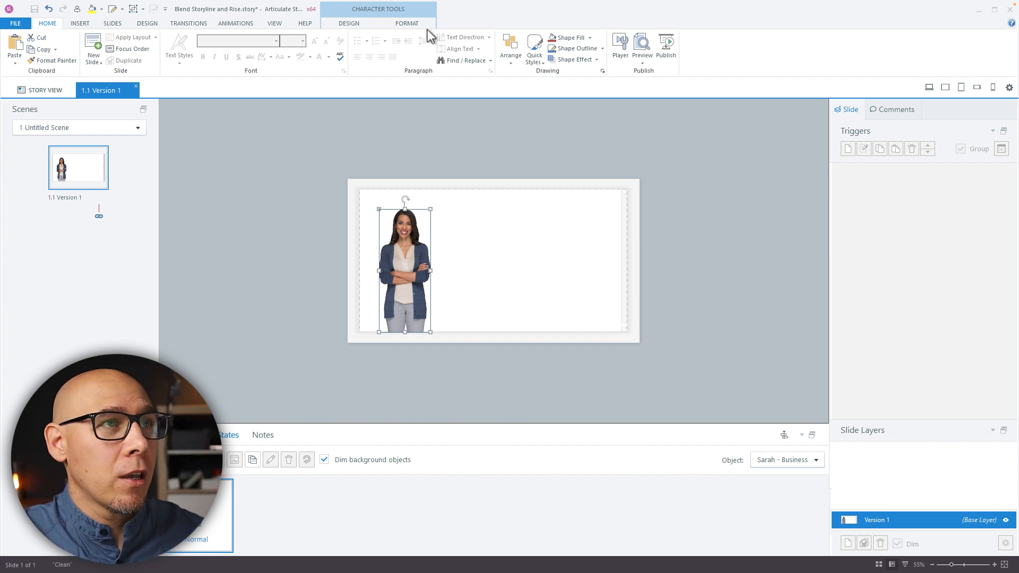
left_click(406, 23)
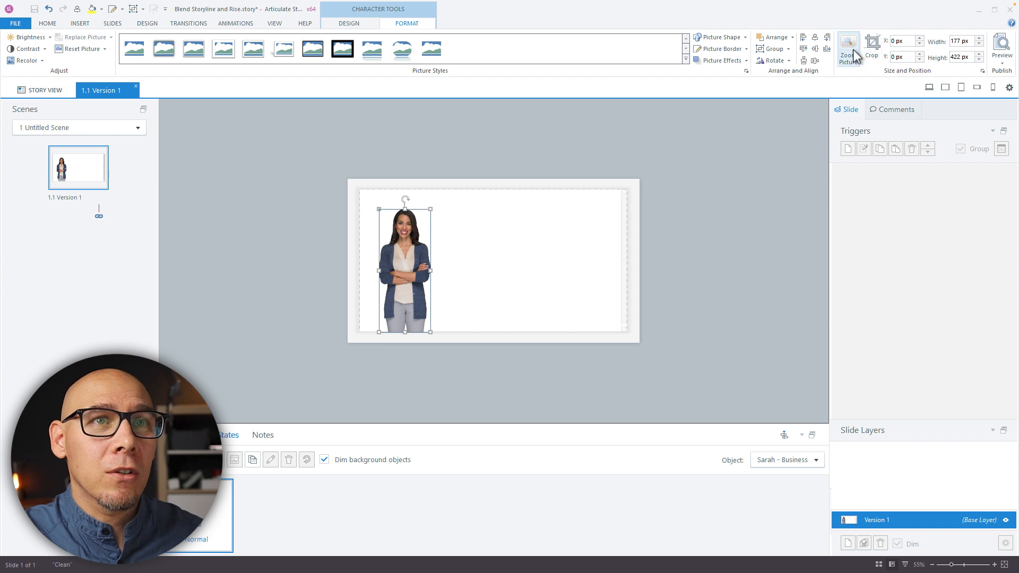
mouse_move(356, 406)
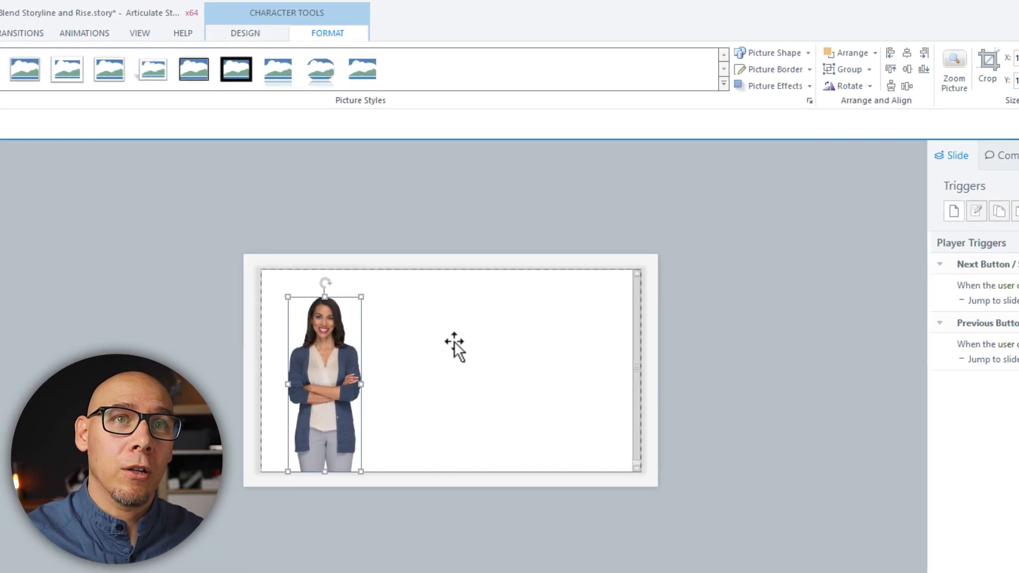
mouse_move(988, 62)
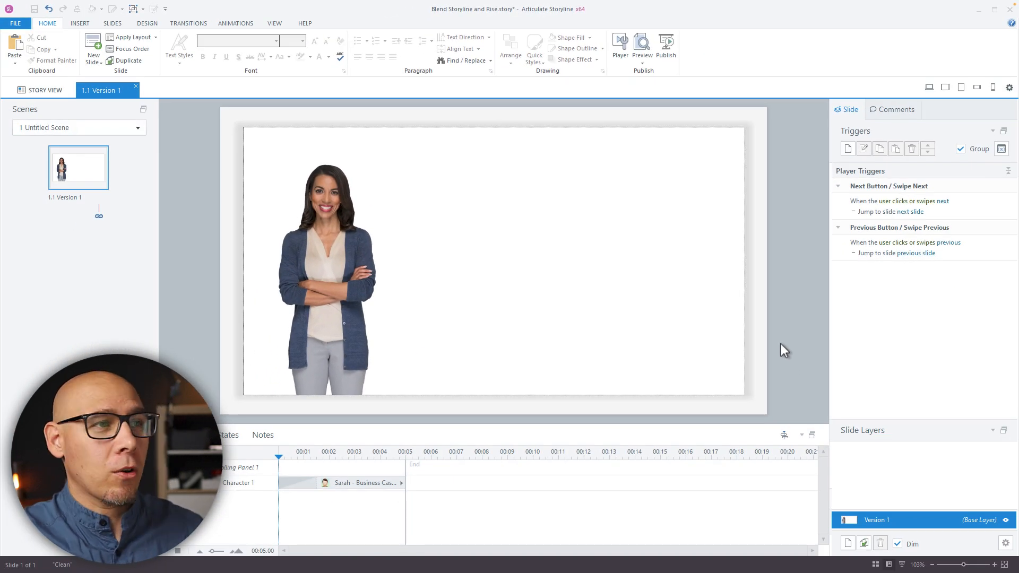
- Add a pill shape beside the character and fill it solid orange #F8622C
left_click(325, 260)
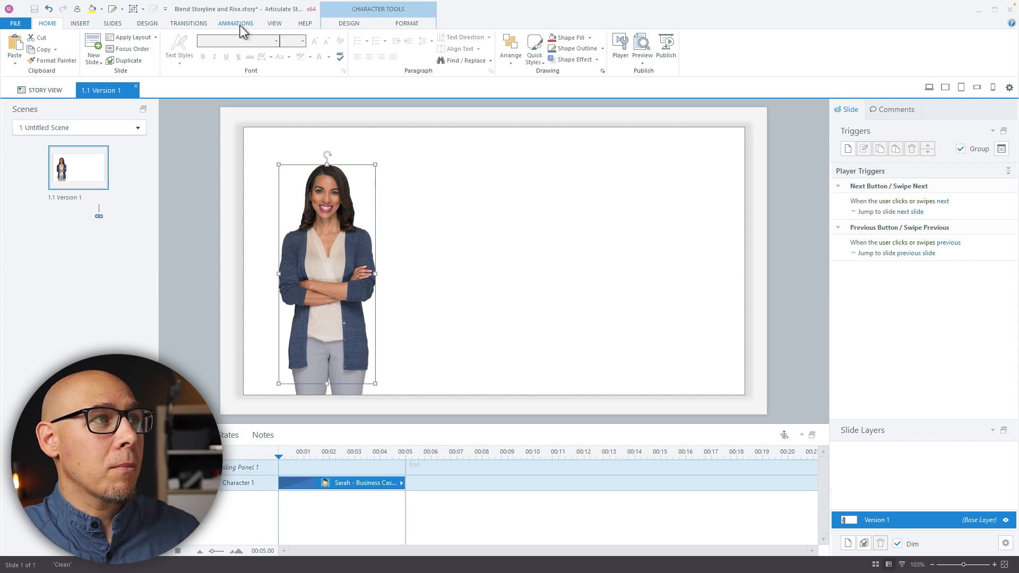
mouse_move(127, 60)
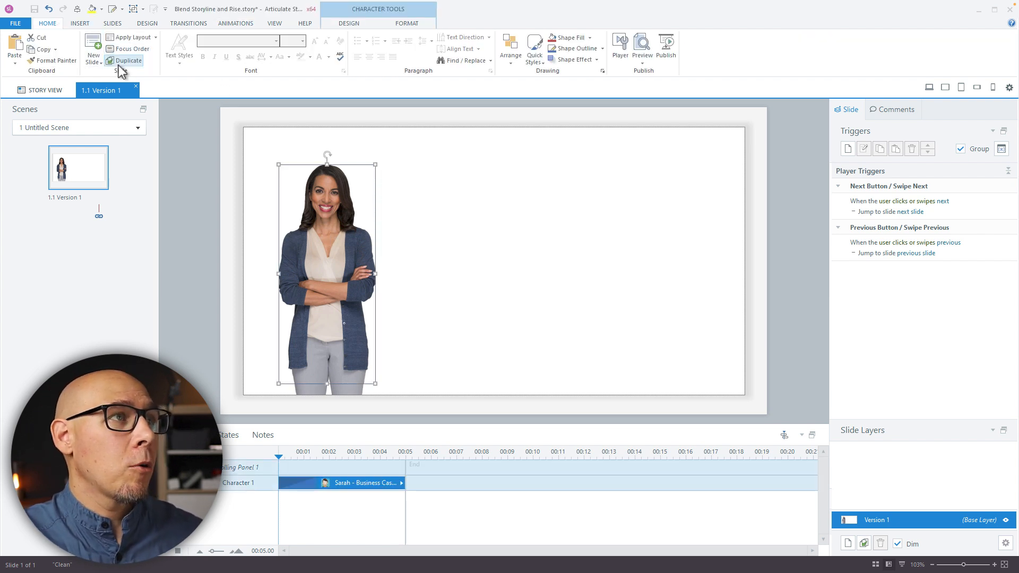
left_click(284, 46)
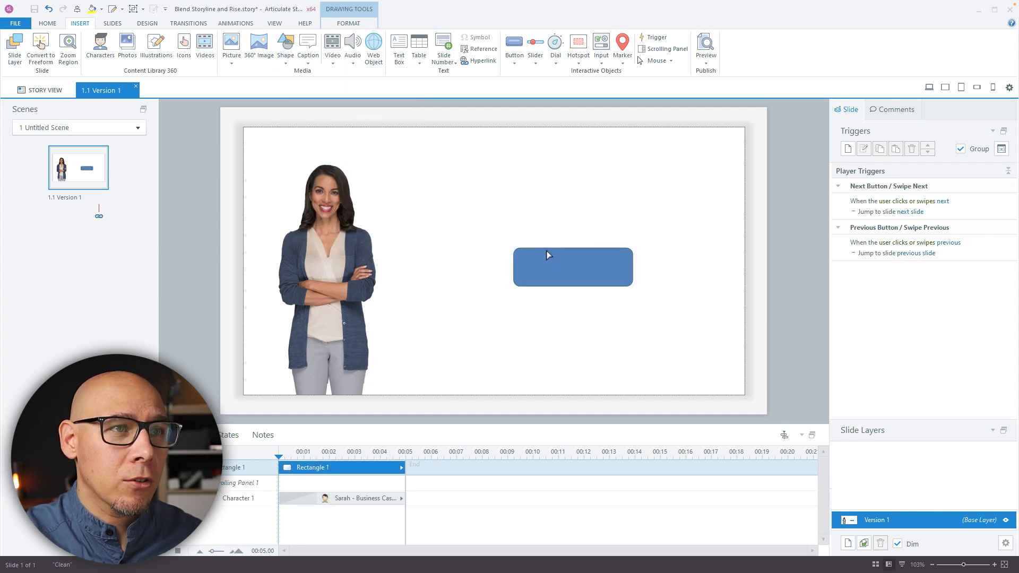
left_click(572, 266)
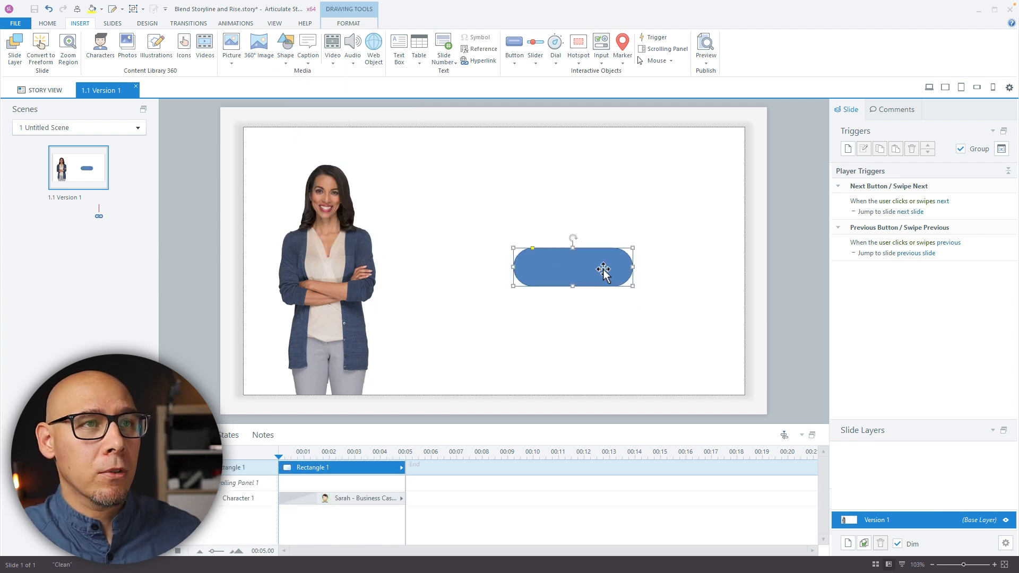
mouse_move(552, 318)
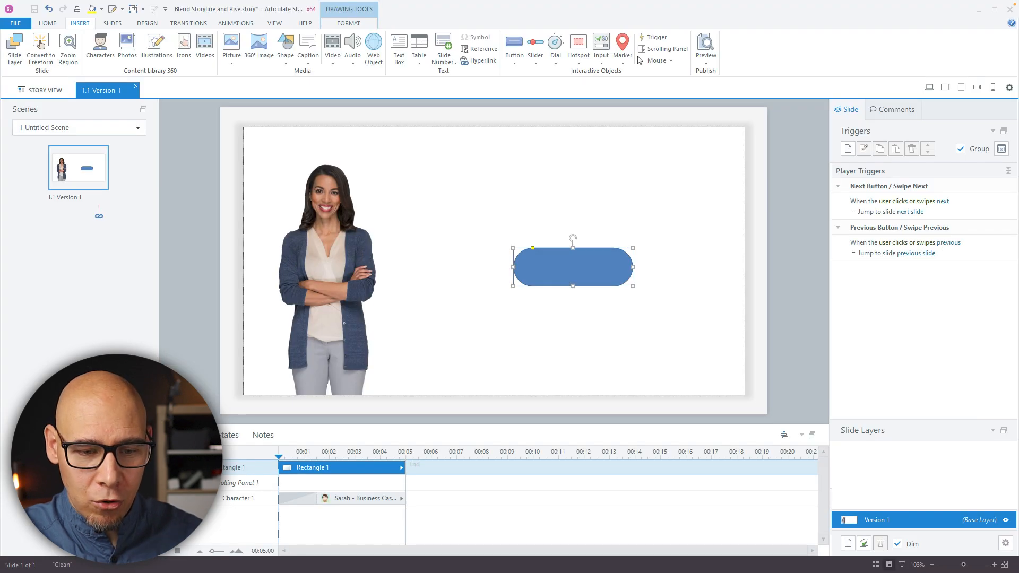
left_click(533, 334)
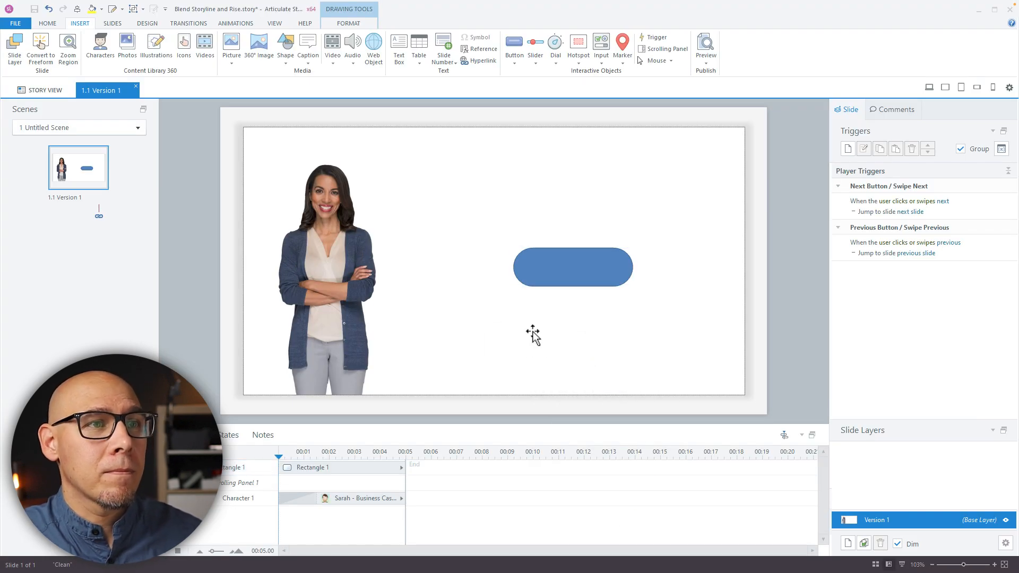
left_click(572, 266)
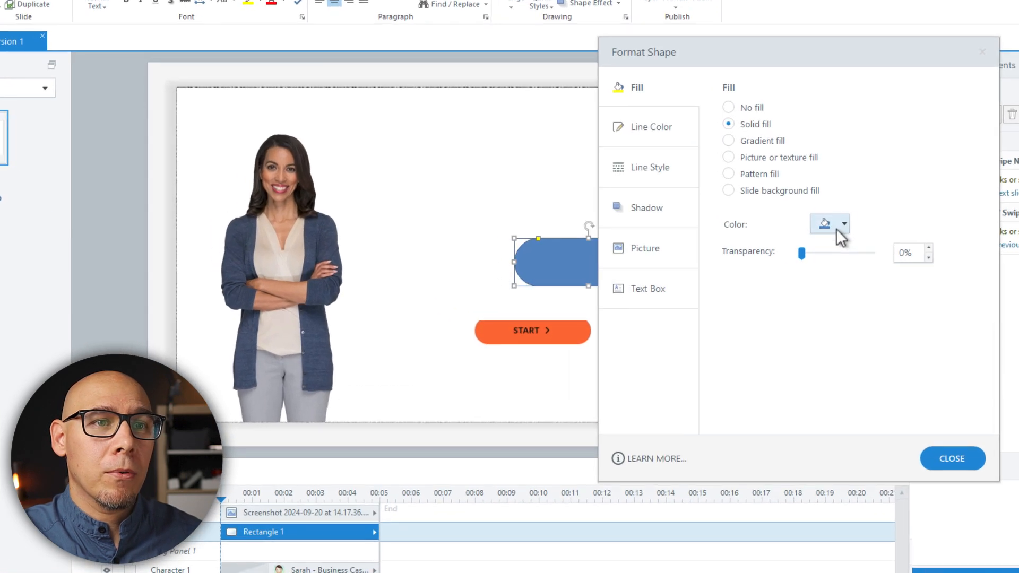
left_click(843, 224)
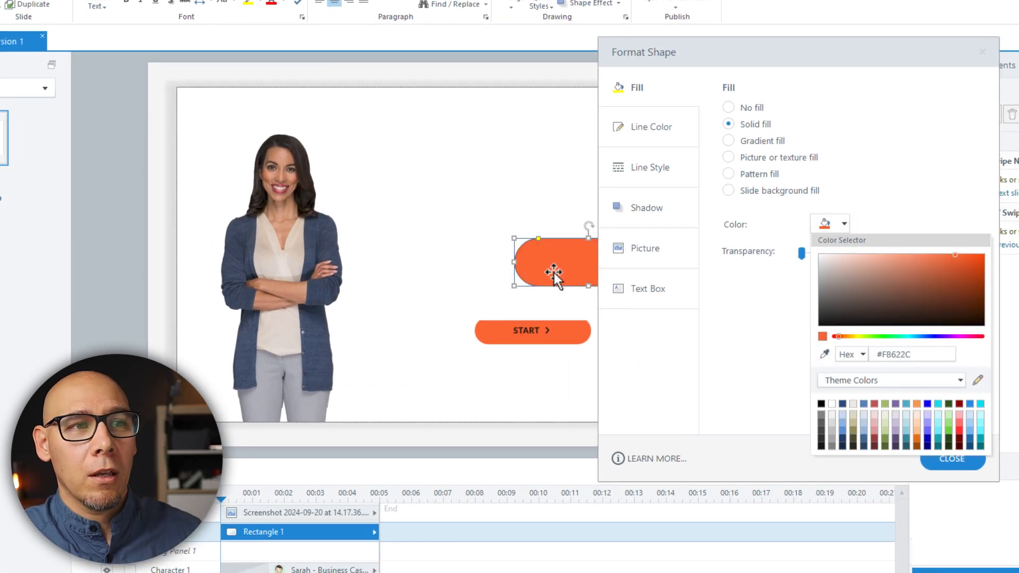
left_click(950, 458)
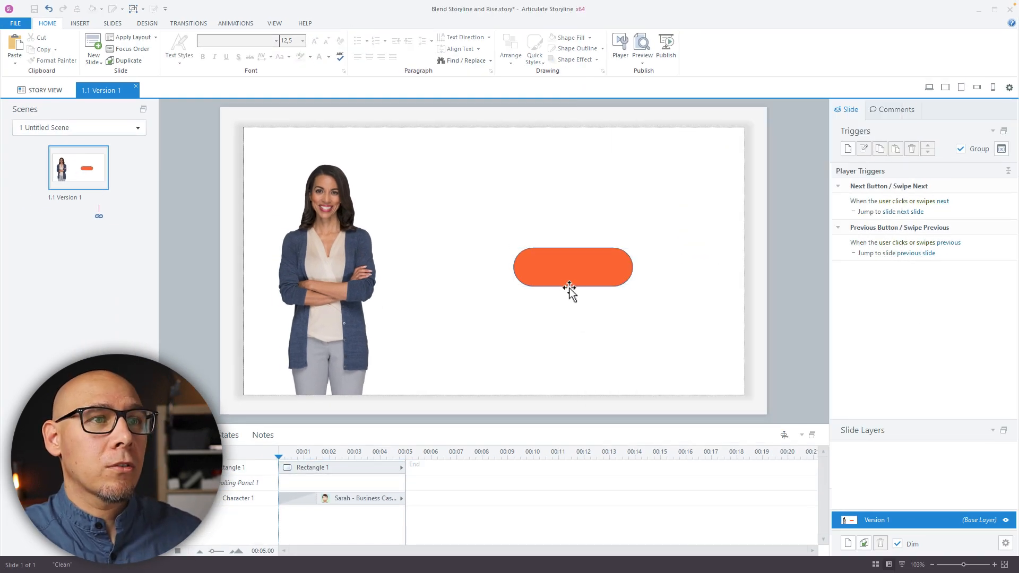
- Remove the pill's outline and label it NEXT
left_click(571, 268)
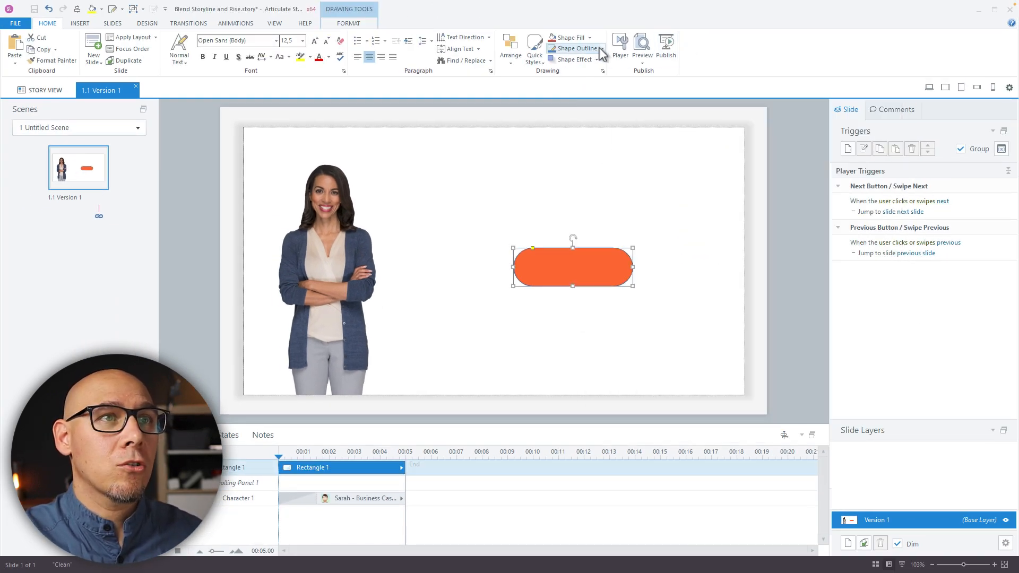
left_click(571, 48)
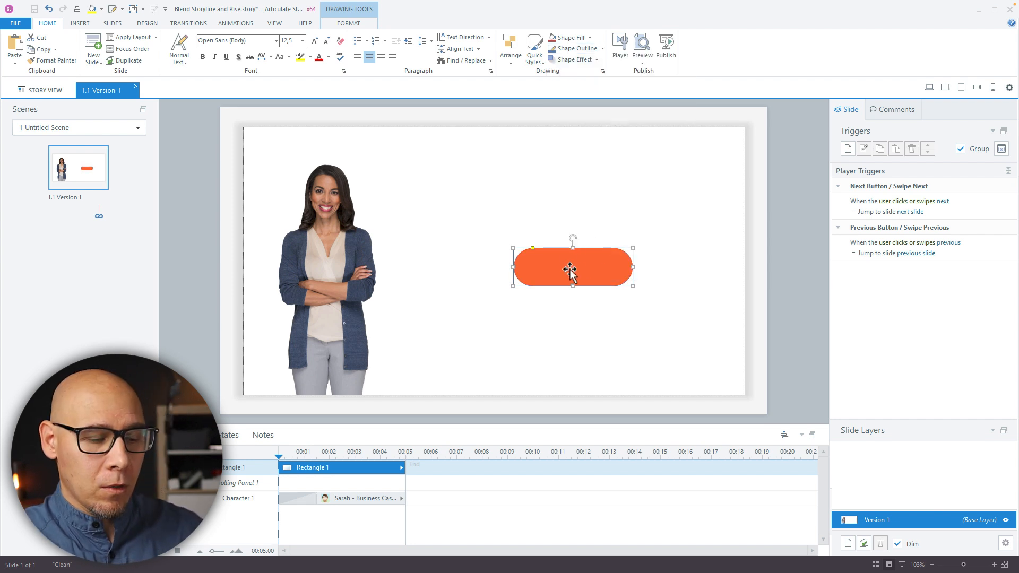
type("NEXT")
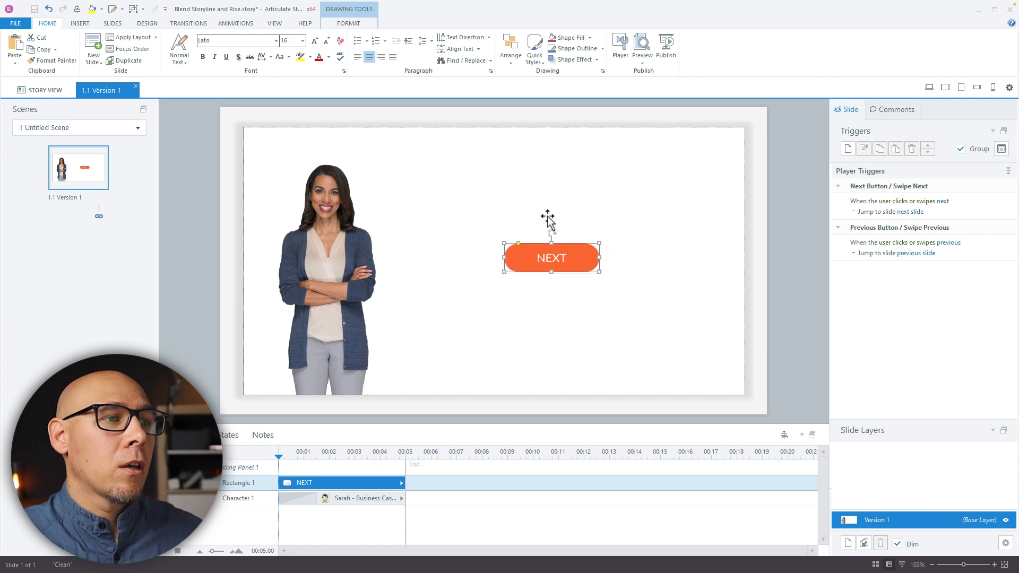
- Give the NEXT button a Fly In entrance and add a new slide layer named Start
left_click(236, 22)
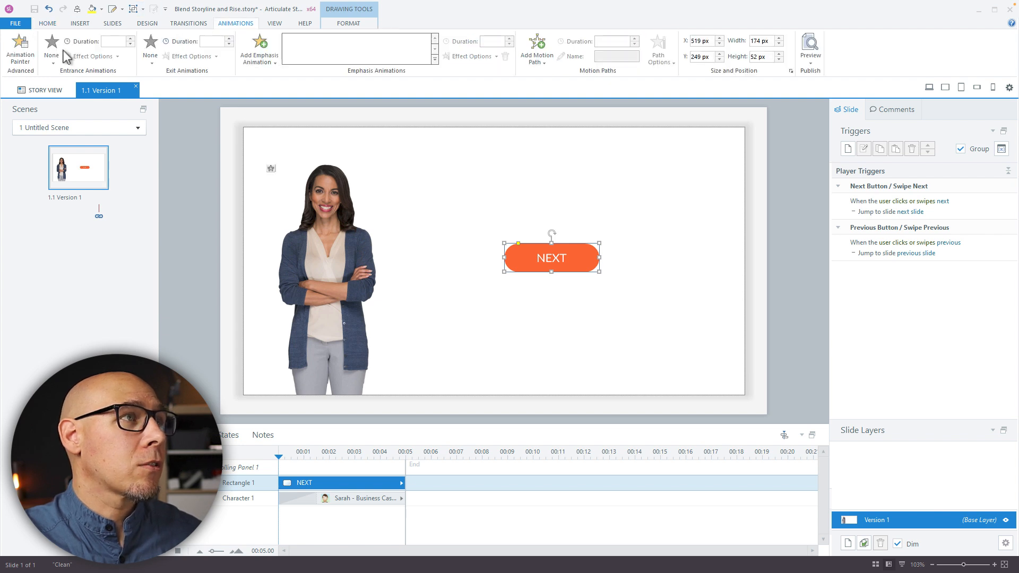
left_click(51, 45)
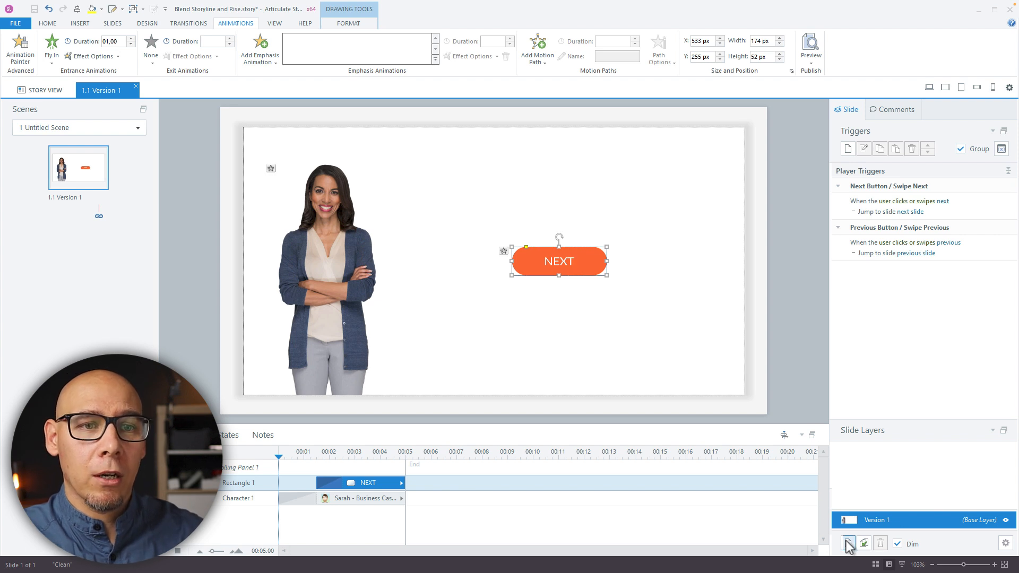
left_click(847, 544)
type("Start")
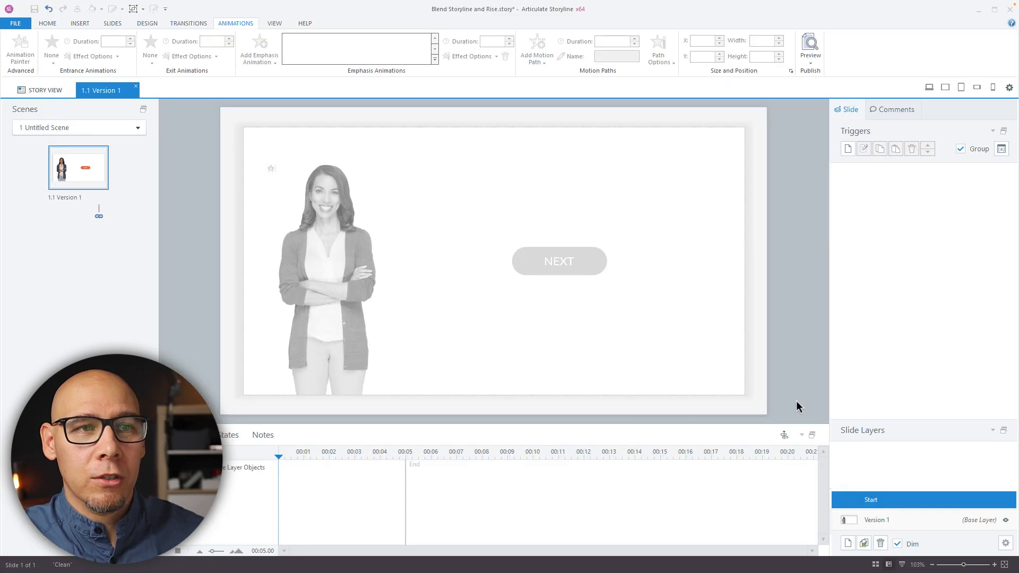
- Paste the button onto the Start layer and relabel it BEGIN
left_click(557, 261)
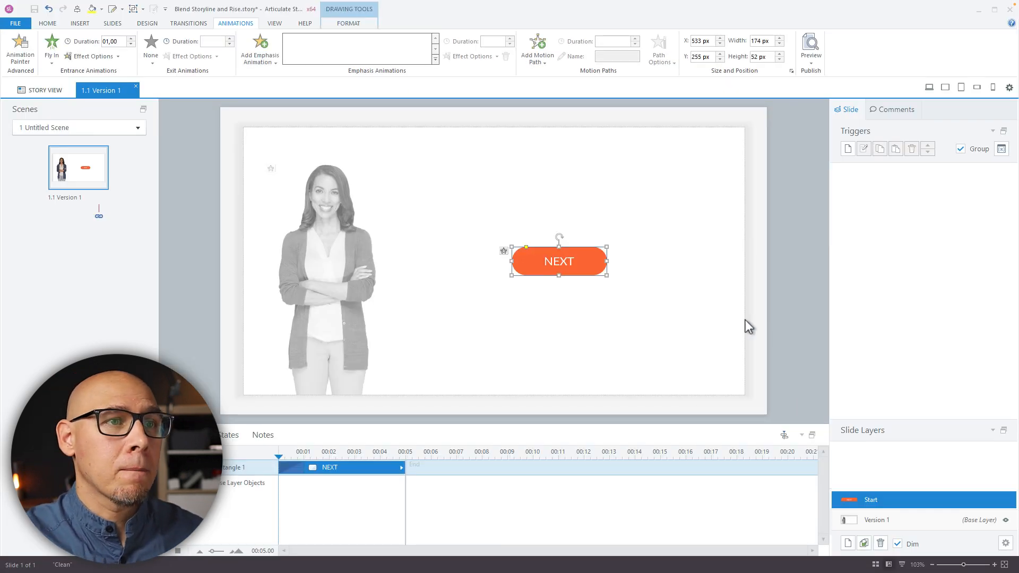
left_click(348, 23)
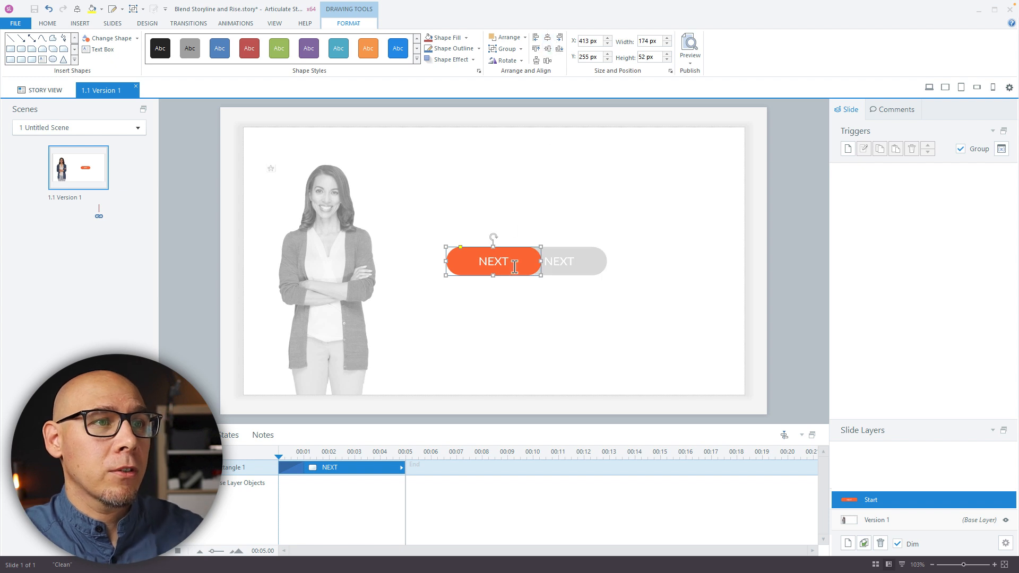
type("BGIN")
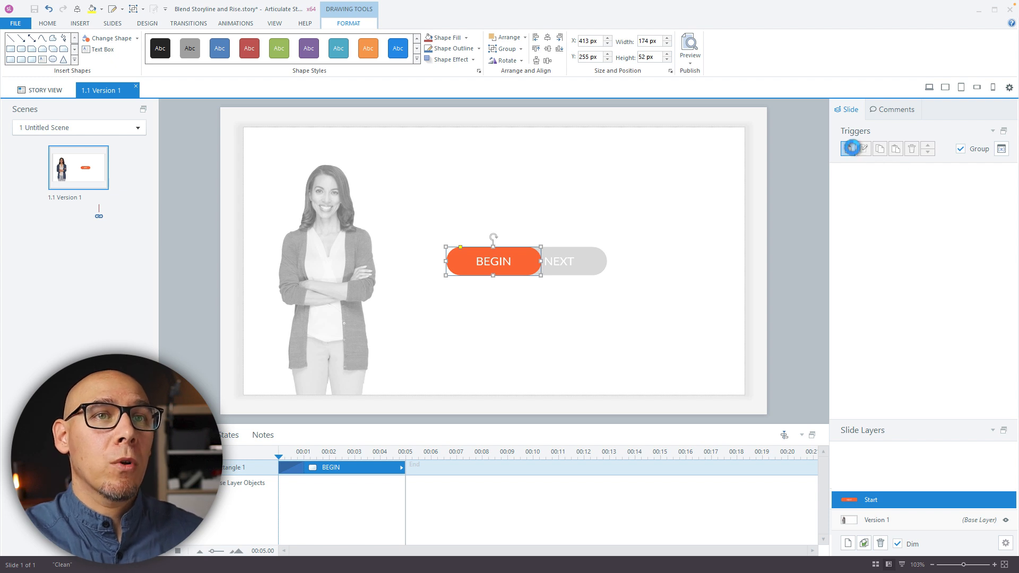
- Make BEGIN hide the layer and set the layer to pause the base layer's timeline
left_click(846, 148)
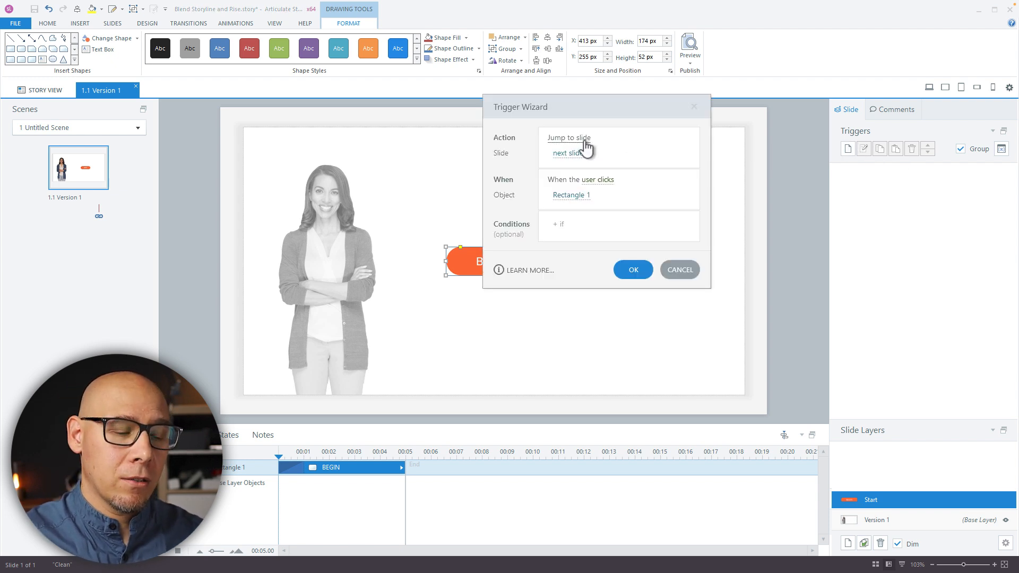
left_click(569, 137)
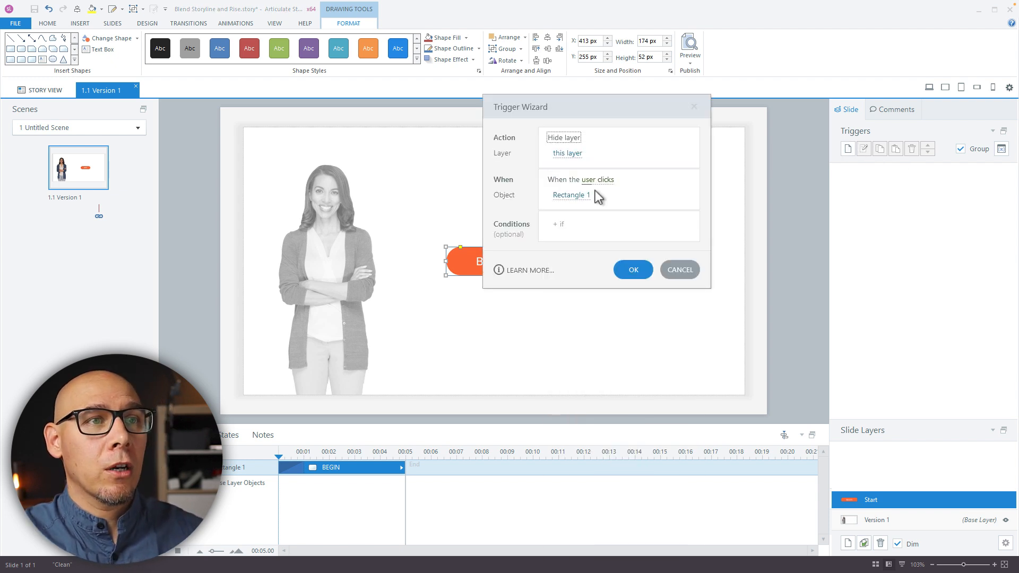
left_click(631, 269)
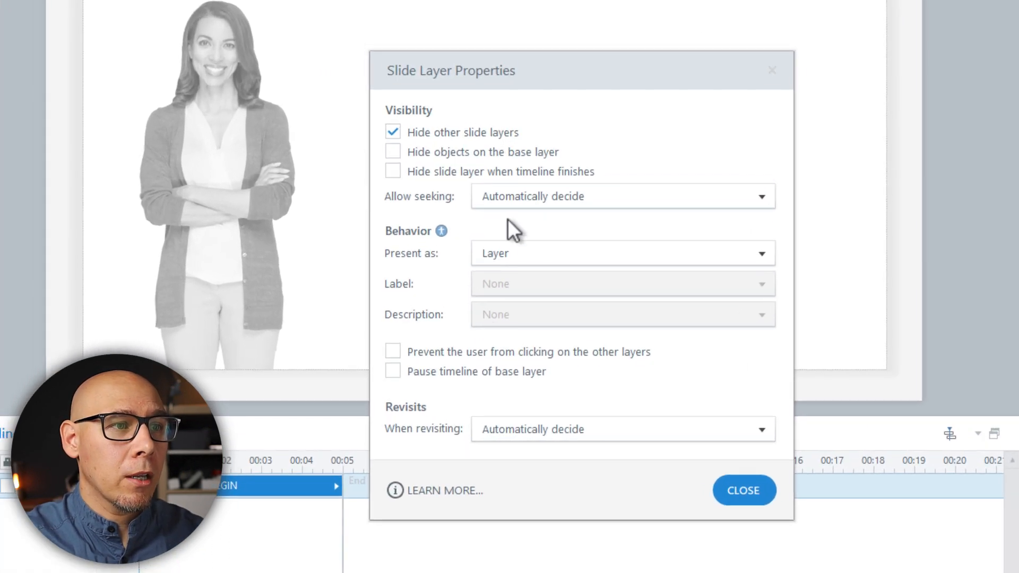
left_click(389, 369)
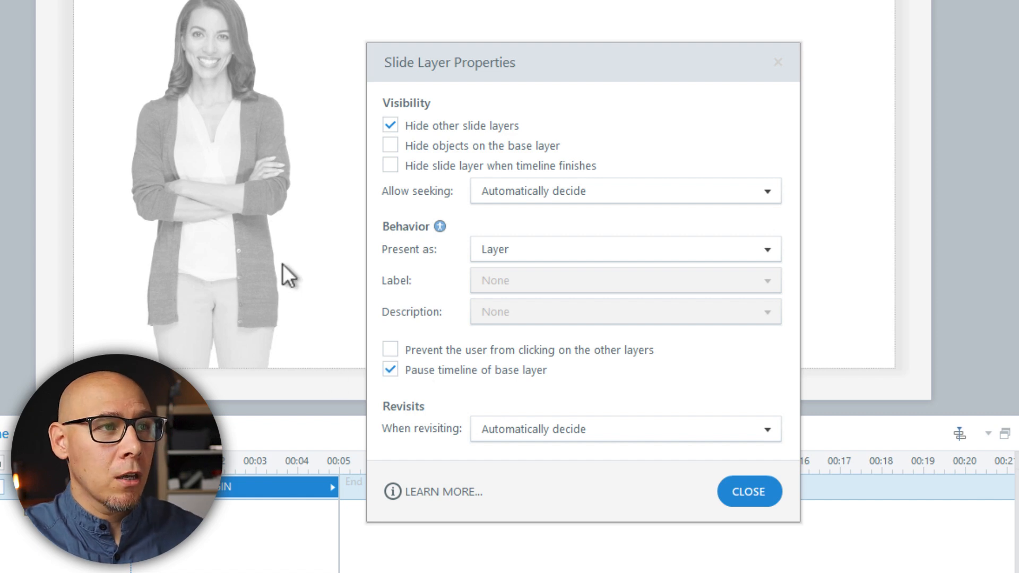
mouse_move(409, 189)
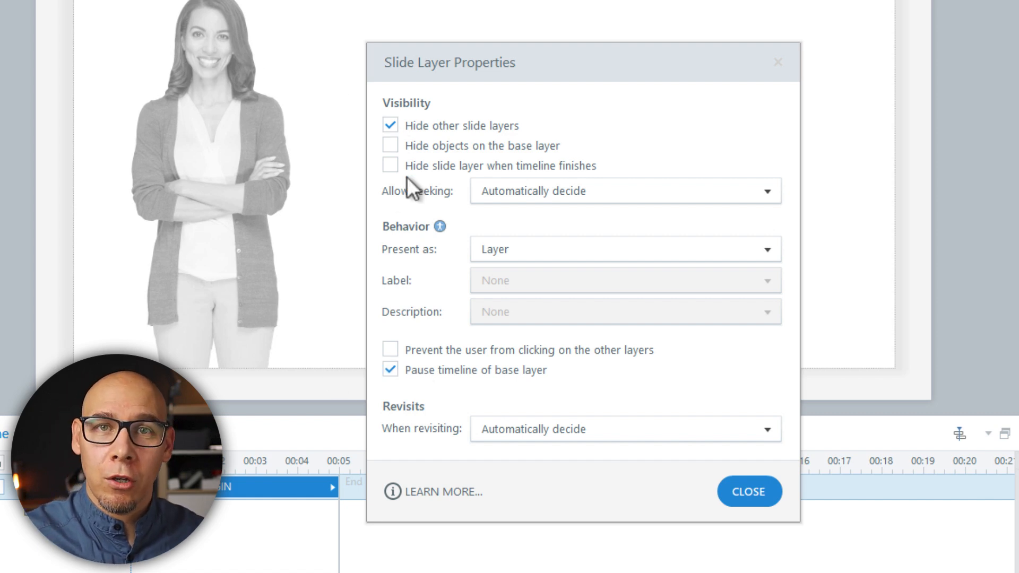
left_click(748, 491)
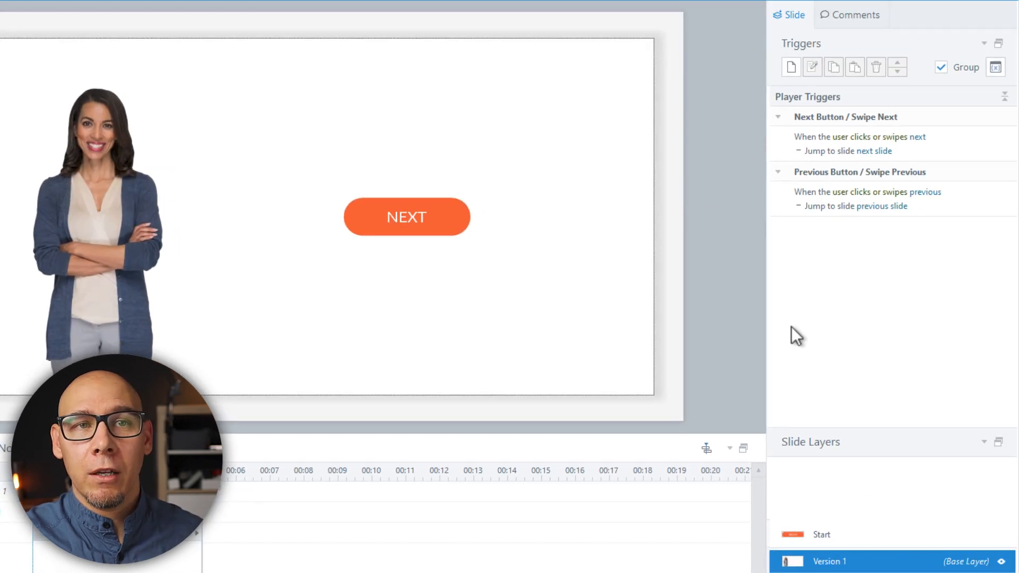
- Add a slide trigger showing the Start layer when the timeline starts, then preview the slide
left_click(790, 67)
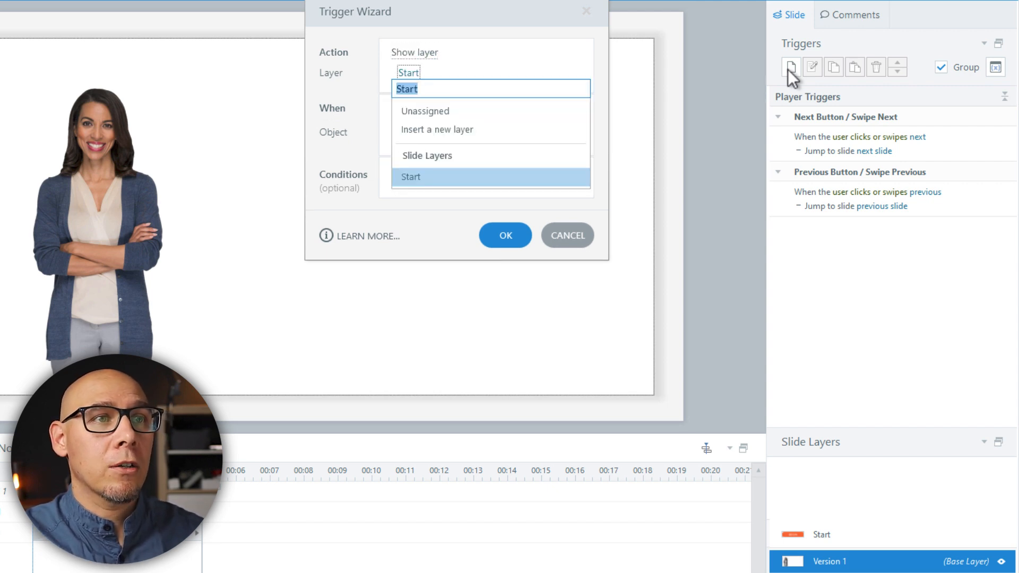
left_click(411, 177)
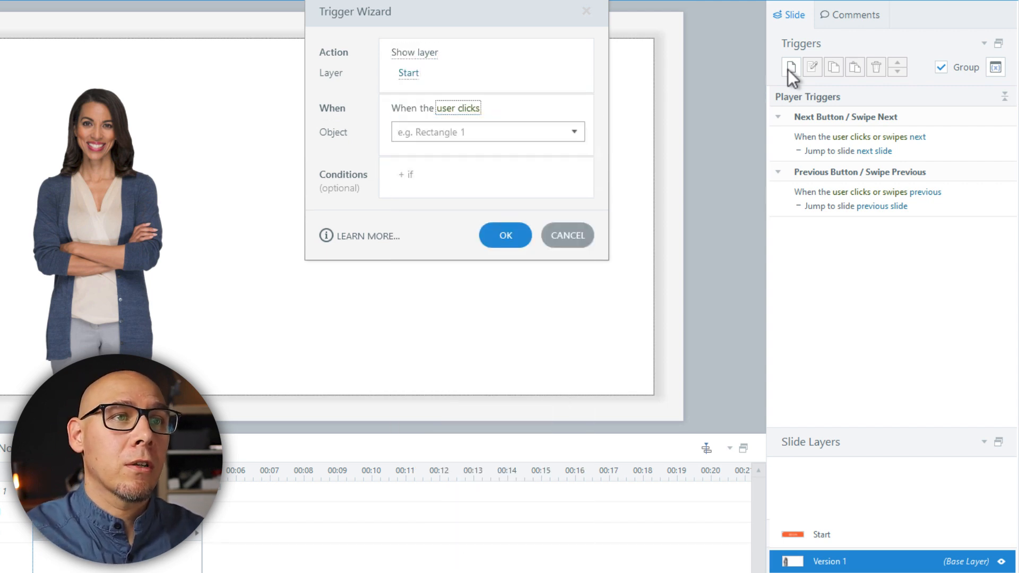
left_click(505, 235)
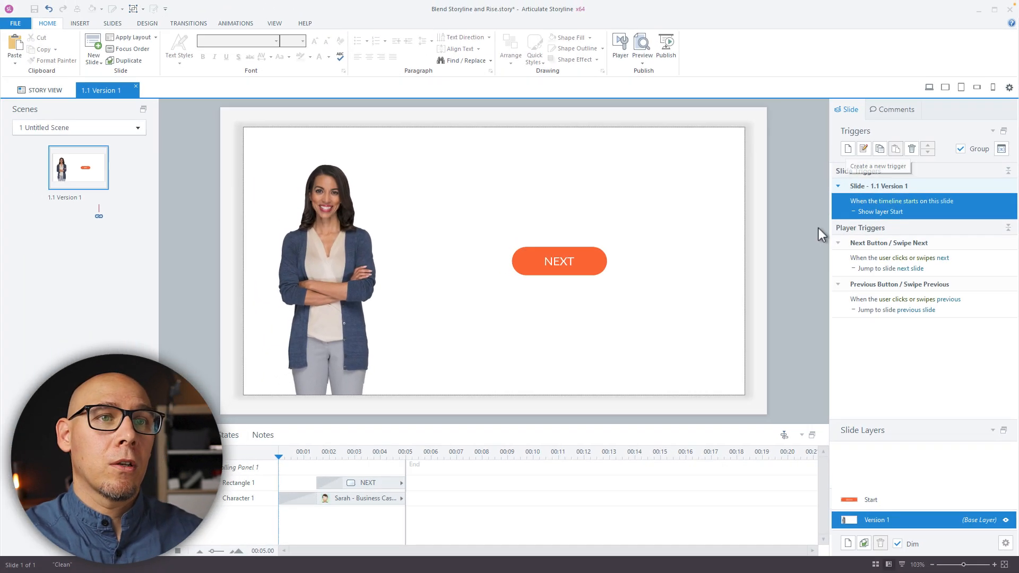
left_click(870, 500)
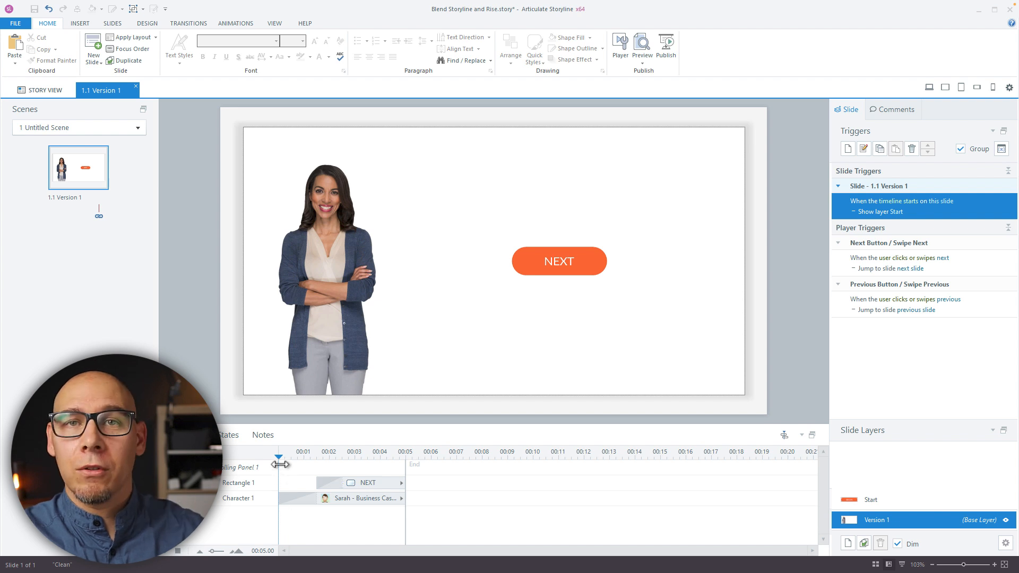
mouse_move(491, 441)
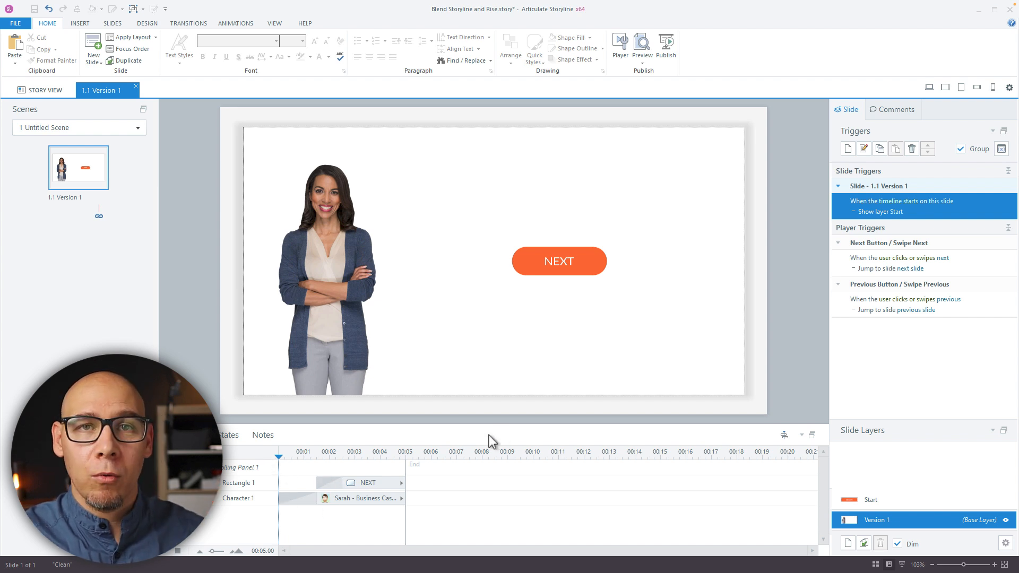
left_click(641, 45)
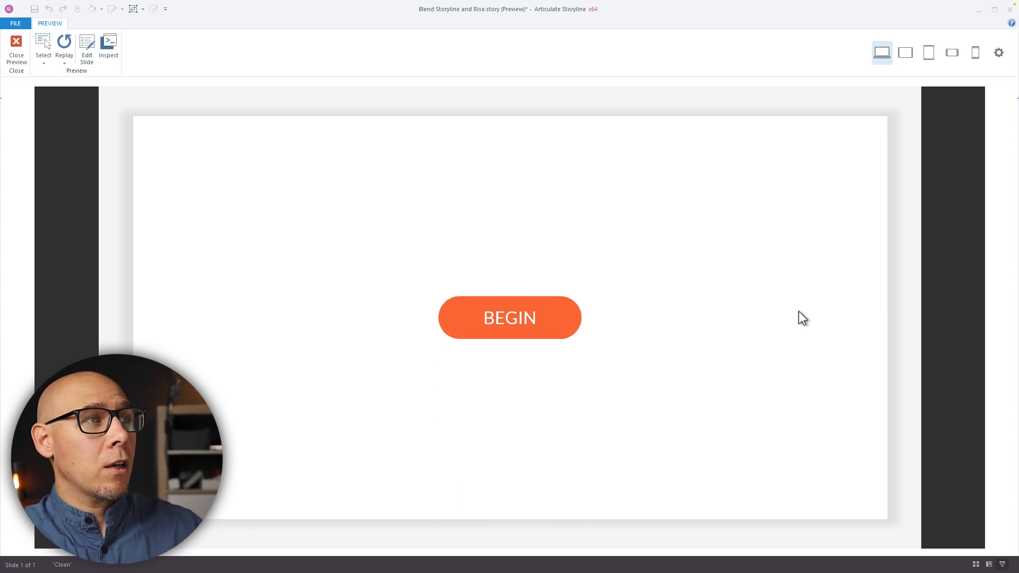
- Dismiss the Start layer with BEGIN in preview and return to slide editing
left_click(510, 317)
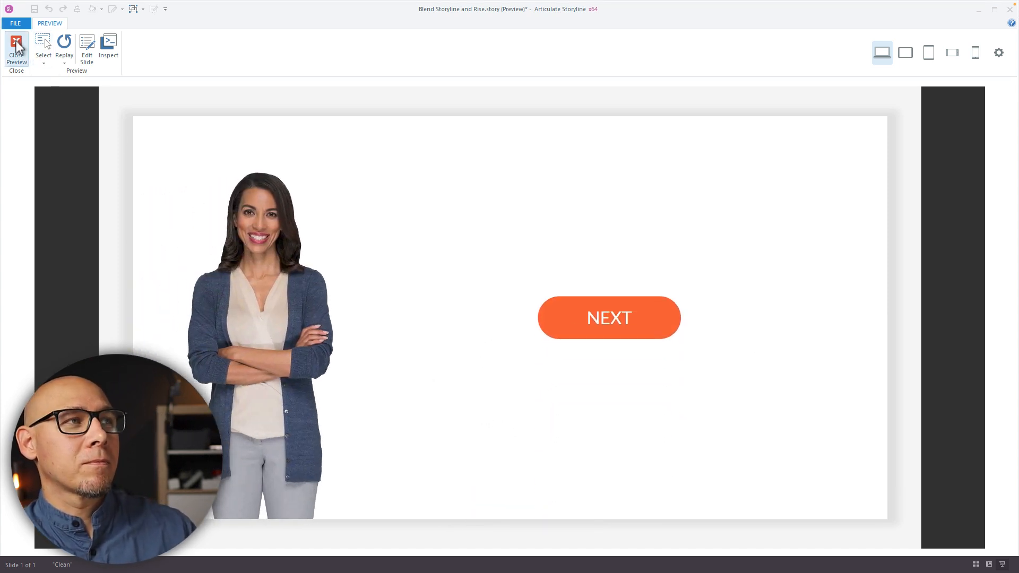
mouse_move(16, 49)
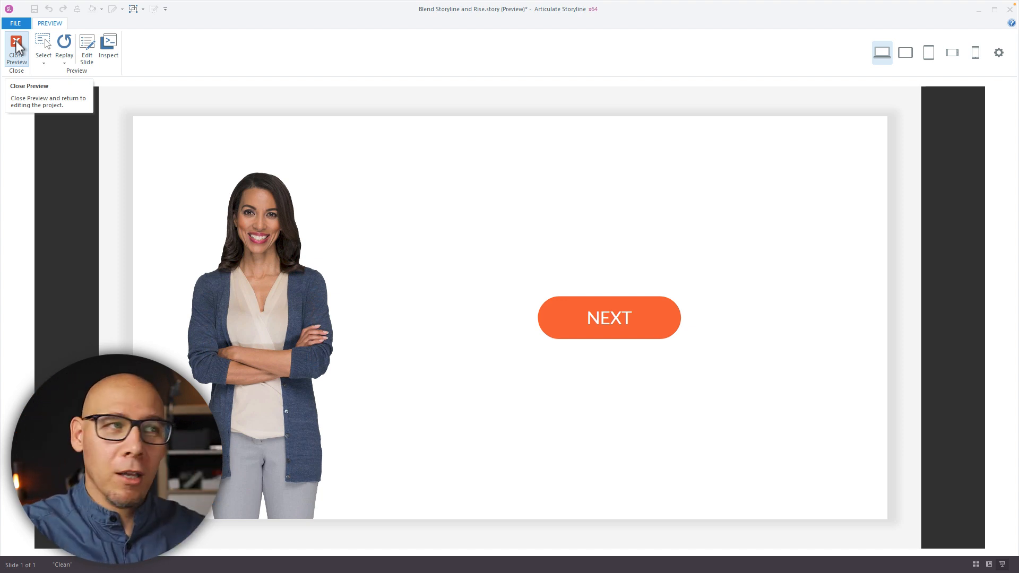
left_click(16, 49)
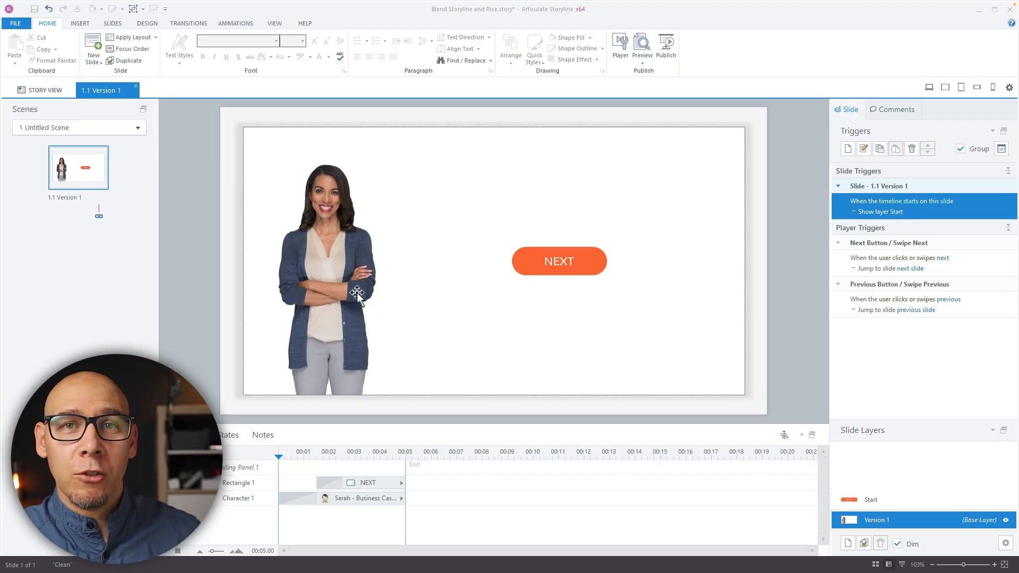
- Check the character's states and its 1.5-second Fly In entrance animation, then launch a slide preview
left_click(327, 273)
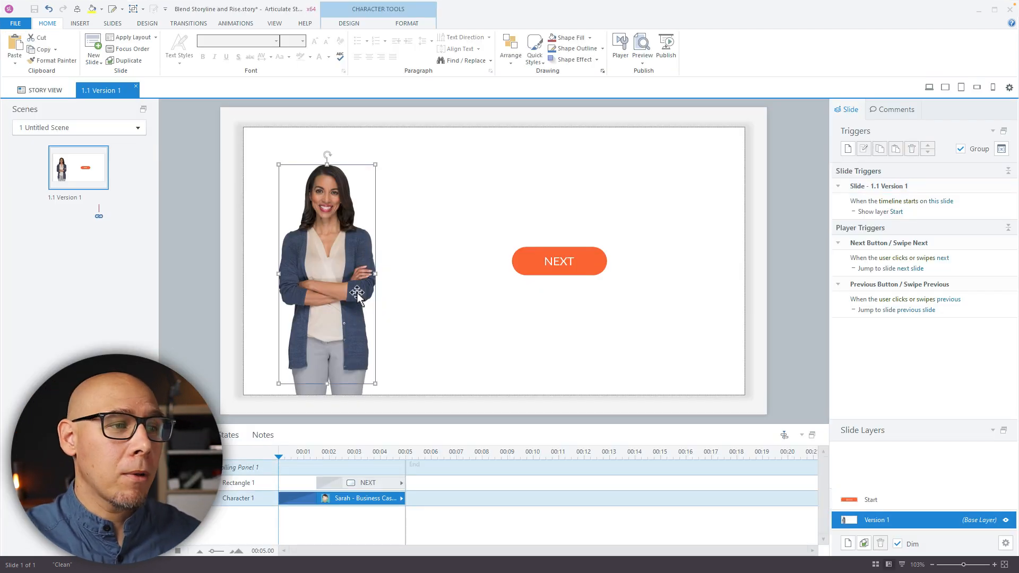
left_click(228, 435)
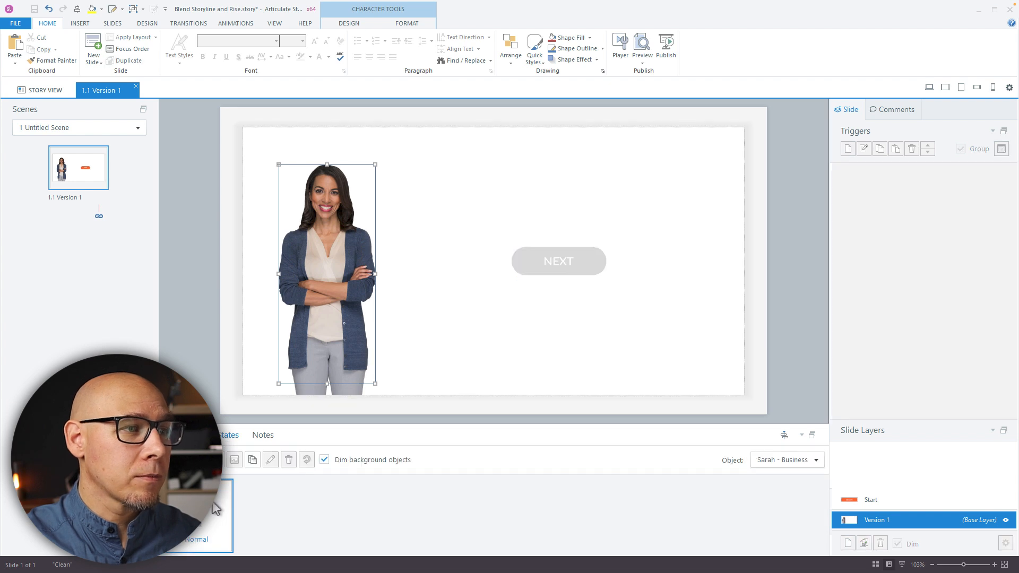
mouse_move(315, 396)
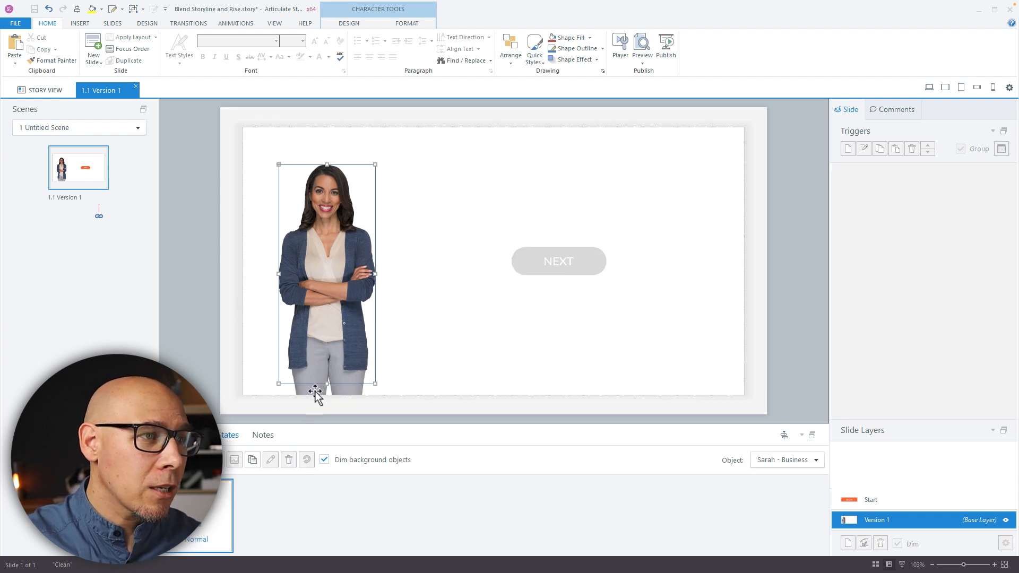
left_click(235, 23)
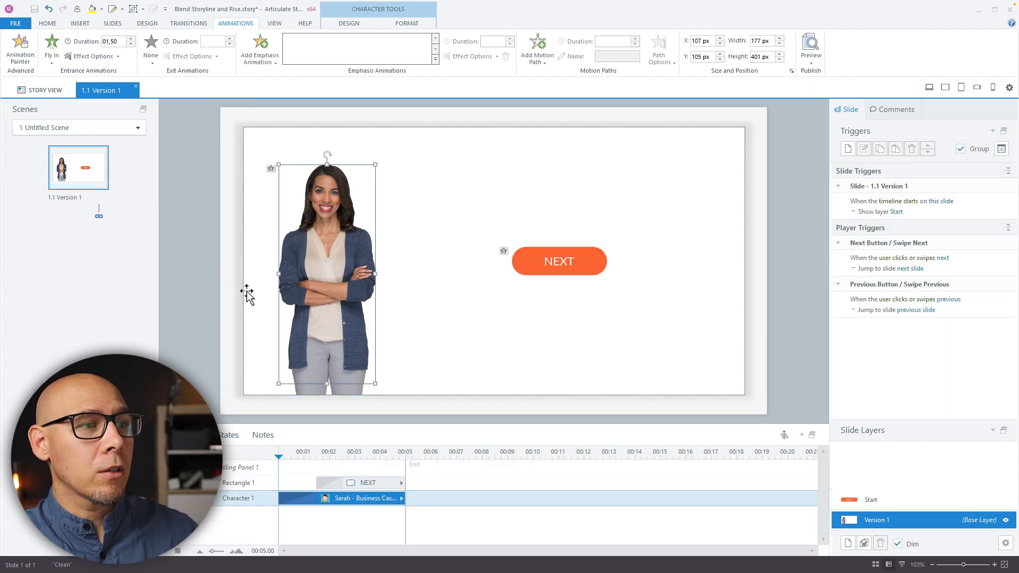
mouse_move(357, 500)
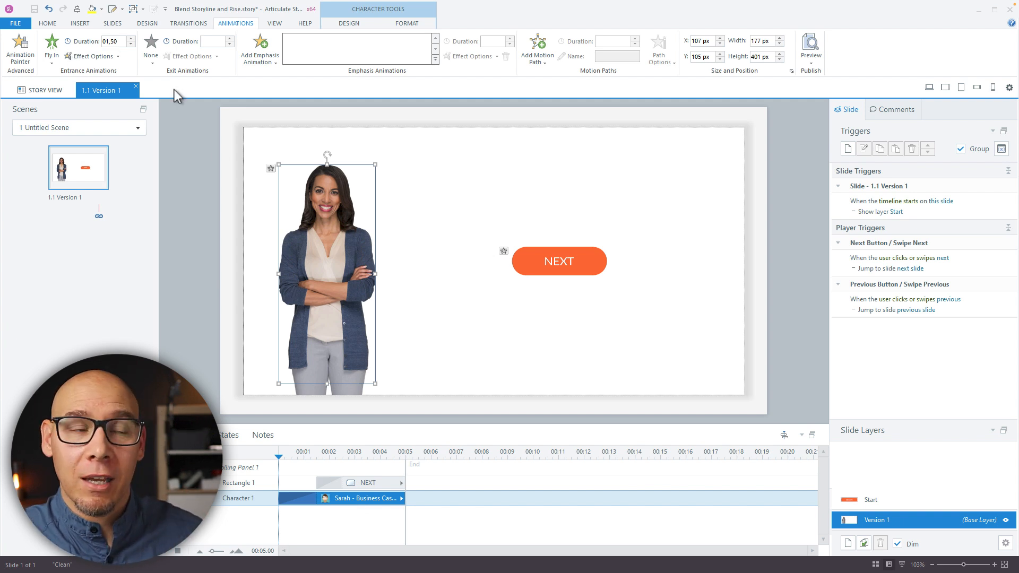
left_click(809, 52)
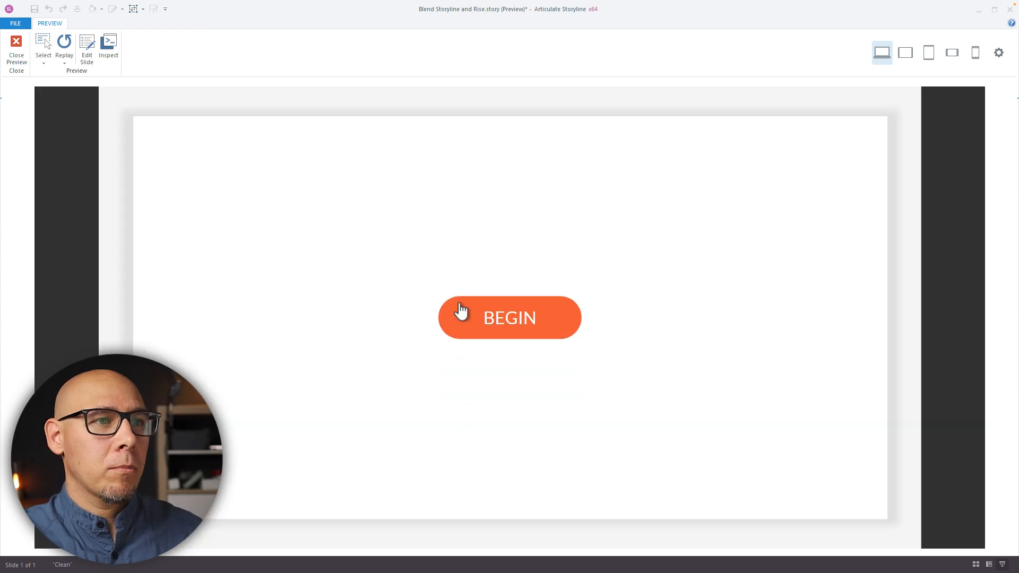
- Run the slide from BEGIN to Sarah with the NEXT button, exit the preview and go to the Rise lesson
left_click(509, 317)
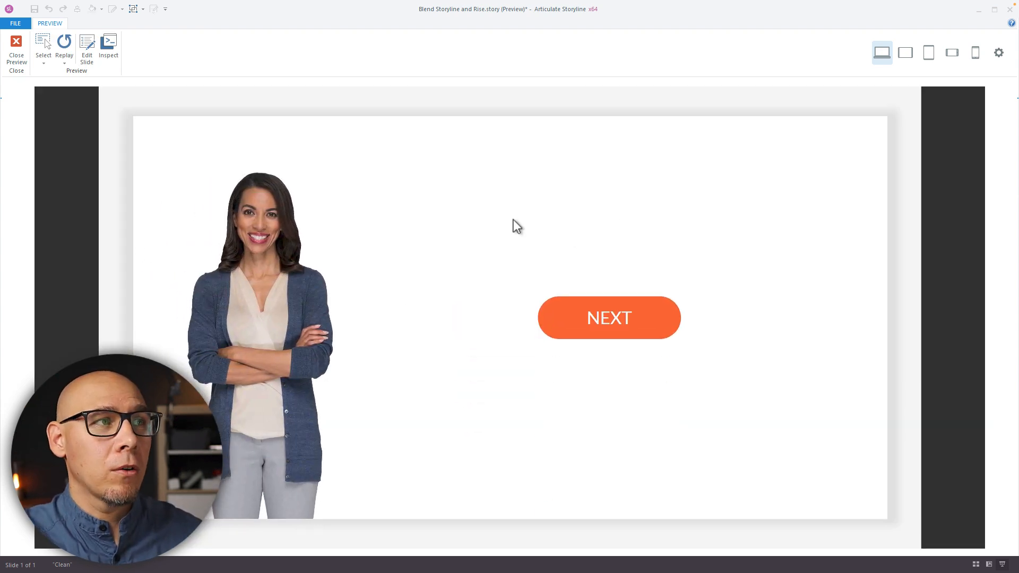
left_click(16, 49)
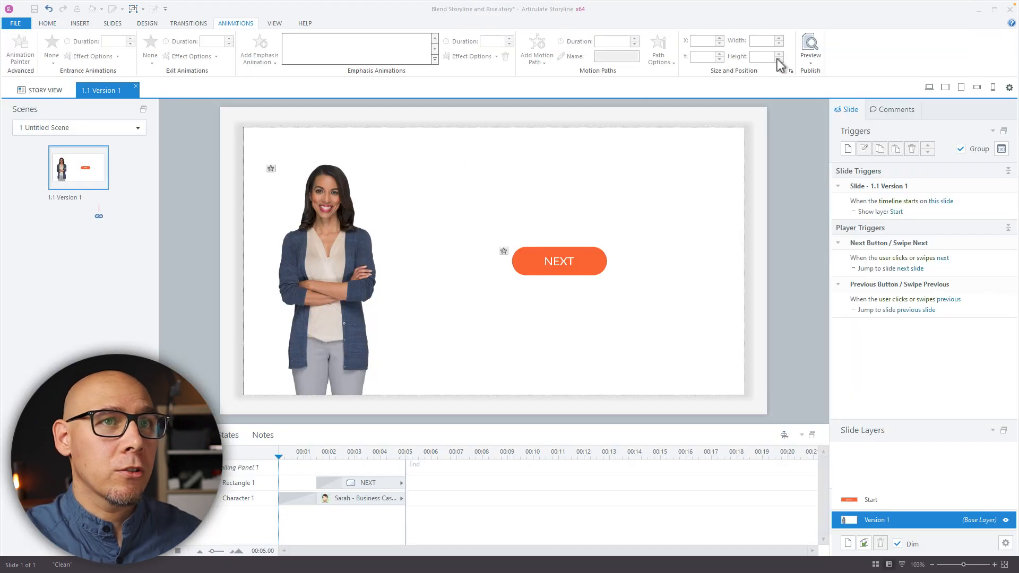
left_click(47, 23)
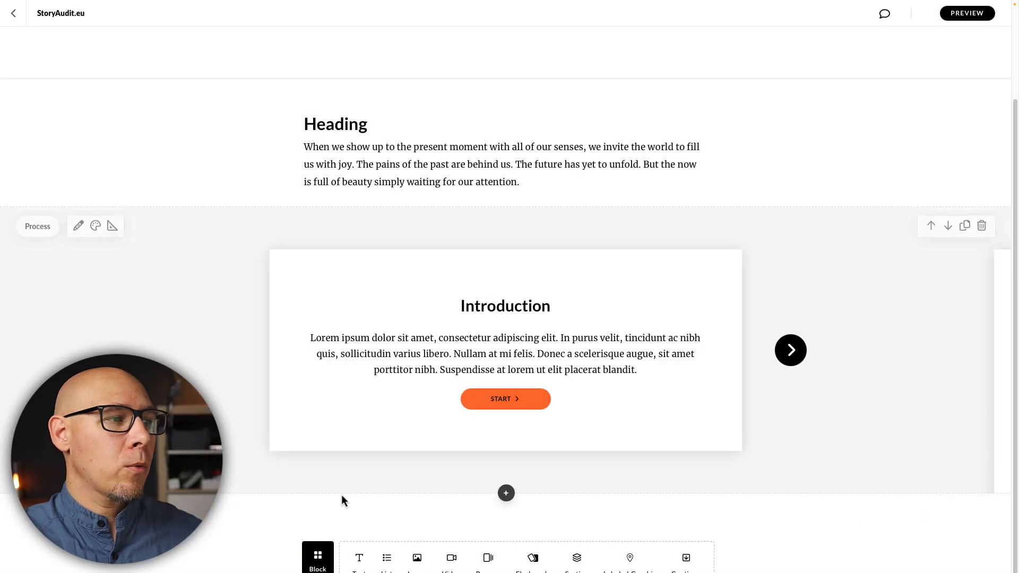
- Browse the Block Library's Interactive types to find the Storyline block for embedding the slide
left_click(317, 557)
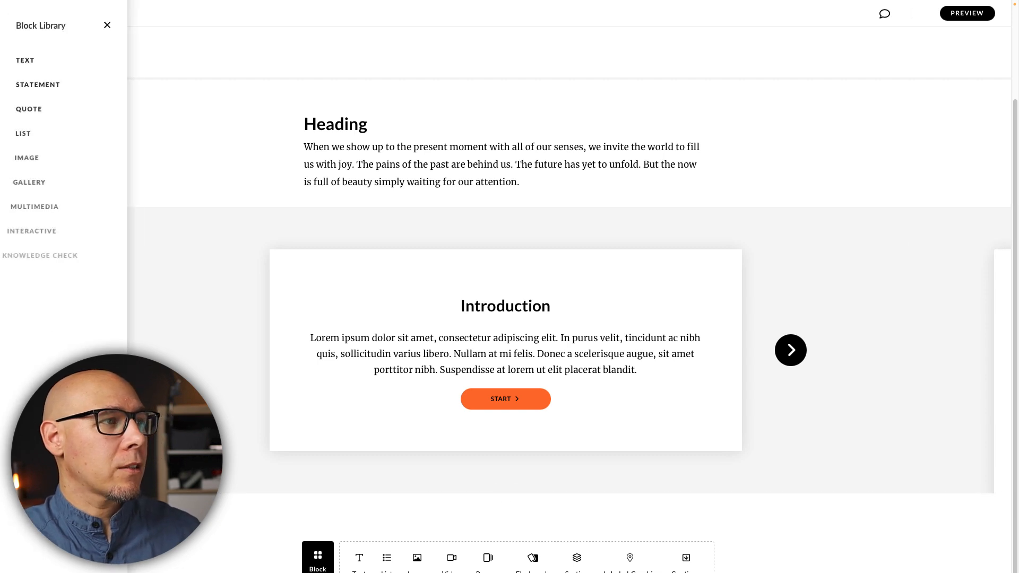
left_click(32, 230)
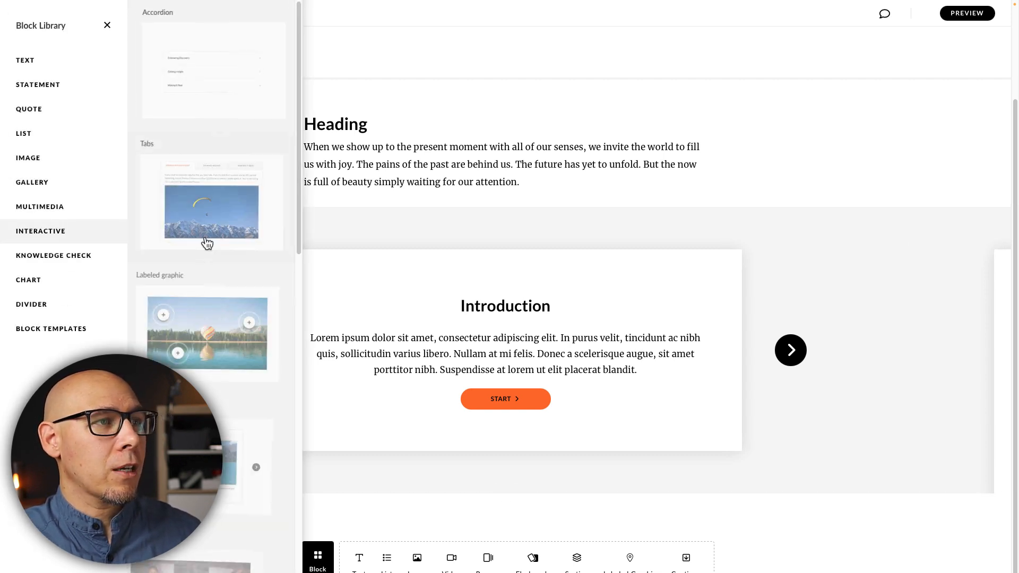
scroll("down", 3)
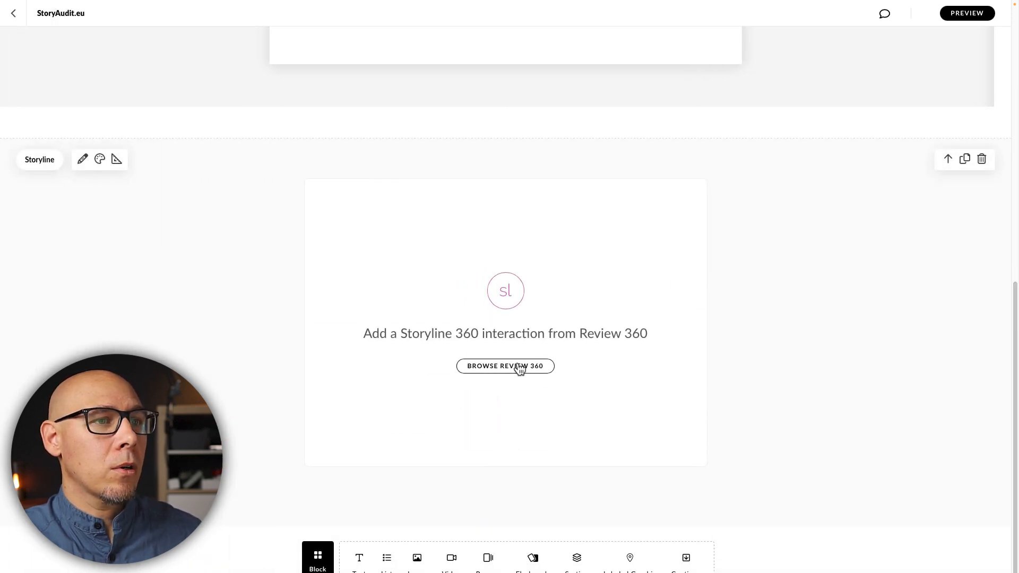
scroll("up", 3)
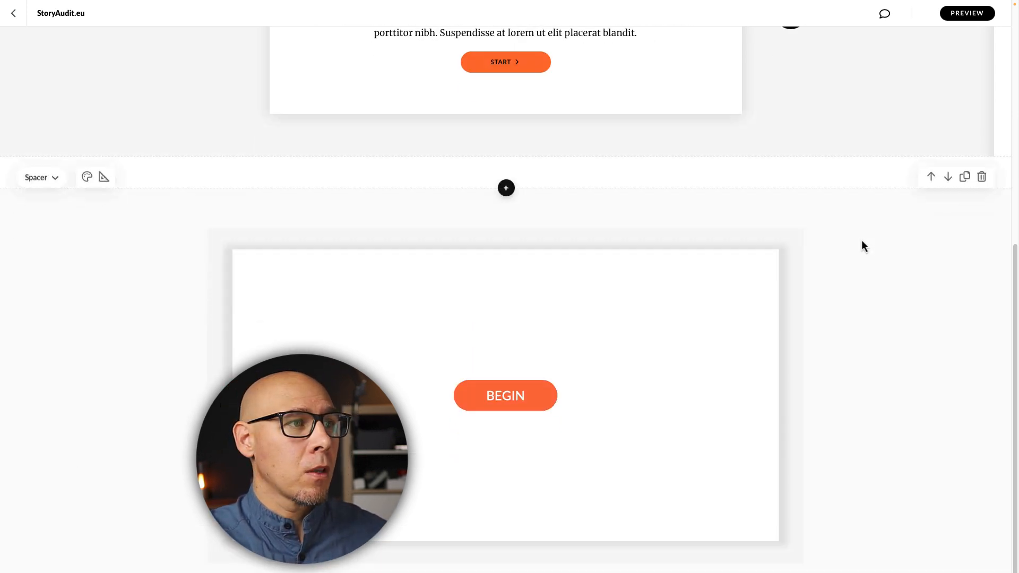
left_click(505, 394)
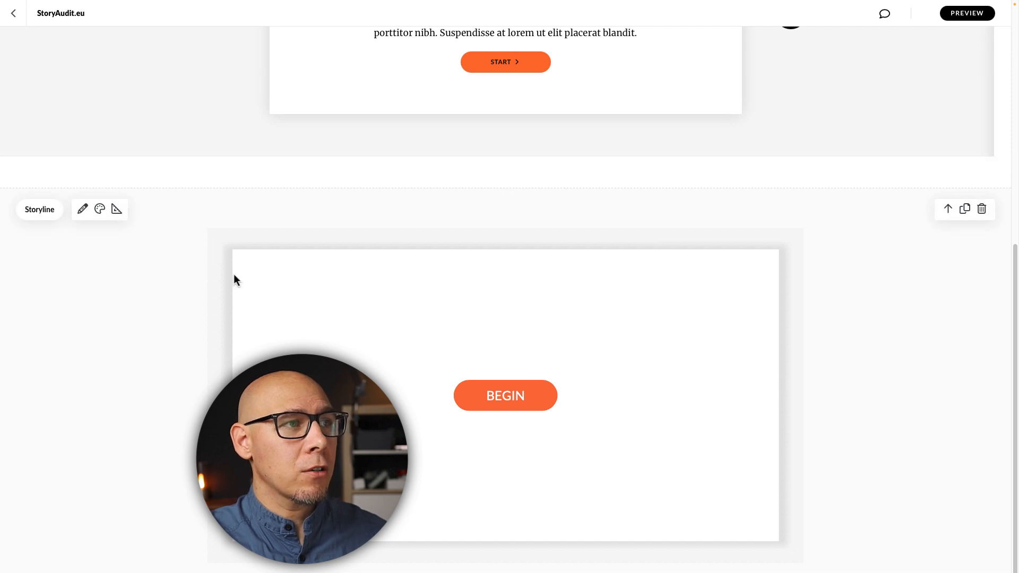
scroll("up", 3)
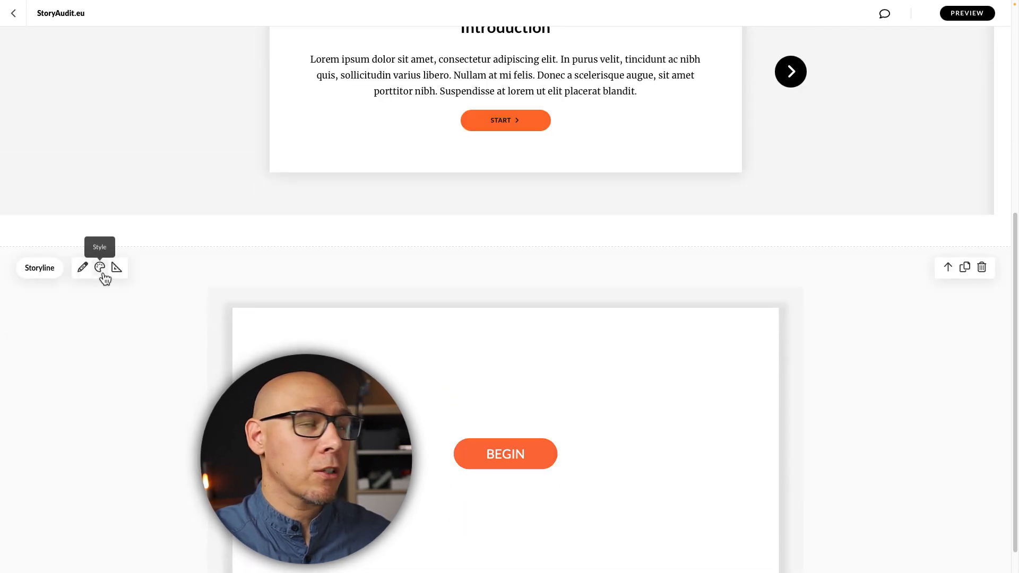
left_click(99, 268)
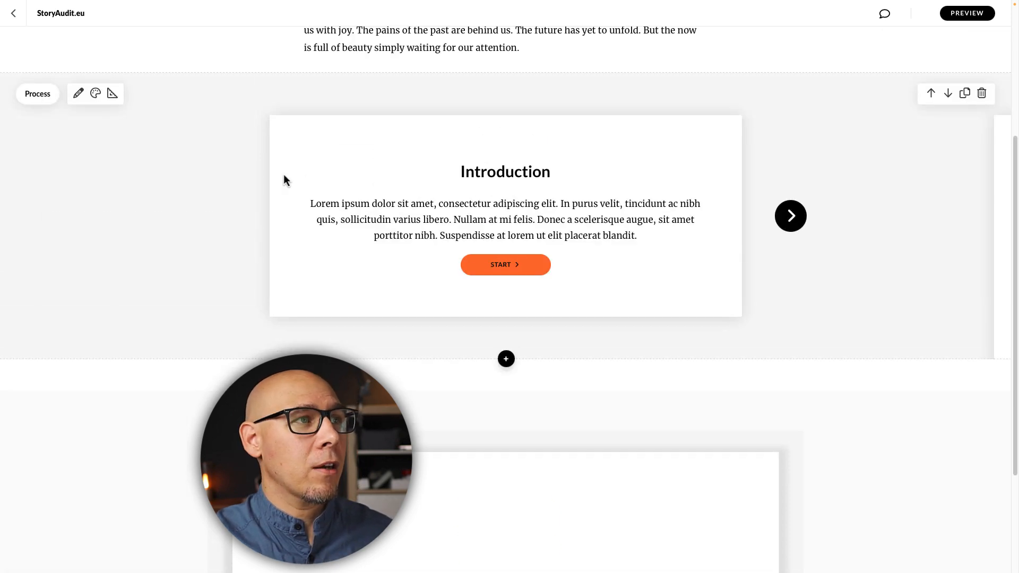
left_click(95, 93)
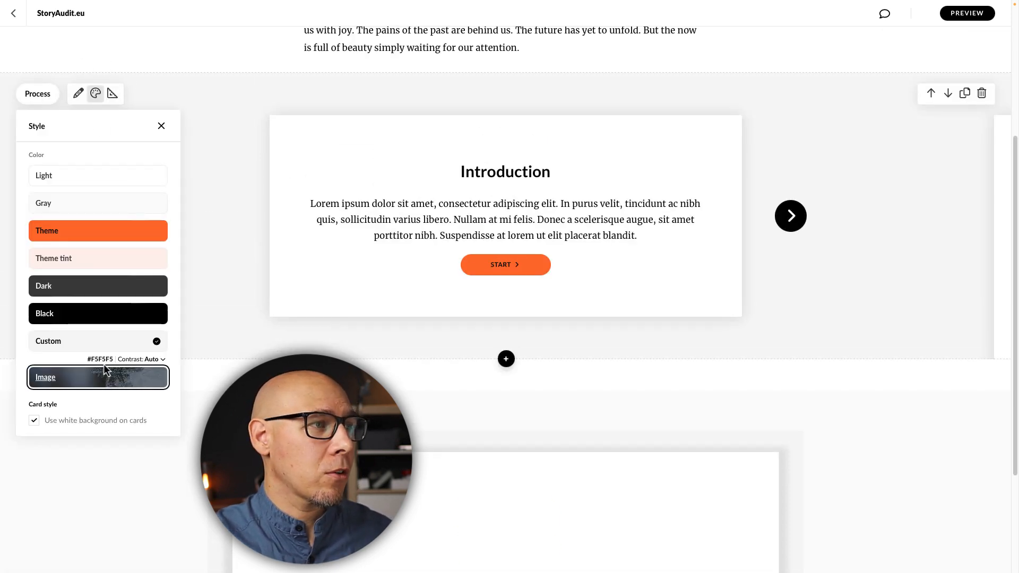
left_click(99, 358)
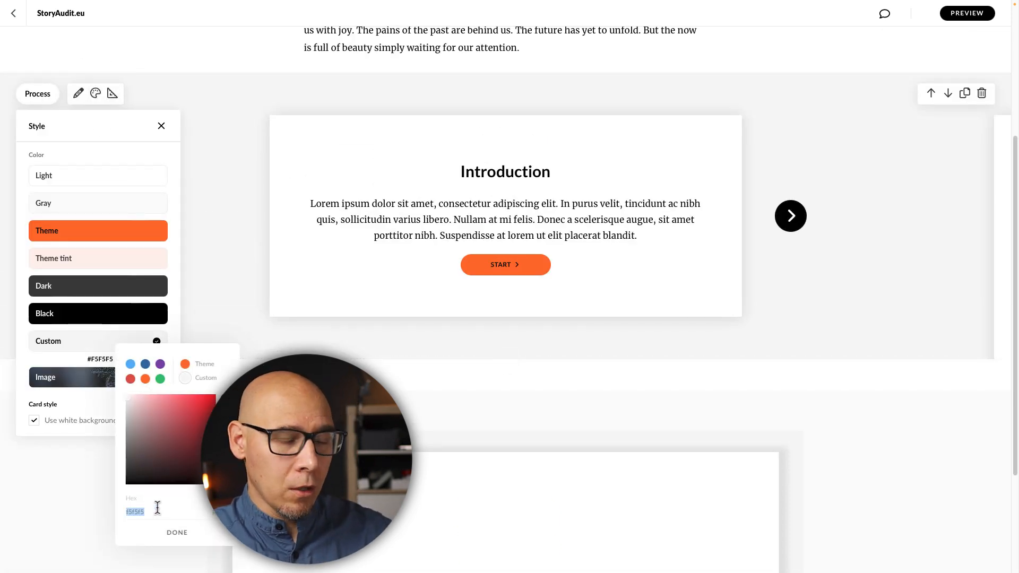
left_click(177, 532)
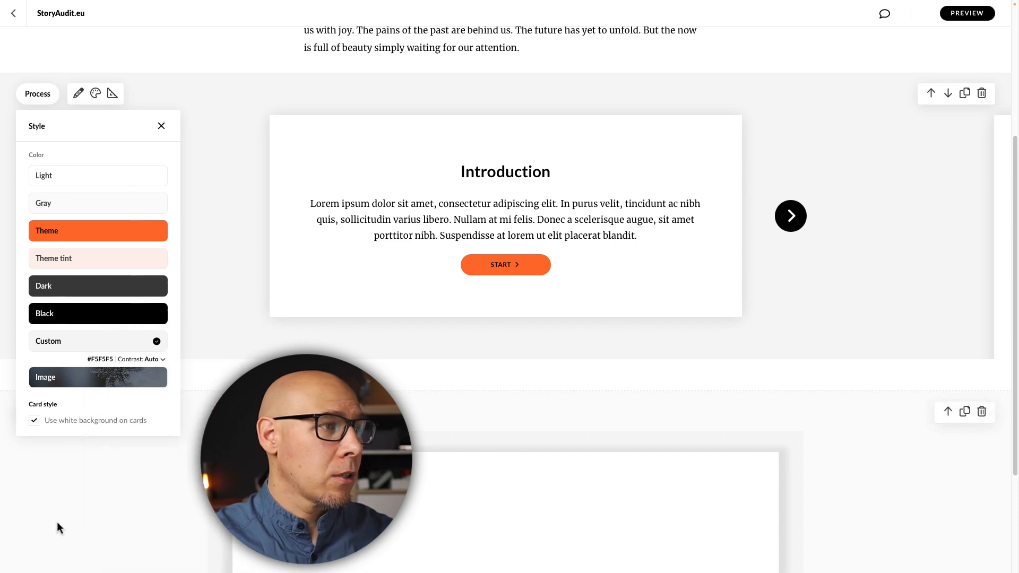
scroll("down", 3)
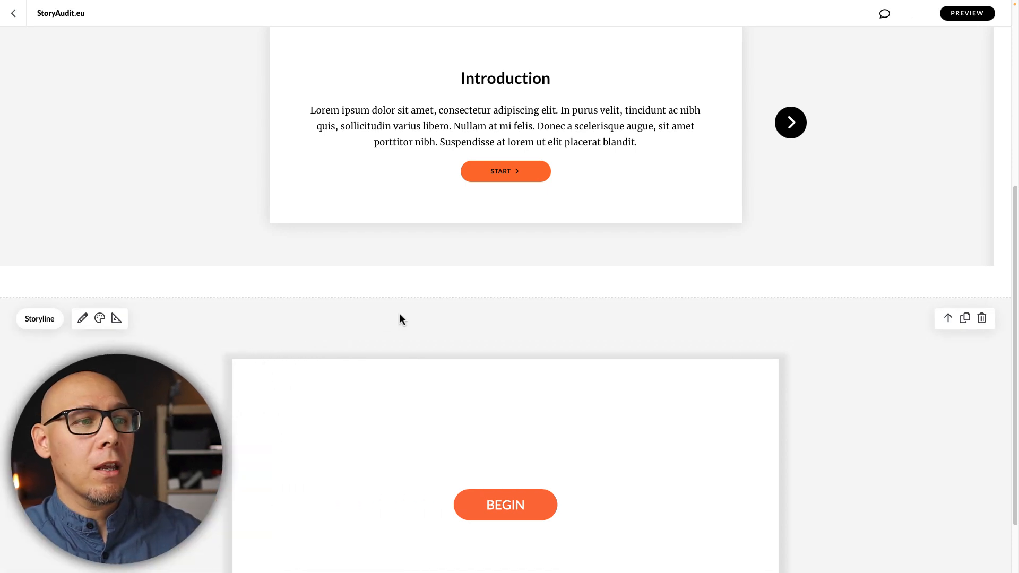
scroll("down", 3)
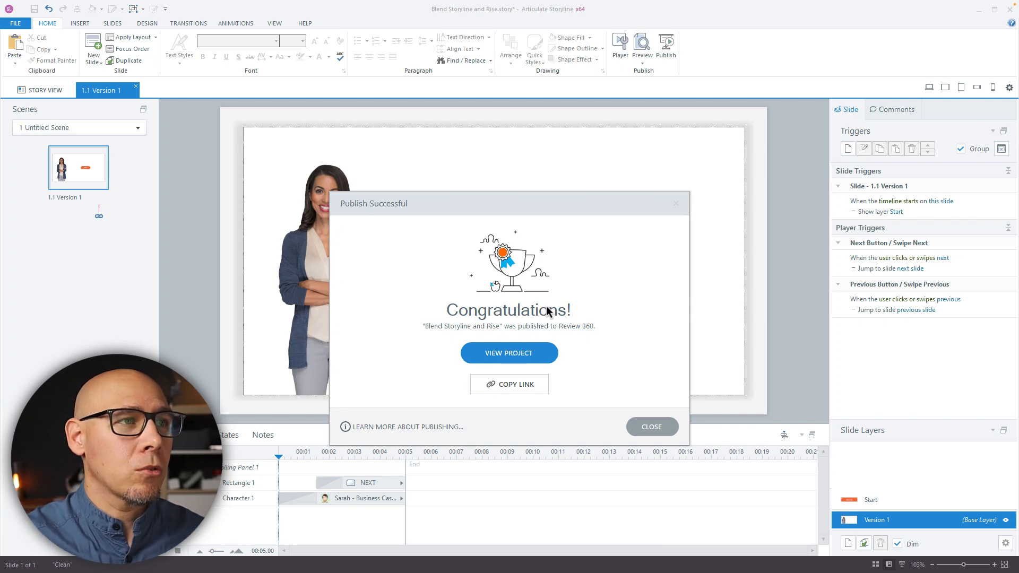
- Dismiss the Publish Successful dialog and select slide 2.1 'Version 2' in the second scene
left_click(651, 427)
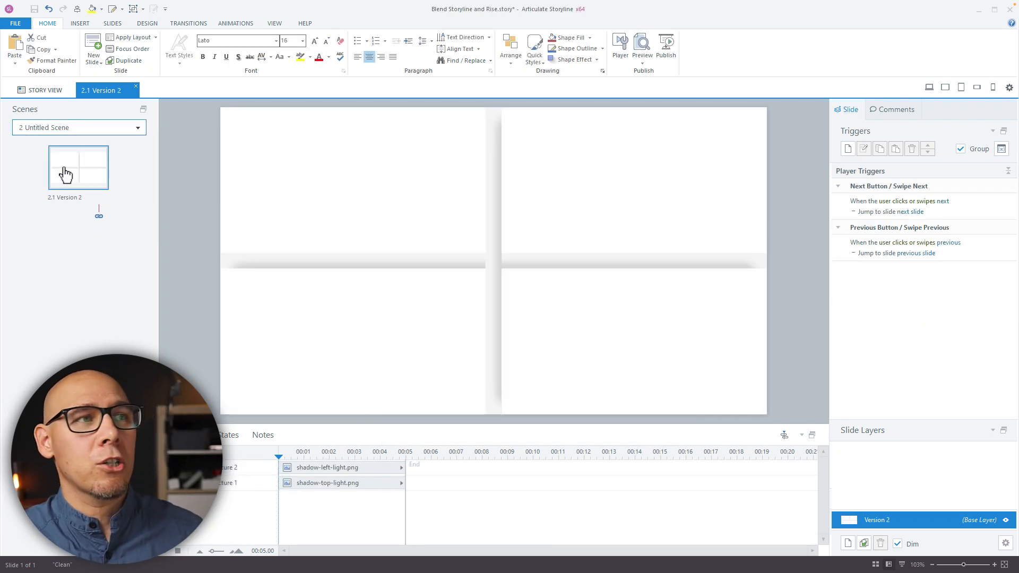
left_click(376, 189)
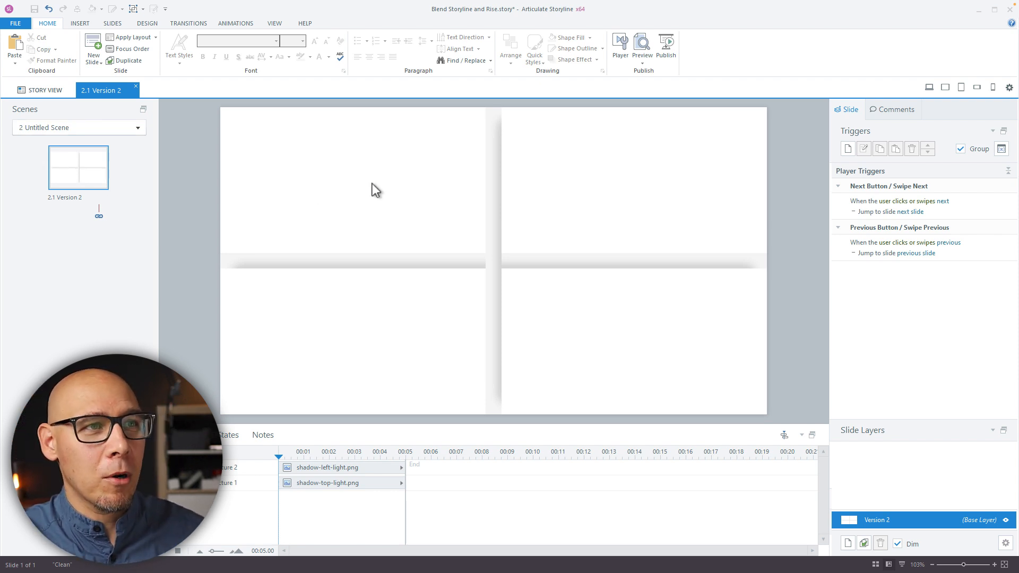
mouse_move(434, 198)
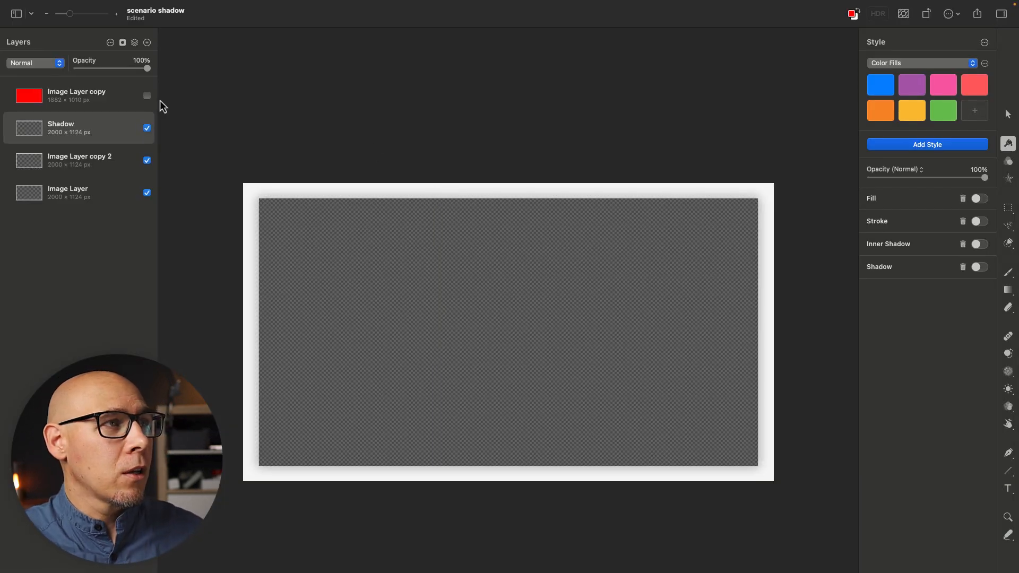
- Hide the red 'Image Layer copy' placeholder and toggle the Shadow layer visibility, leaving a transparent stage
left_click(146, 96)
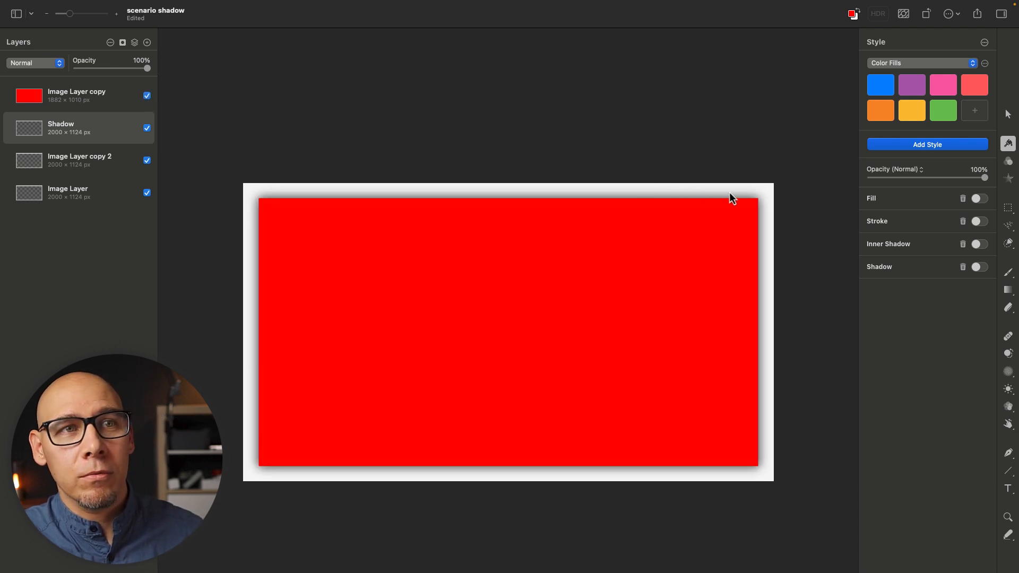
mouse_move(713, 457)
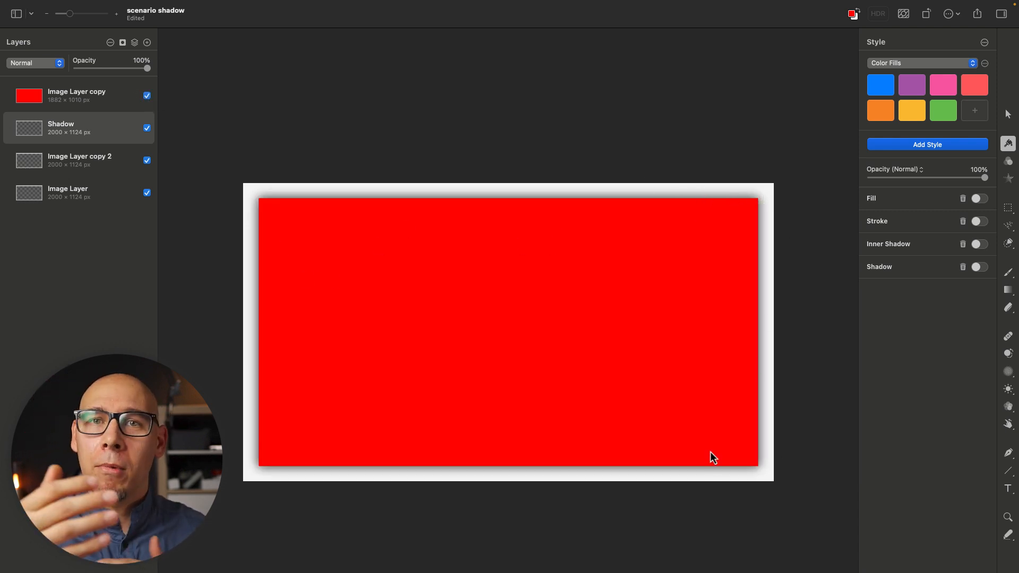
mouse_move(272, 354)
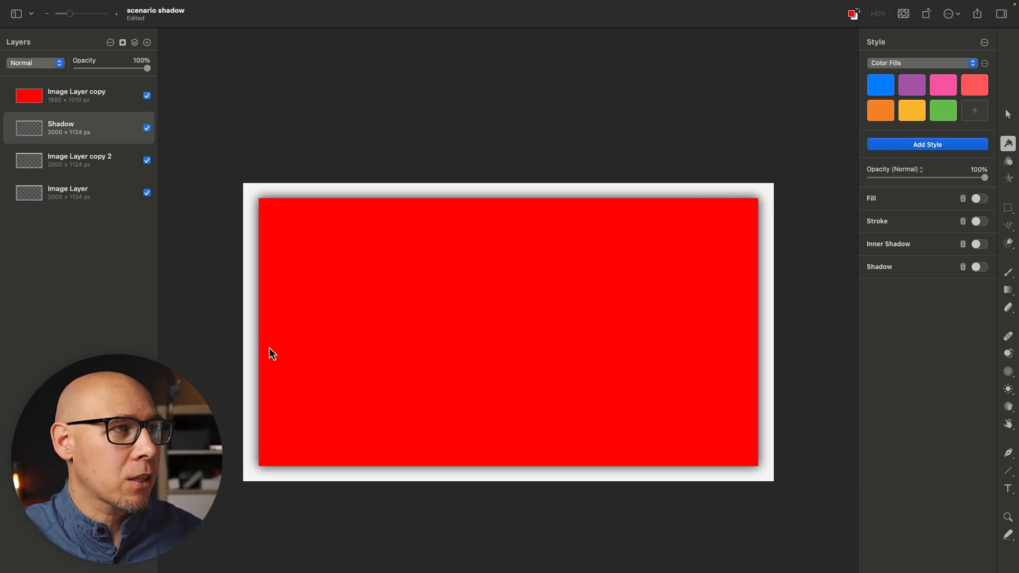
left_click(146, 95)
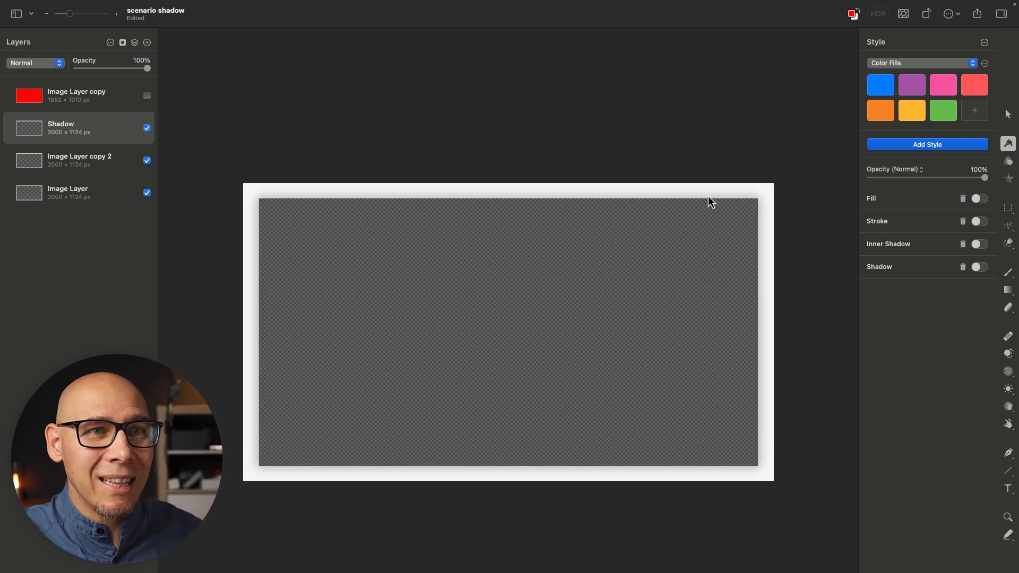
left_click(146, 128)
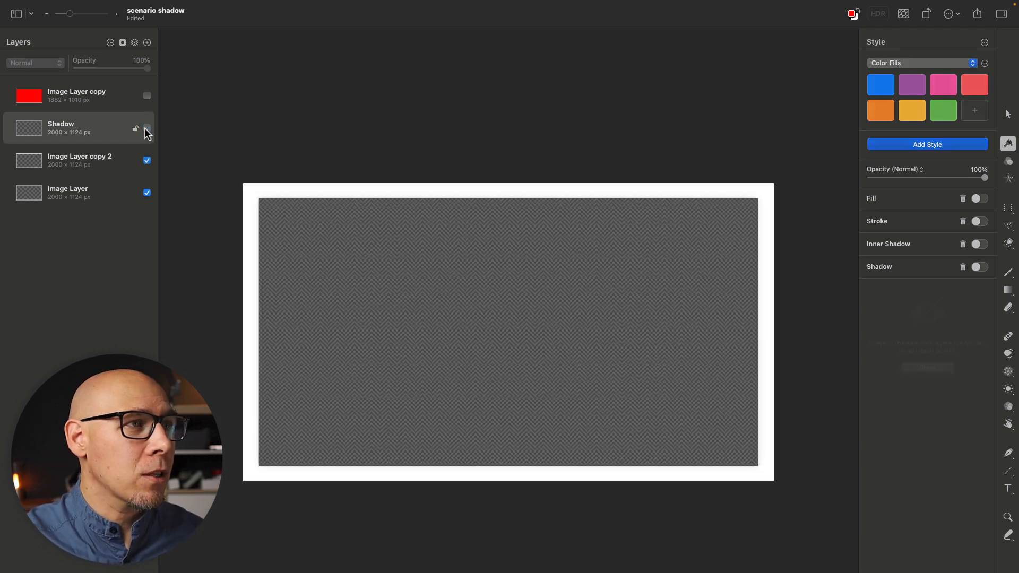
left_click(147, 129)
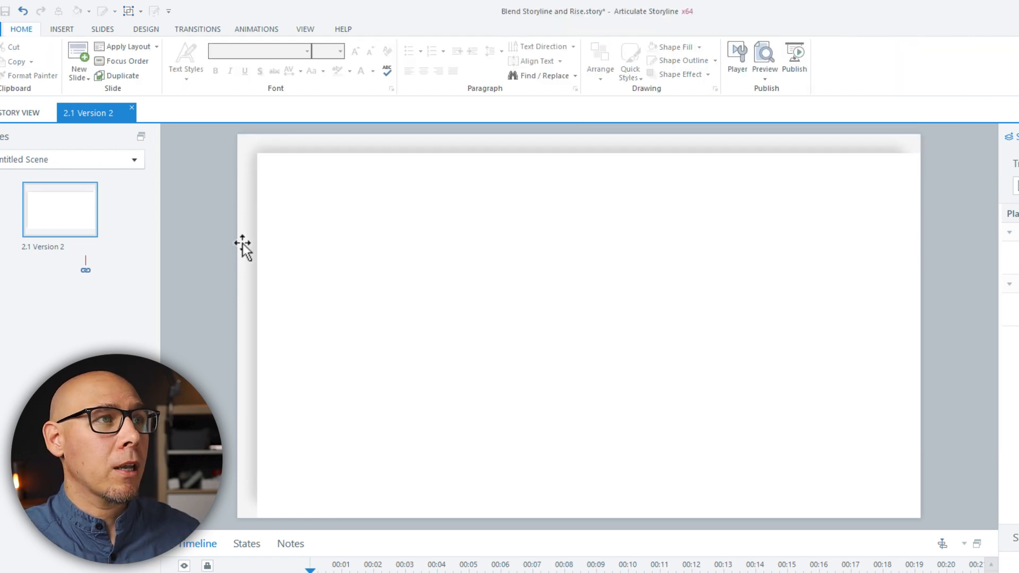
mouse_move(261, 155)
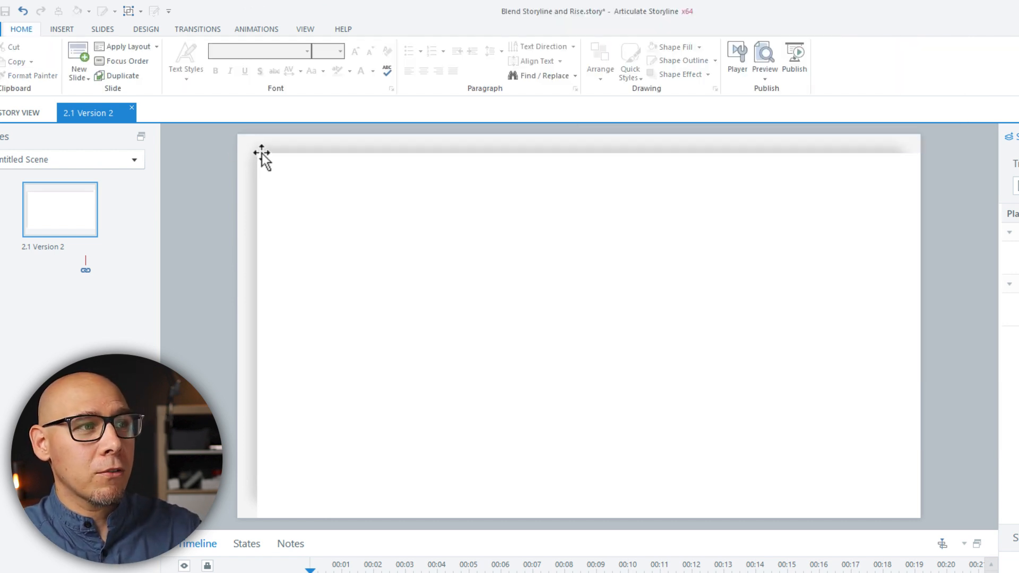
- Align the top and left shadow strips to the slide edges with Format > Arrange and Align
left_click(578, 137)
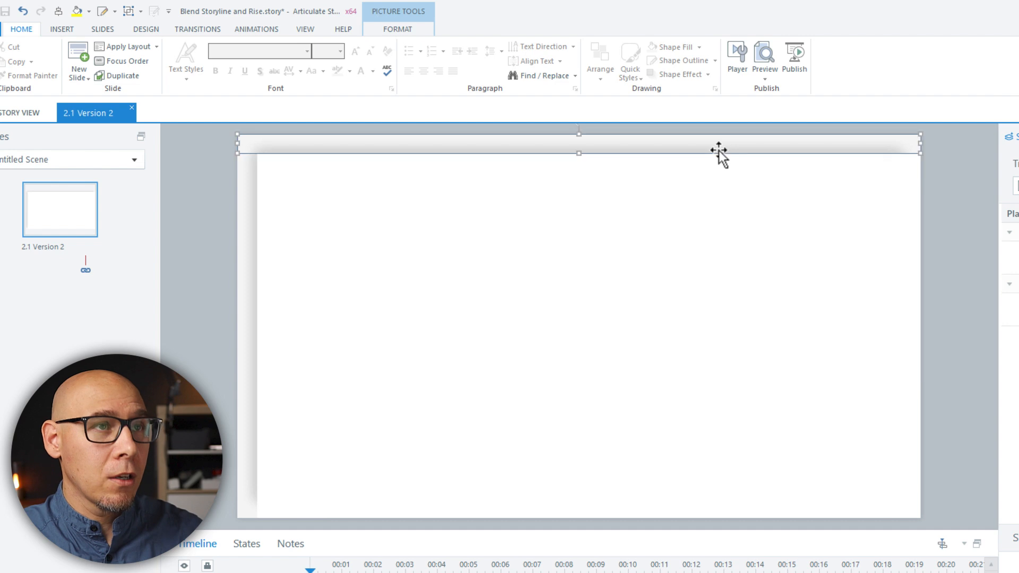
left_click(397, 28)
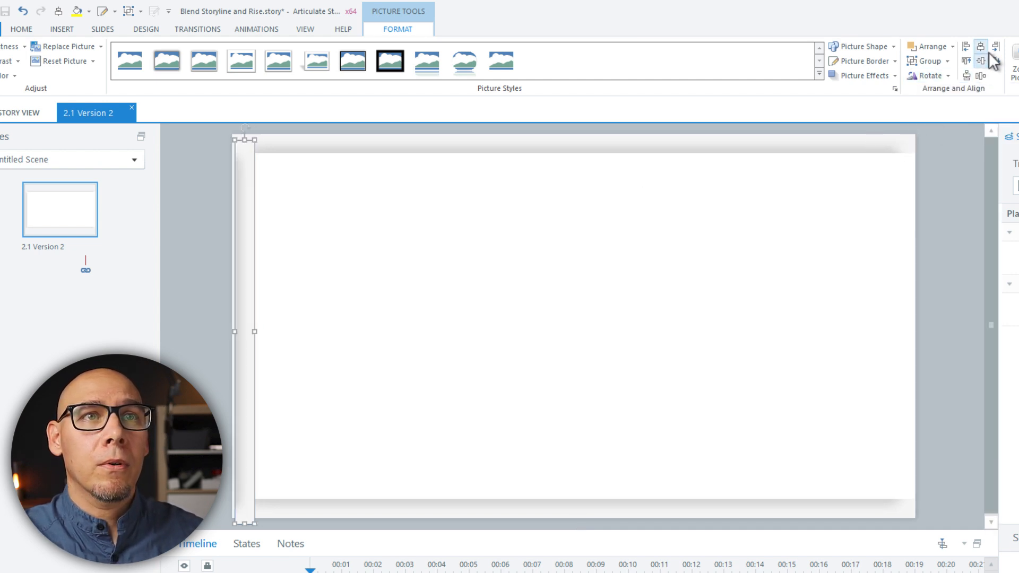
left_click(994, 45)
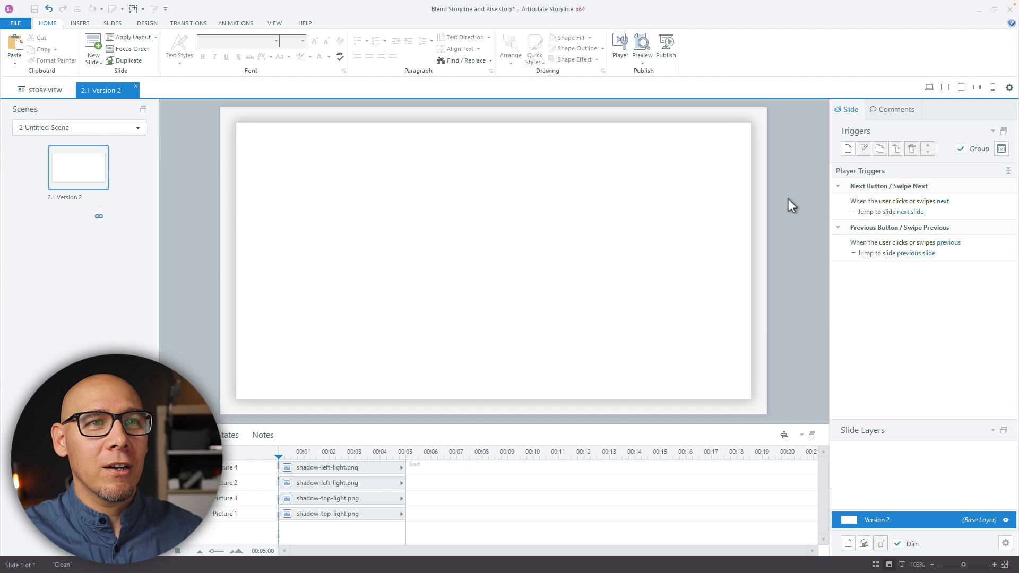
- Select a shadow picture in the timeline before adding the businesswoman character
left_click(327, 513)
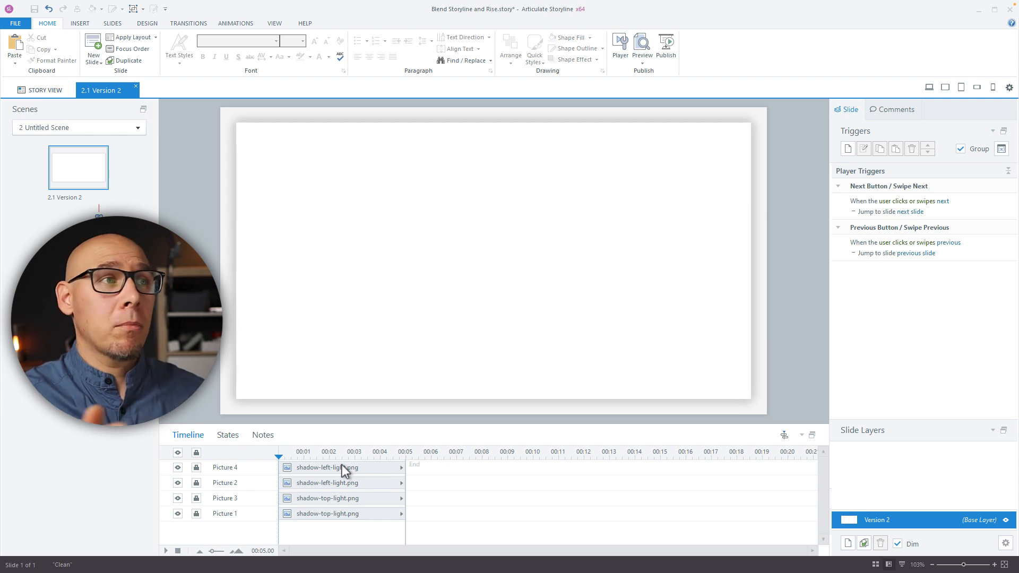
mouse_move(491, 103)
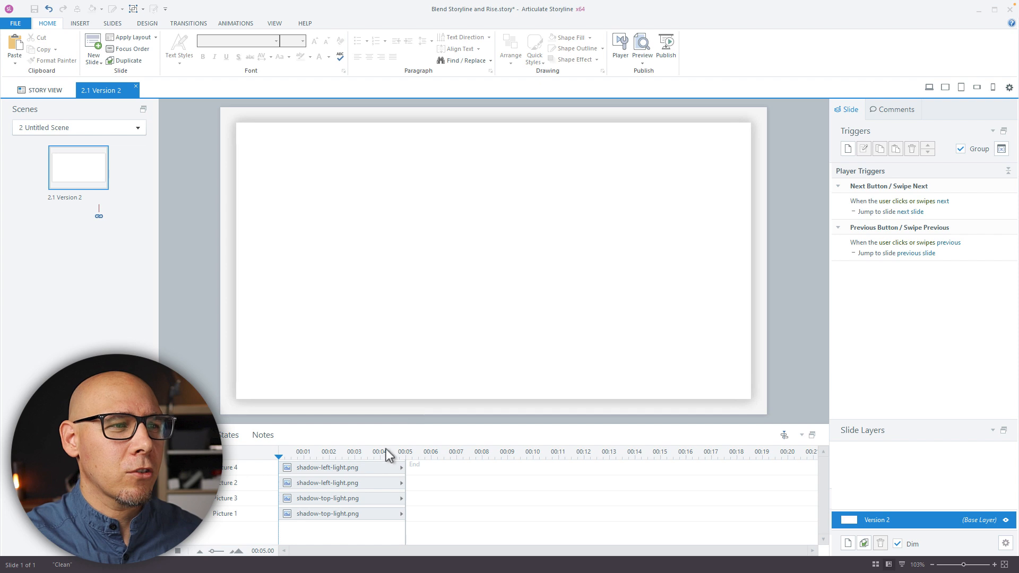
mouse_move(400, 409)
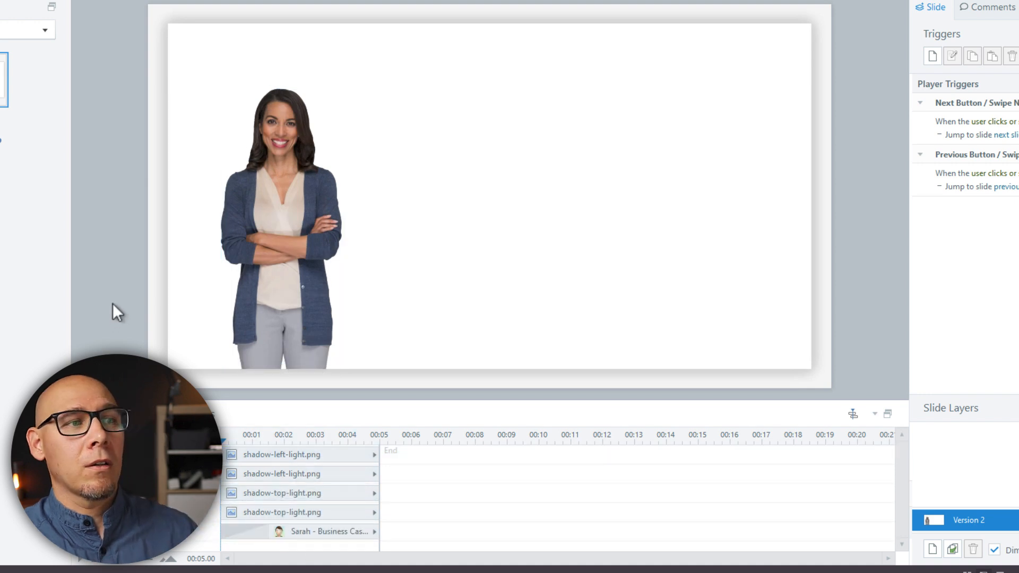
mouse_move(141, 318)
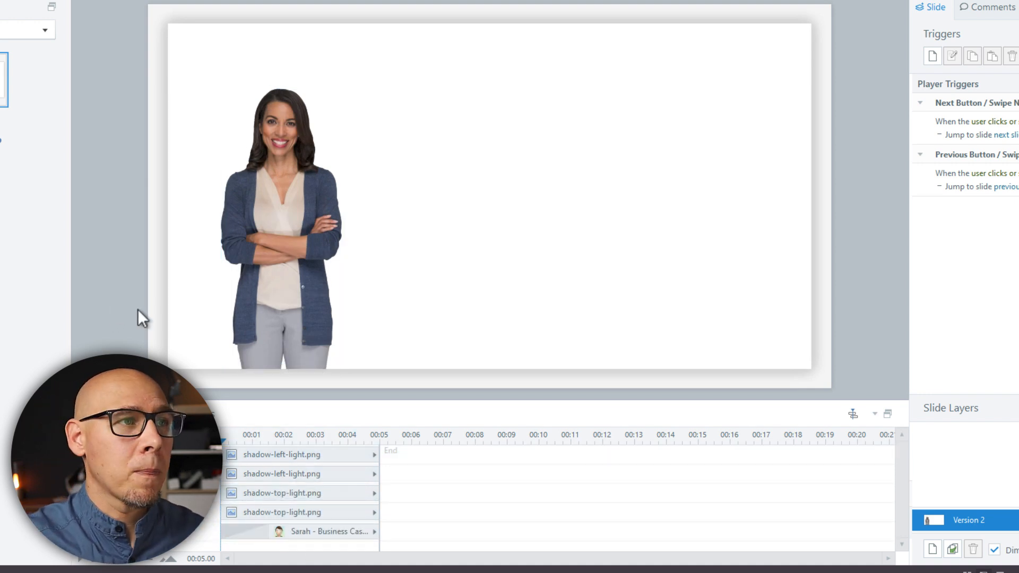
mouse_move(885, 94)
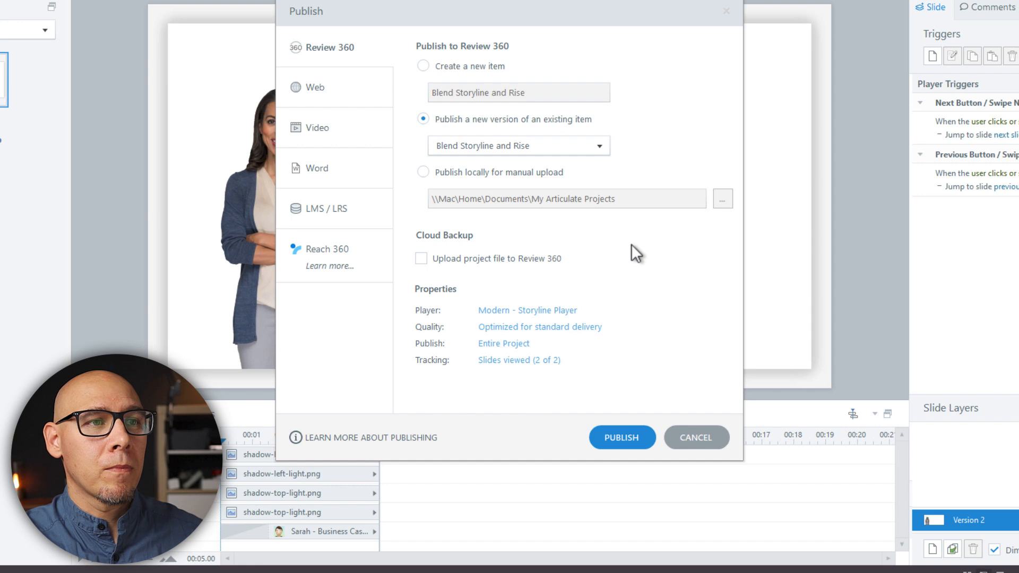
- Set the Review 360 publish scope to a single slide, 2.1 Version 2, and confirm
left_click(502, 342)
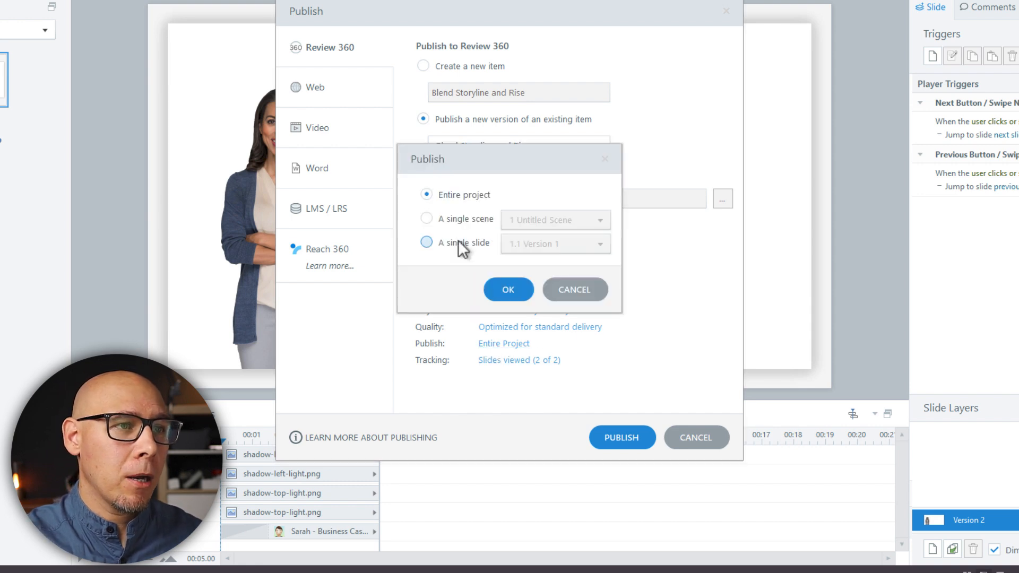
left_click(426, 242)
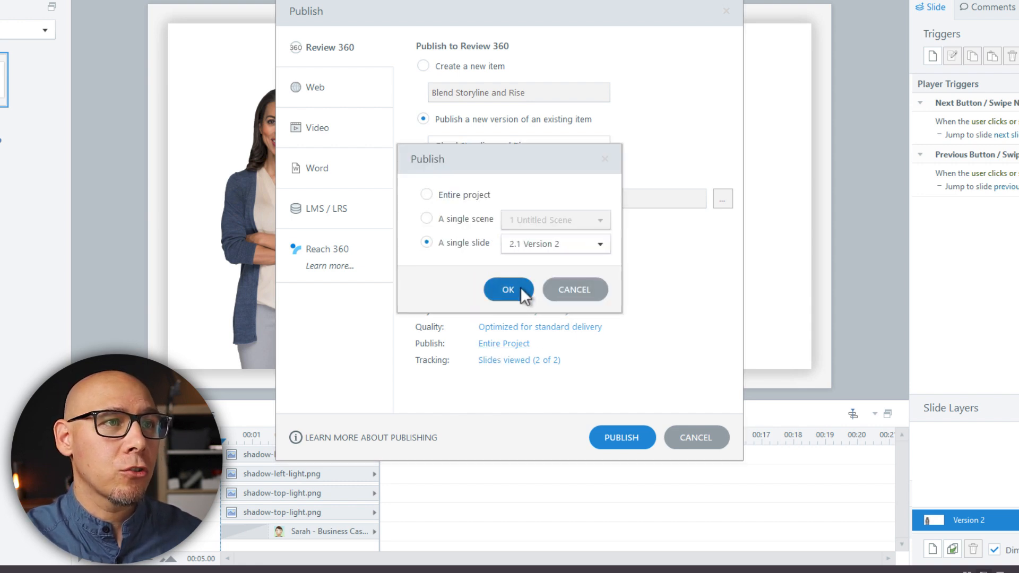
left_click(508, 289)
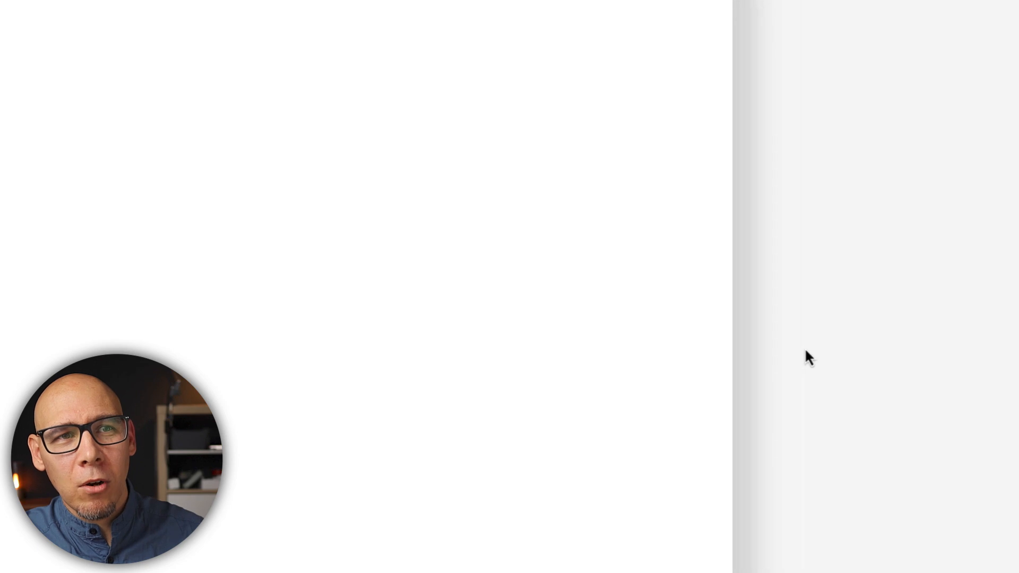
mouse_move(838, 328)
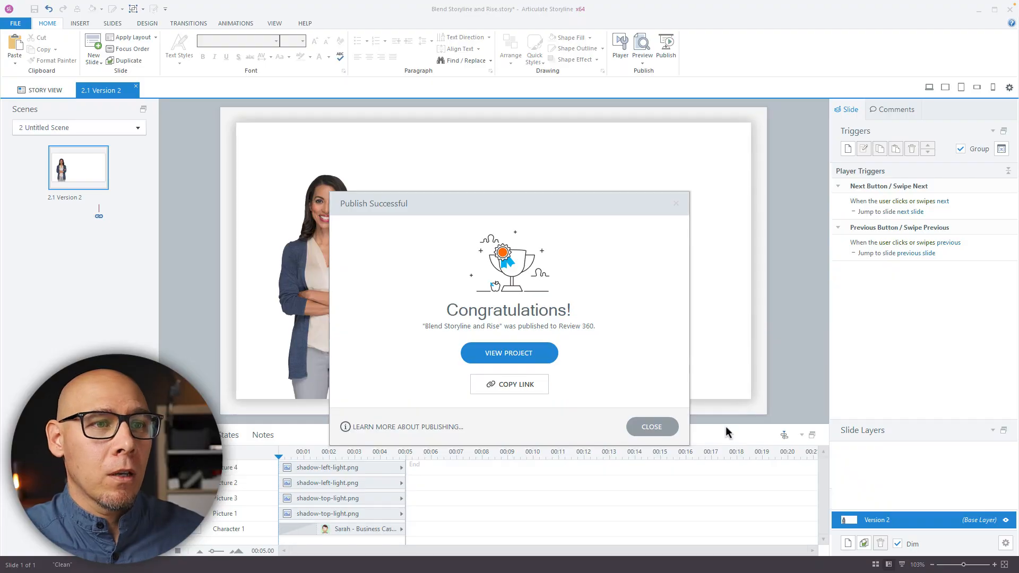
- Close the Publish Successful dialog and check the top and right-edge shadow images on the slide
left_click(651, 426)
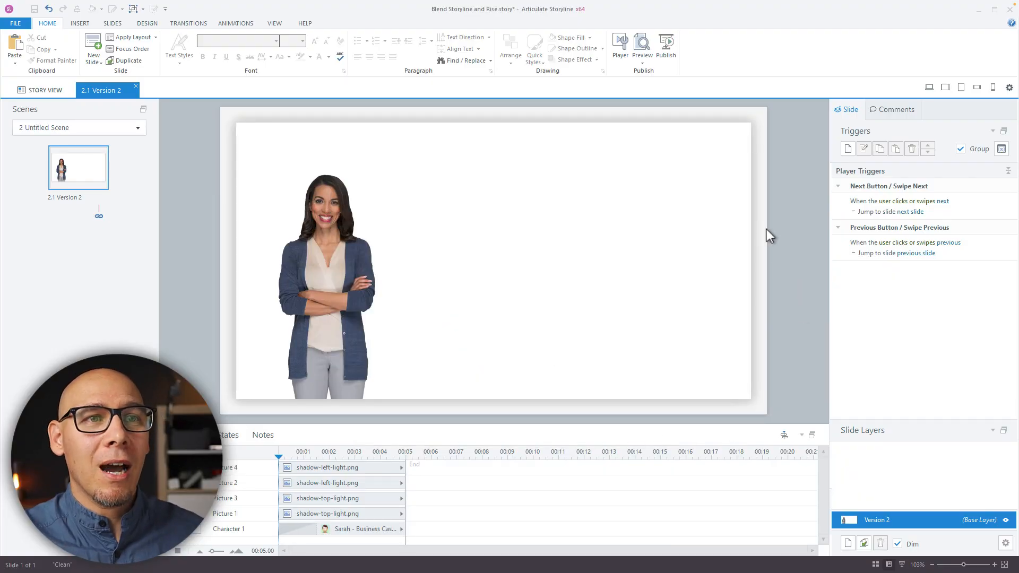
left_click(328, 513)
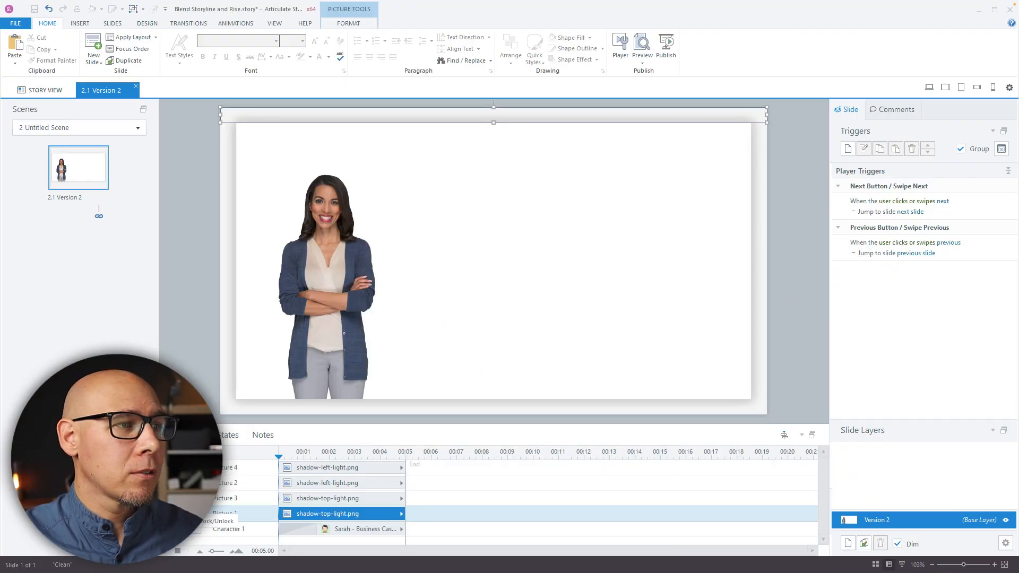
left_click(777, 236)
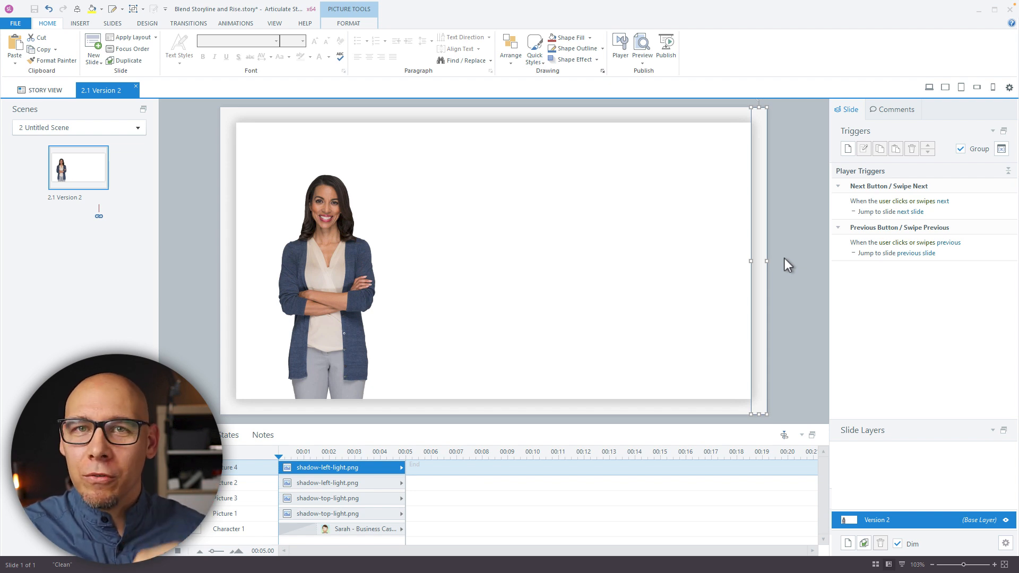
mouse_move(758, 244)
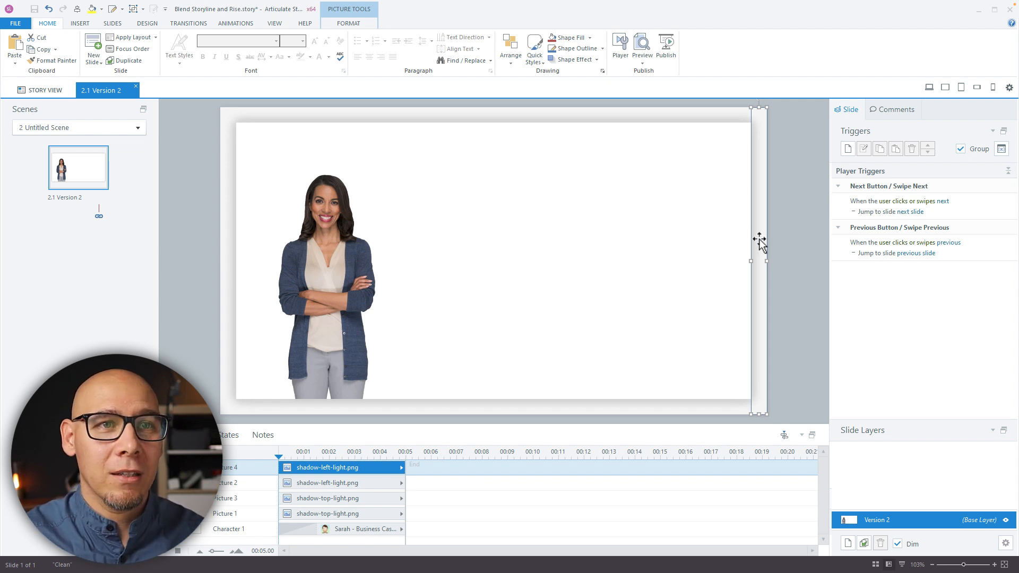
mouse_move(705, 120)
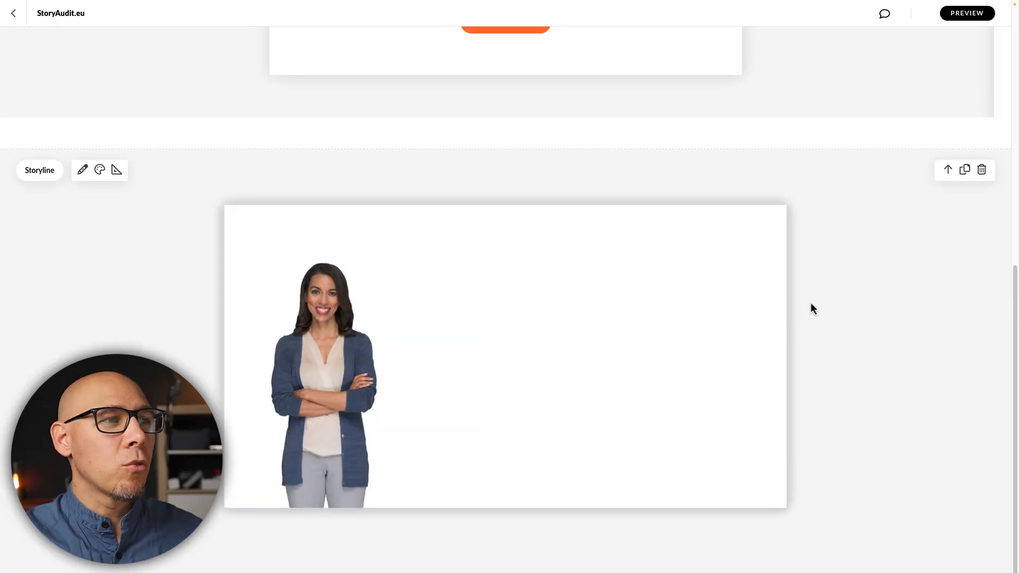
- Scroll the Rise lesson to the Storyline block showing the refreshed Version 2 slide with Sarah
scroll("up", 3)
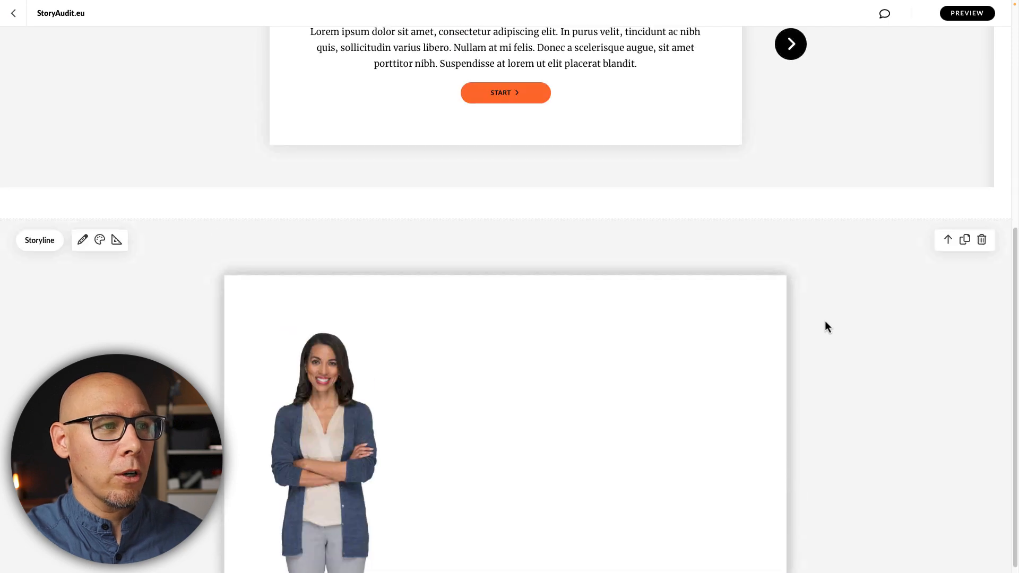